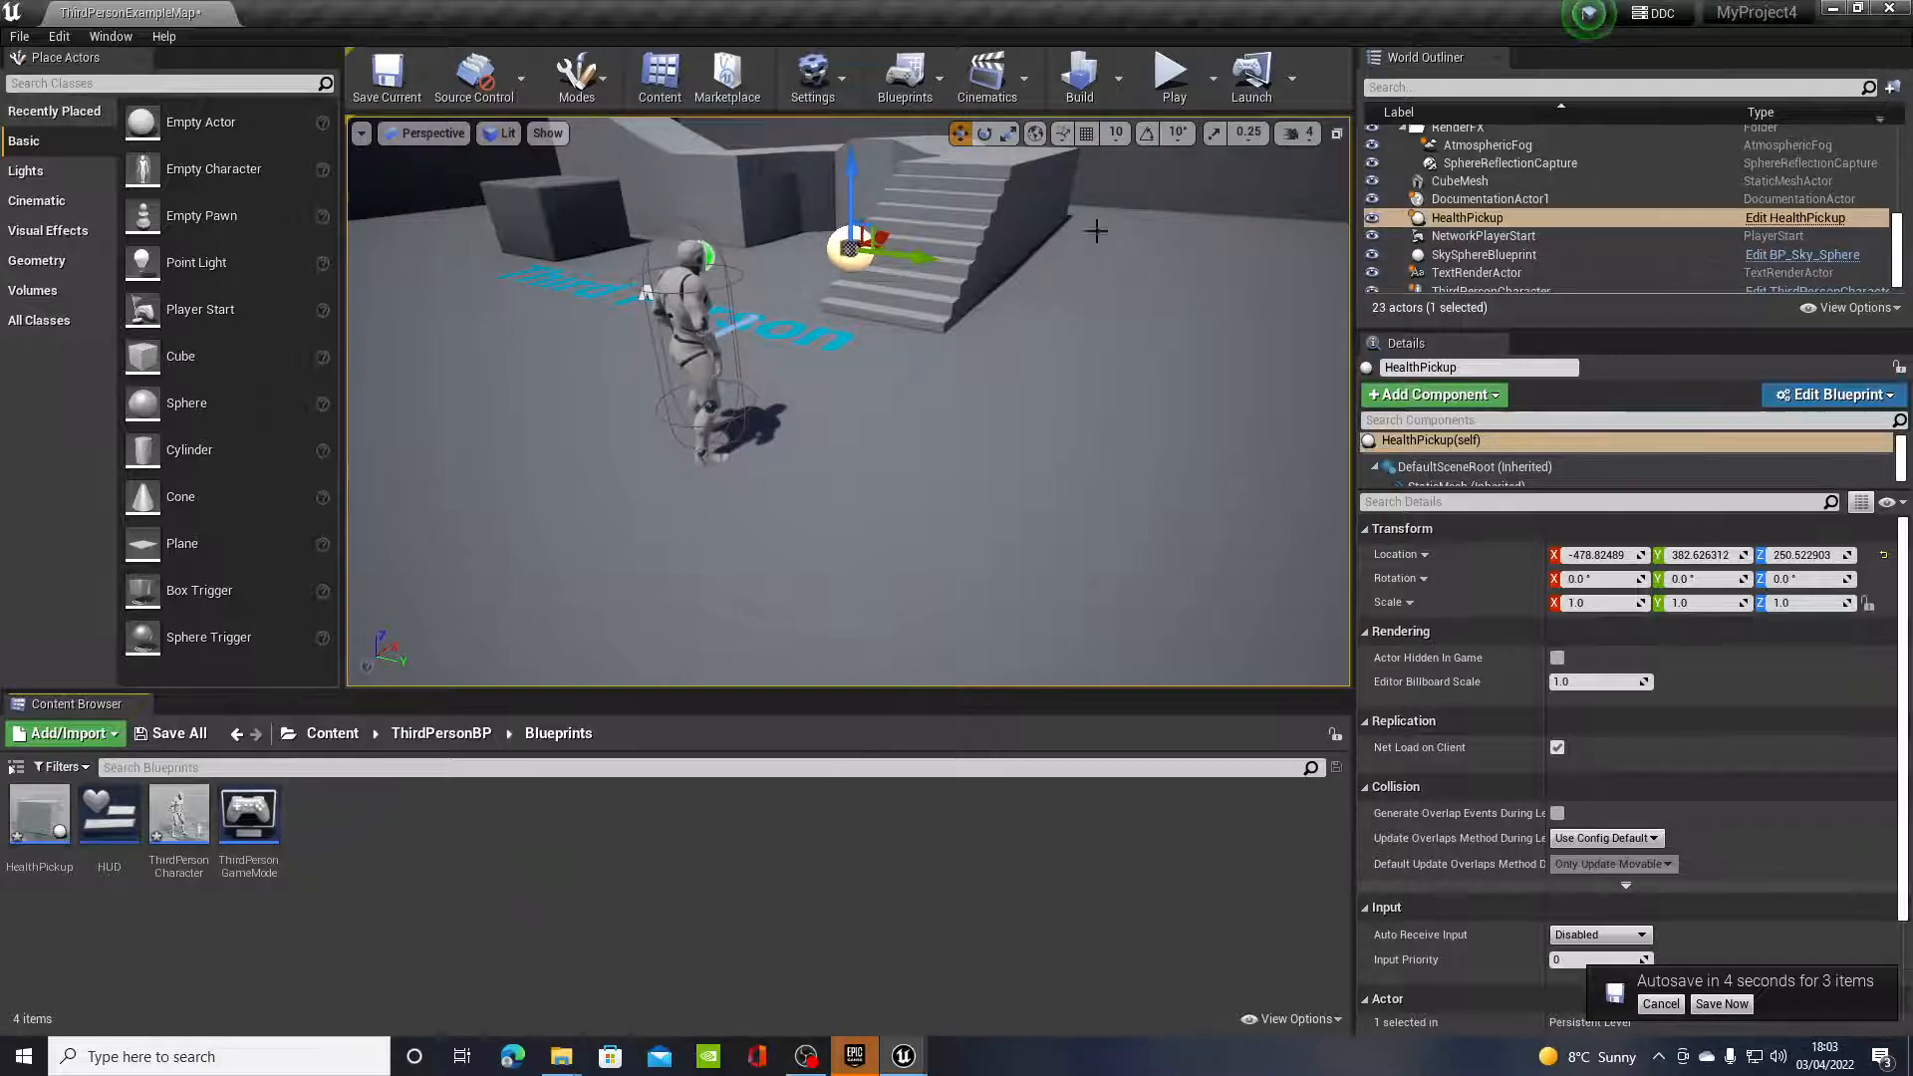
mouse_move(1169, 70)
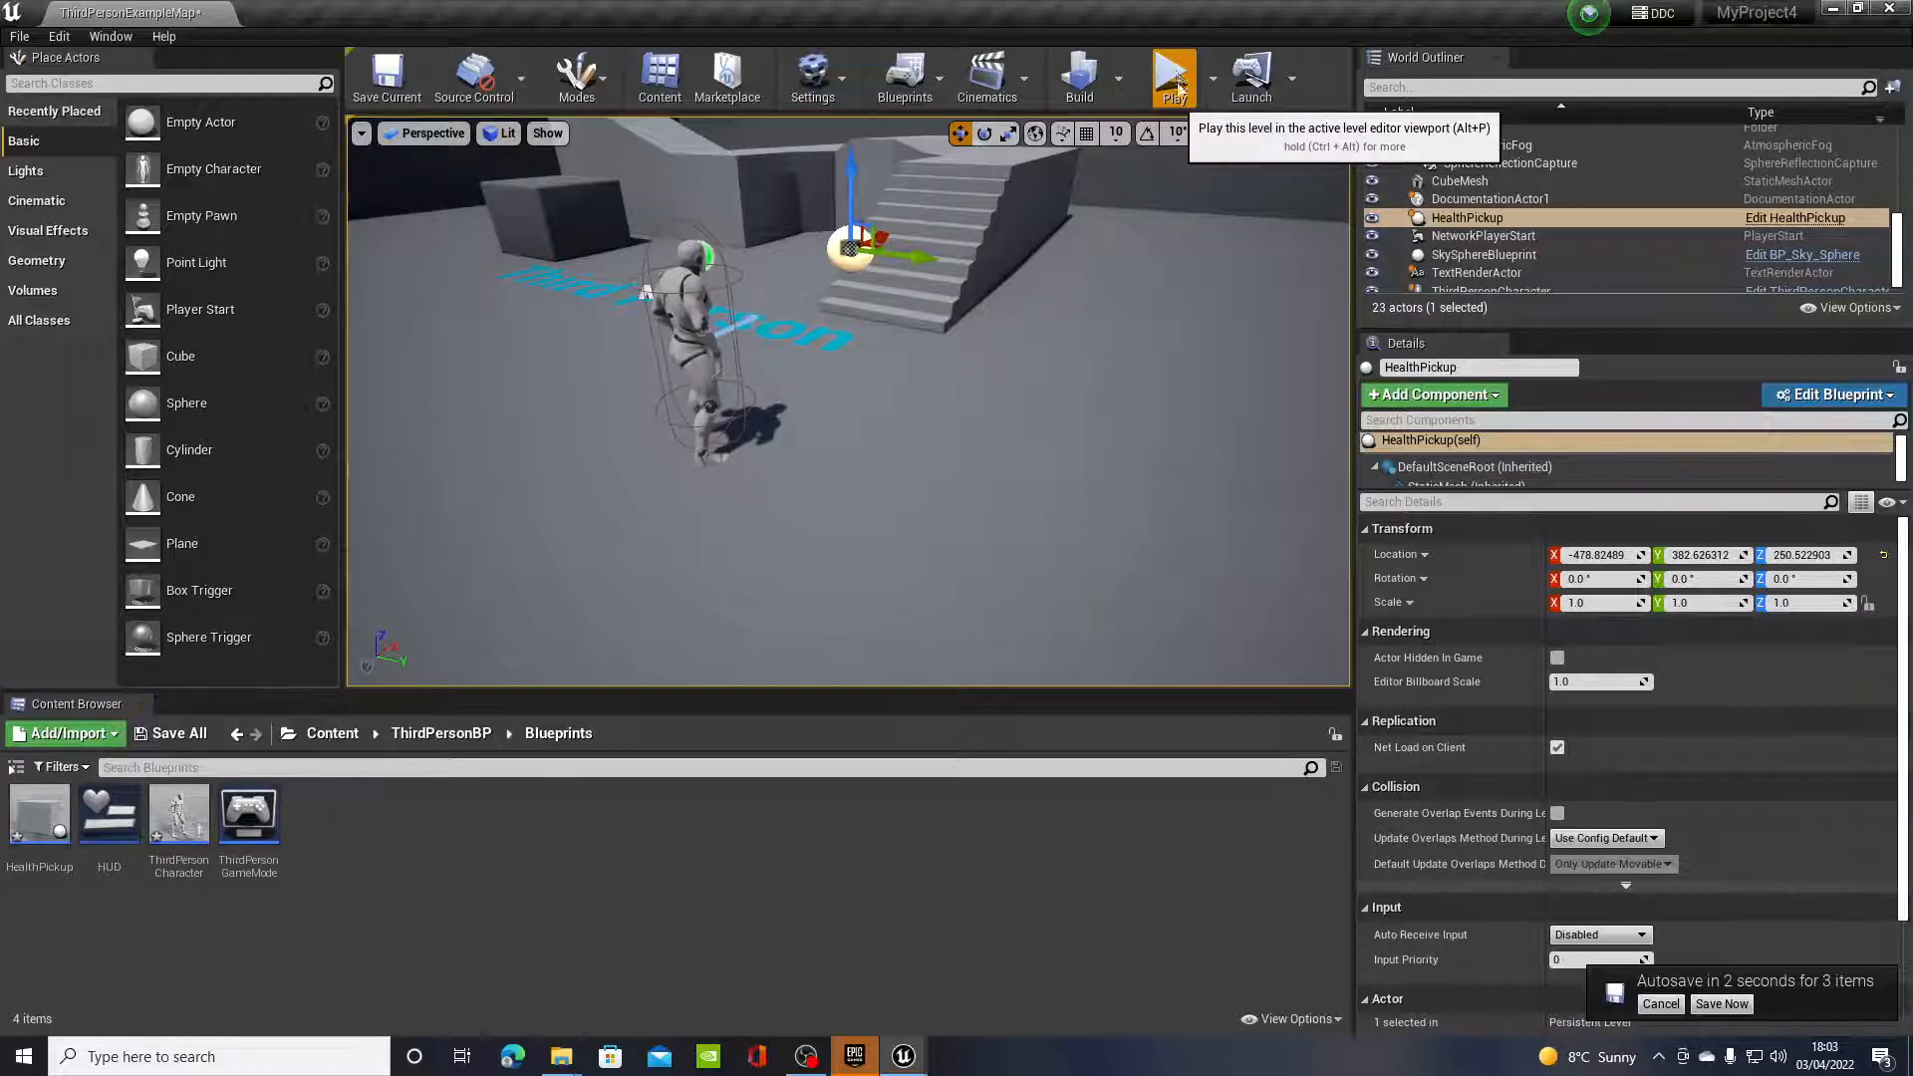
Step: Force-delete the old HealthPickup Blueprint despite its remaining references
left_click(1172, 73)
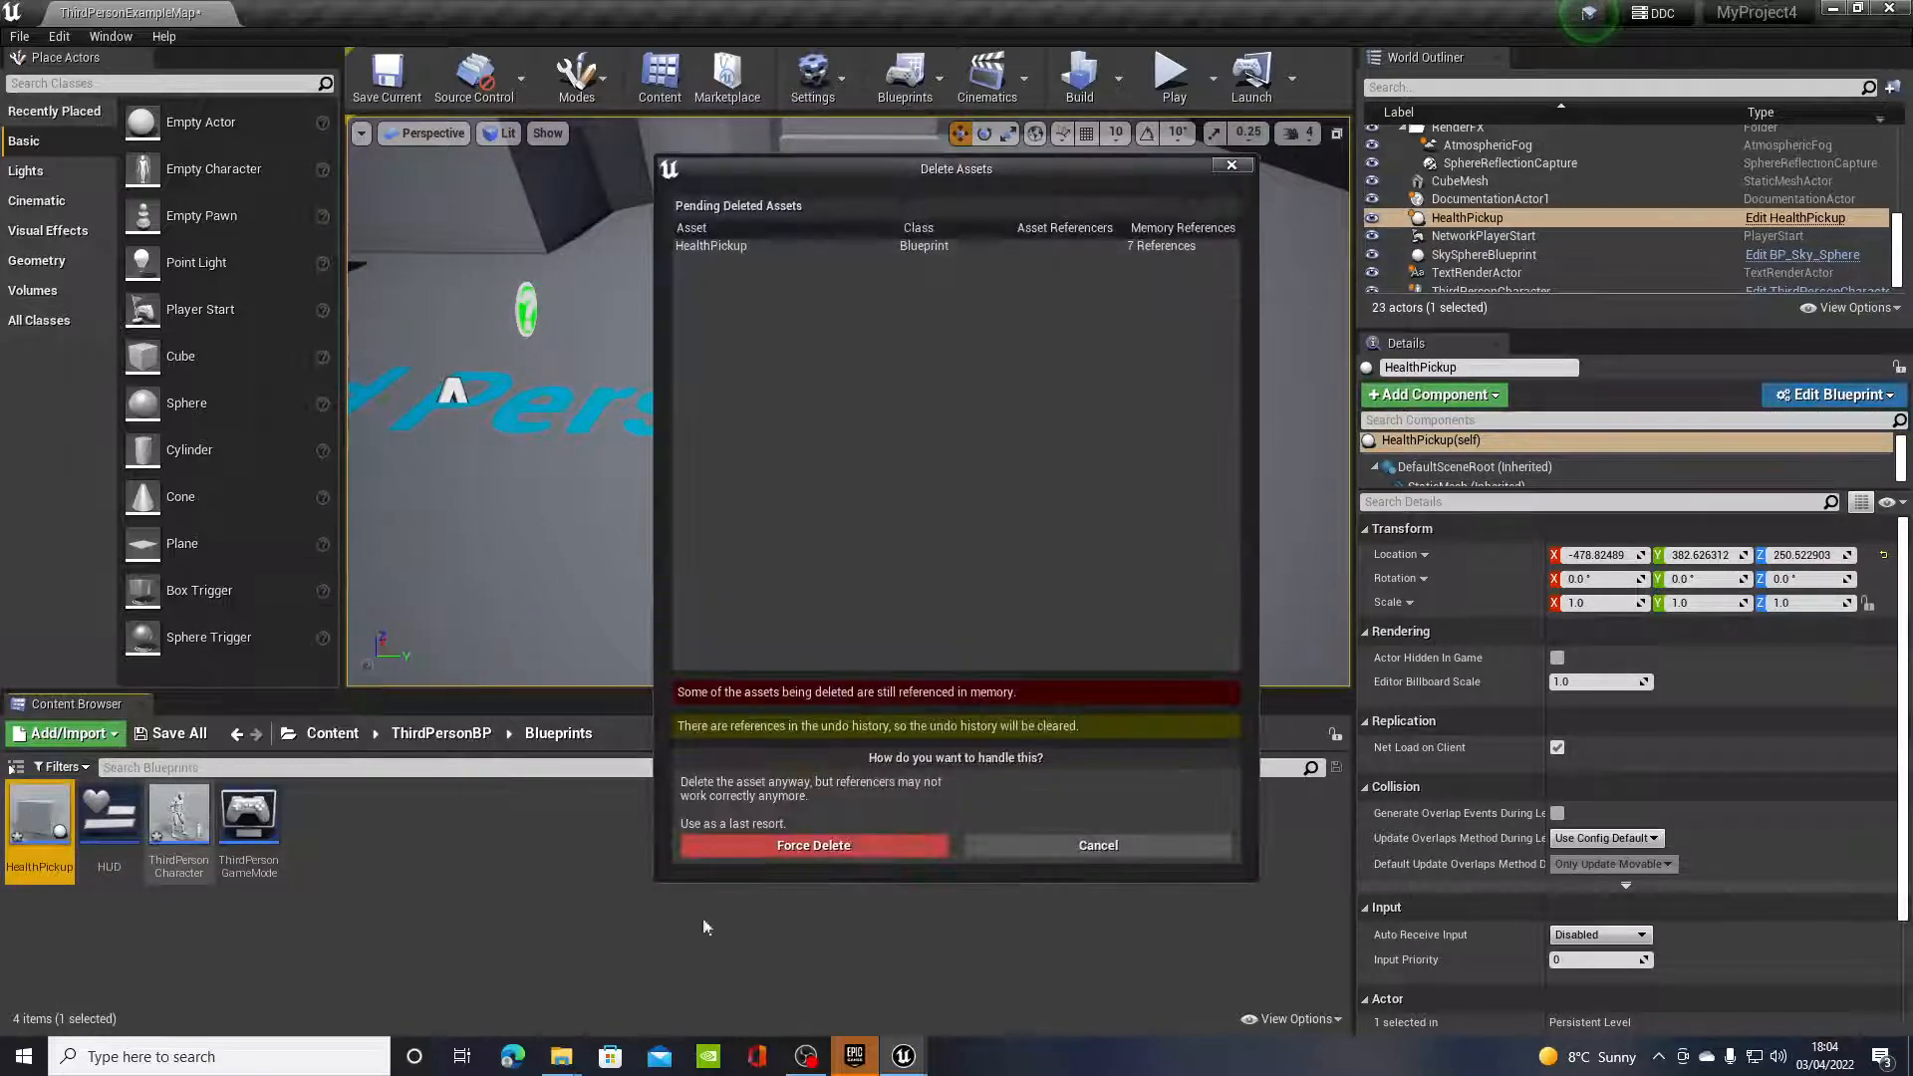
mouse_move(813, 844)
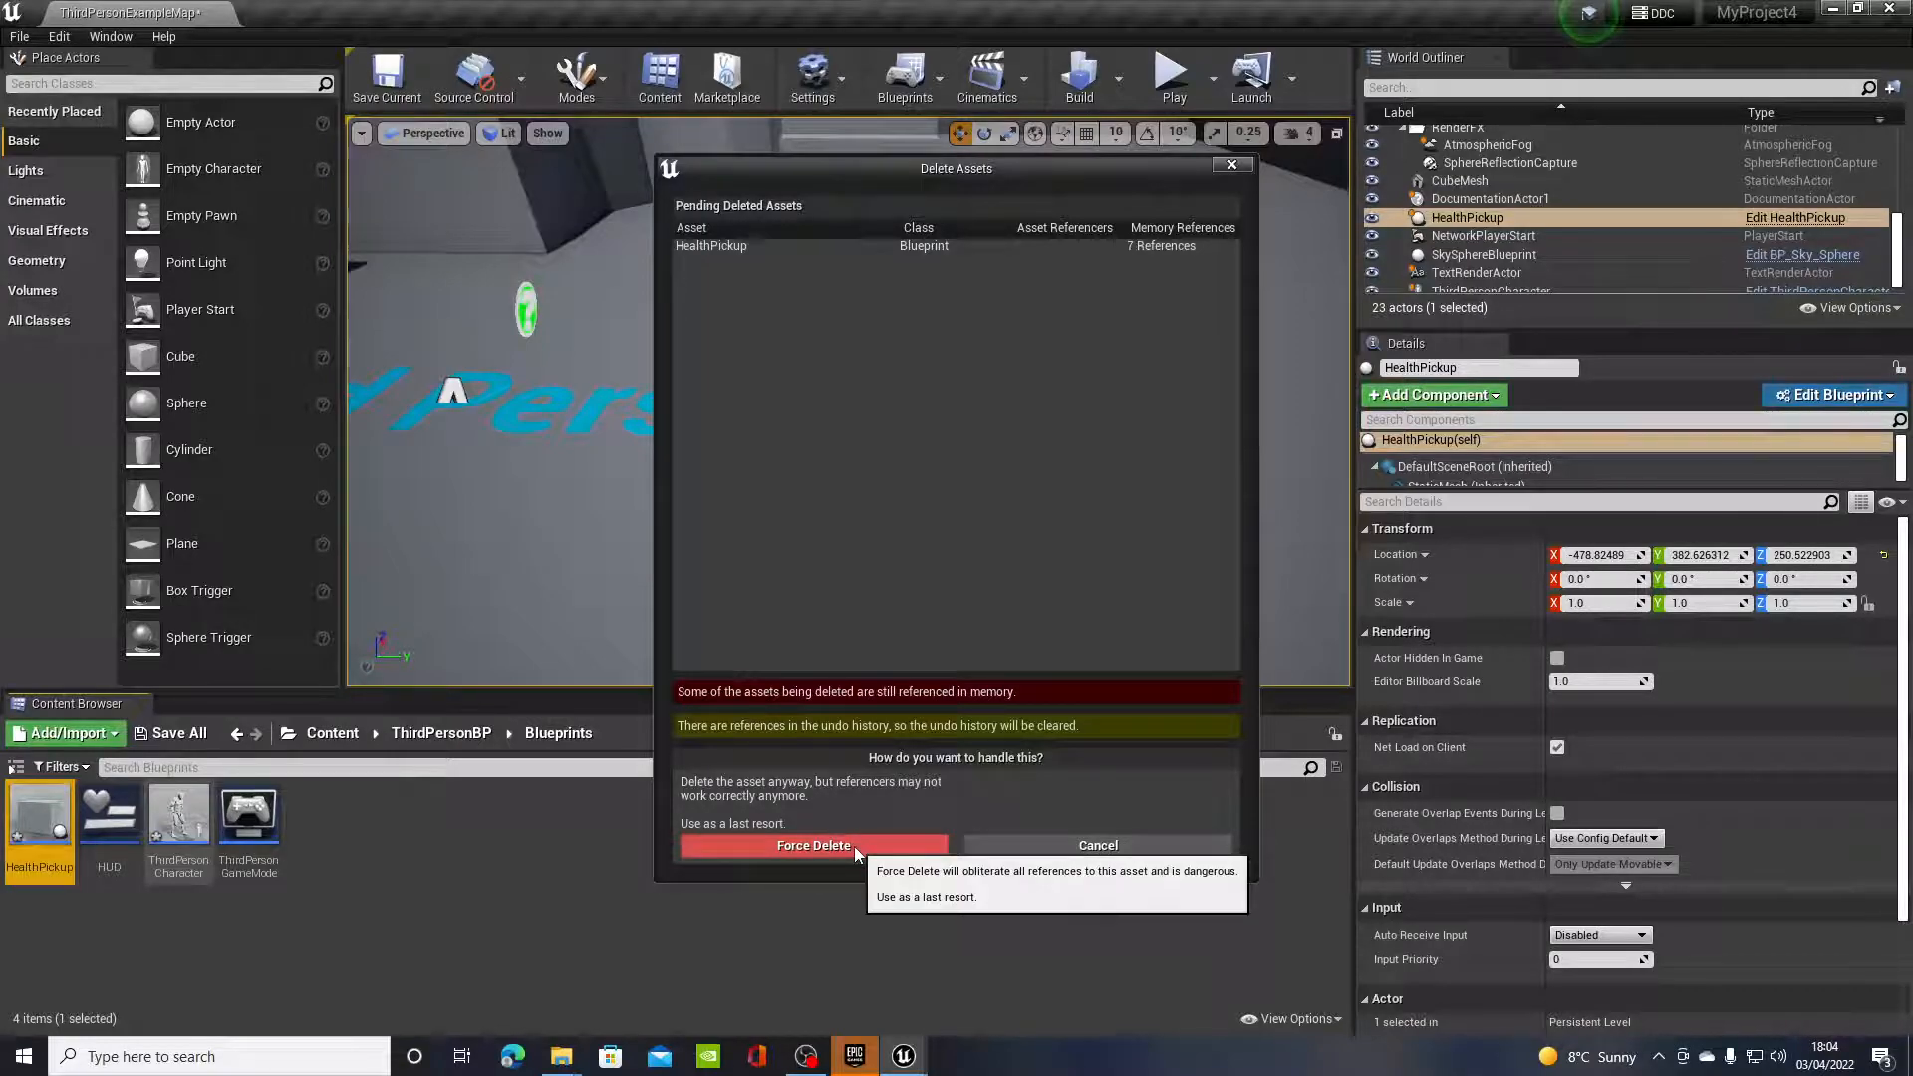
left_click(813, 846)
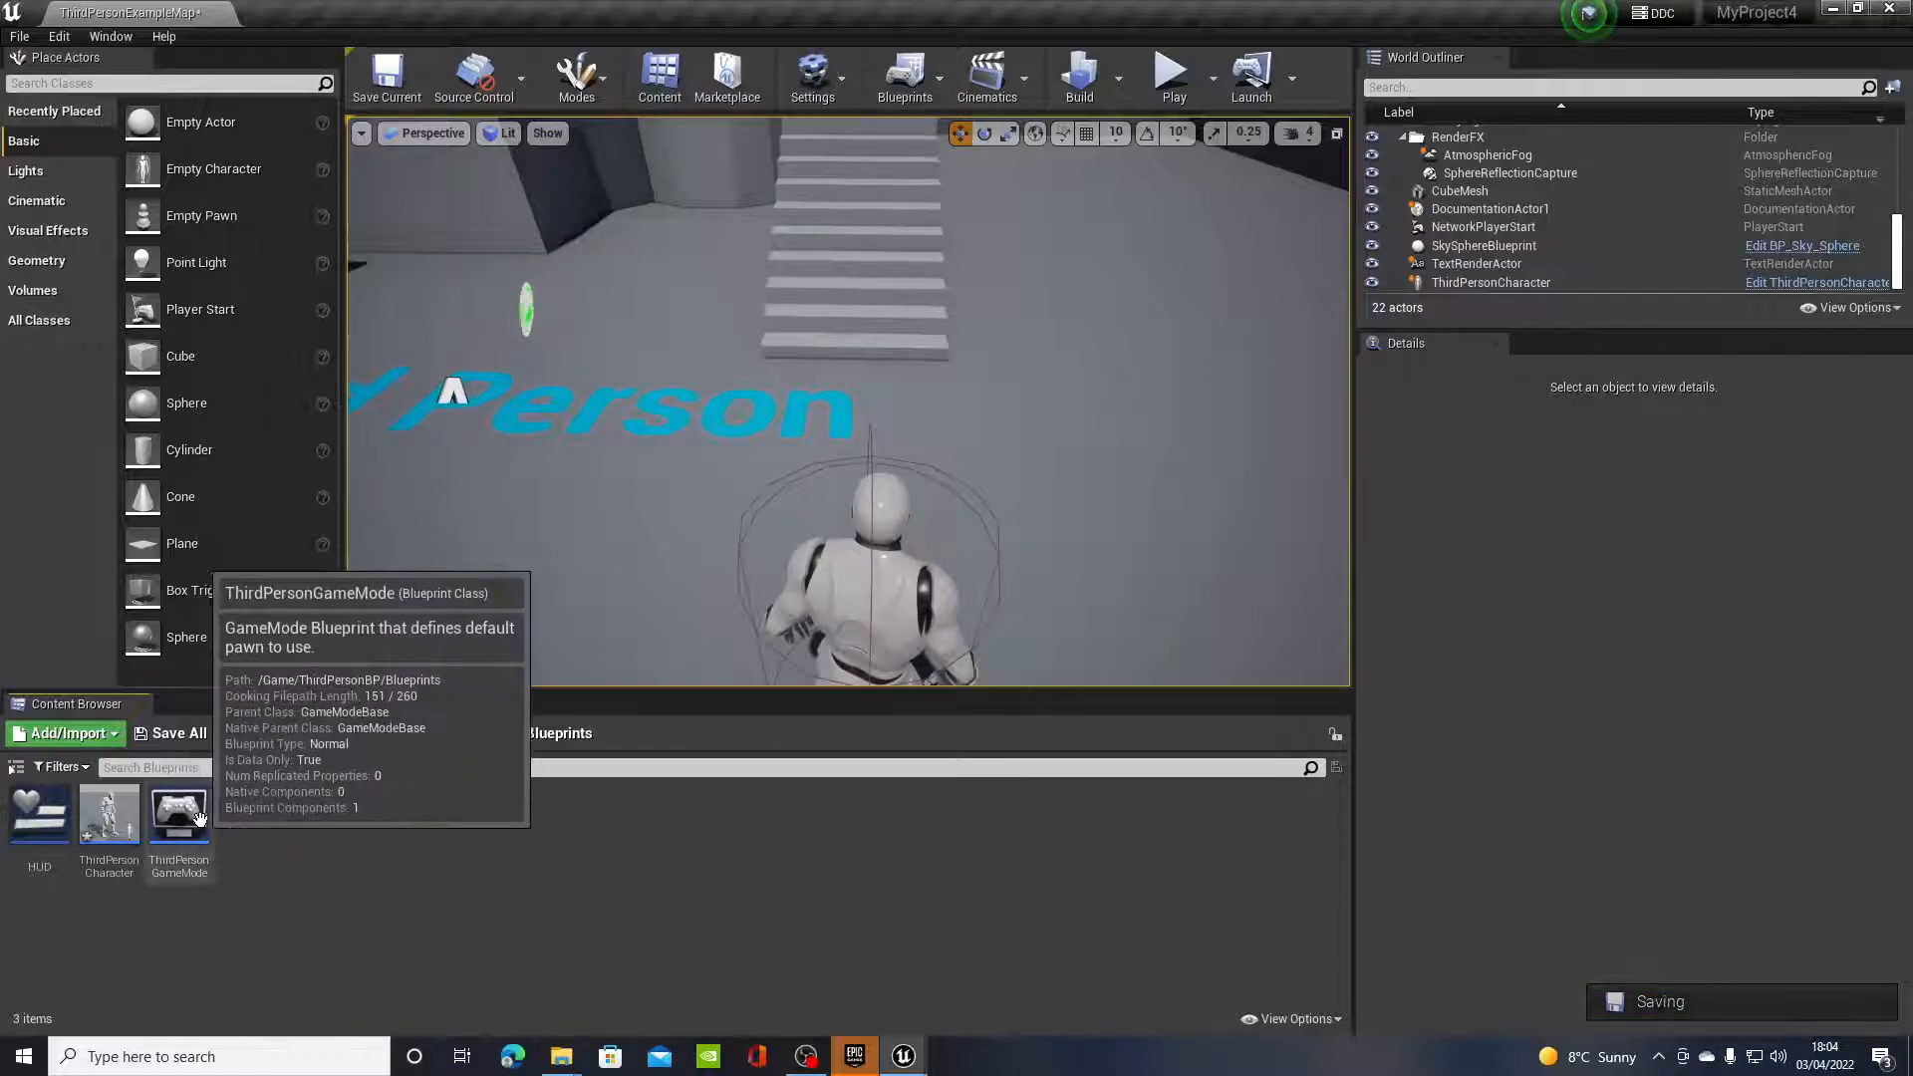
mouse_move(294, 826)
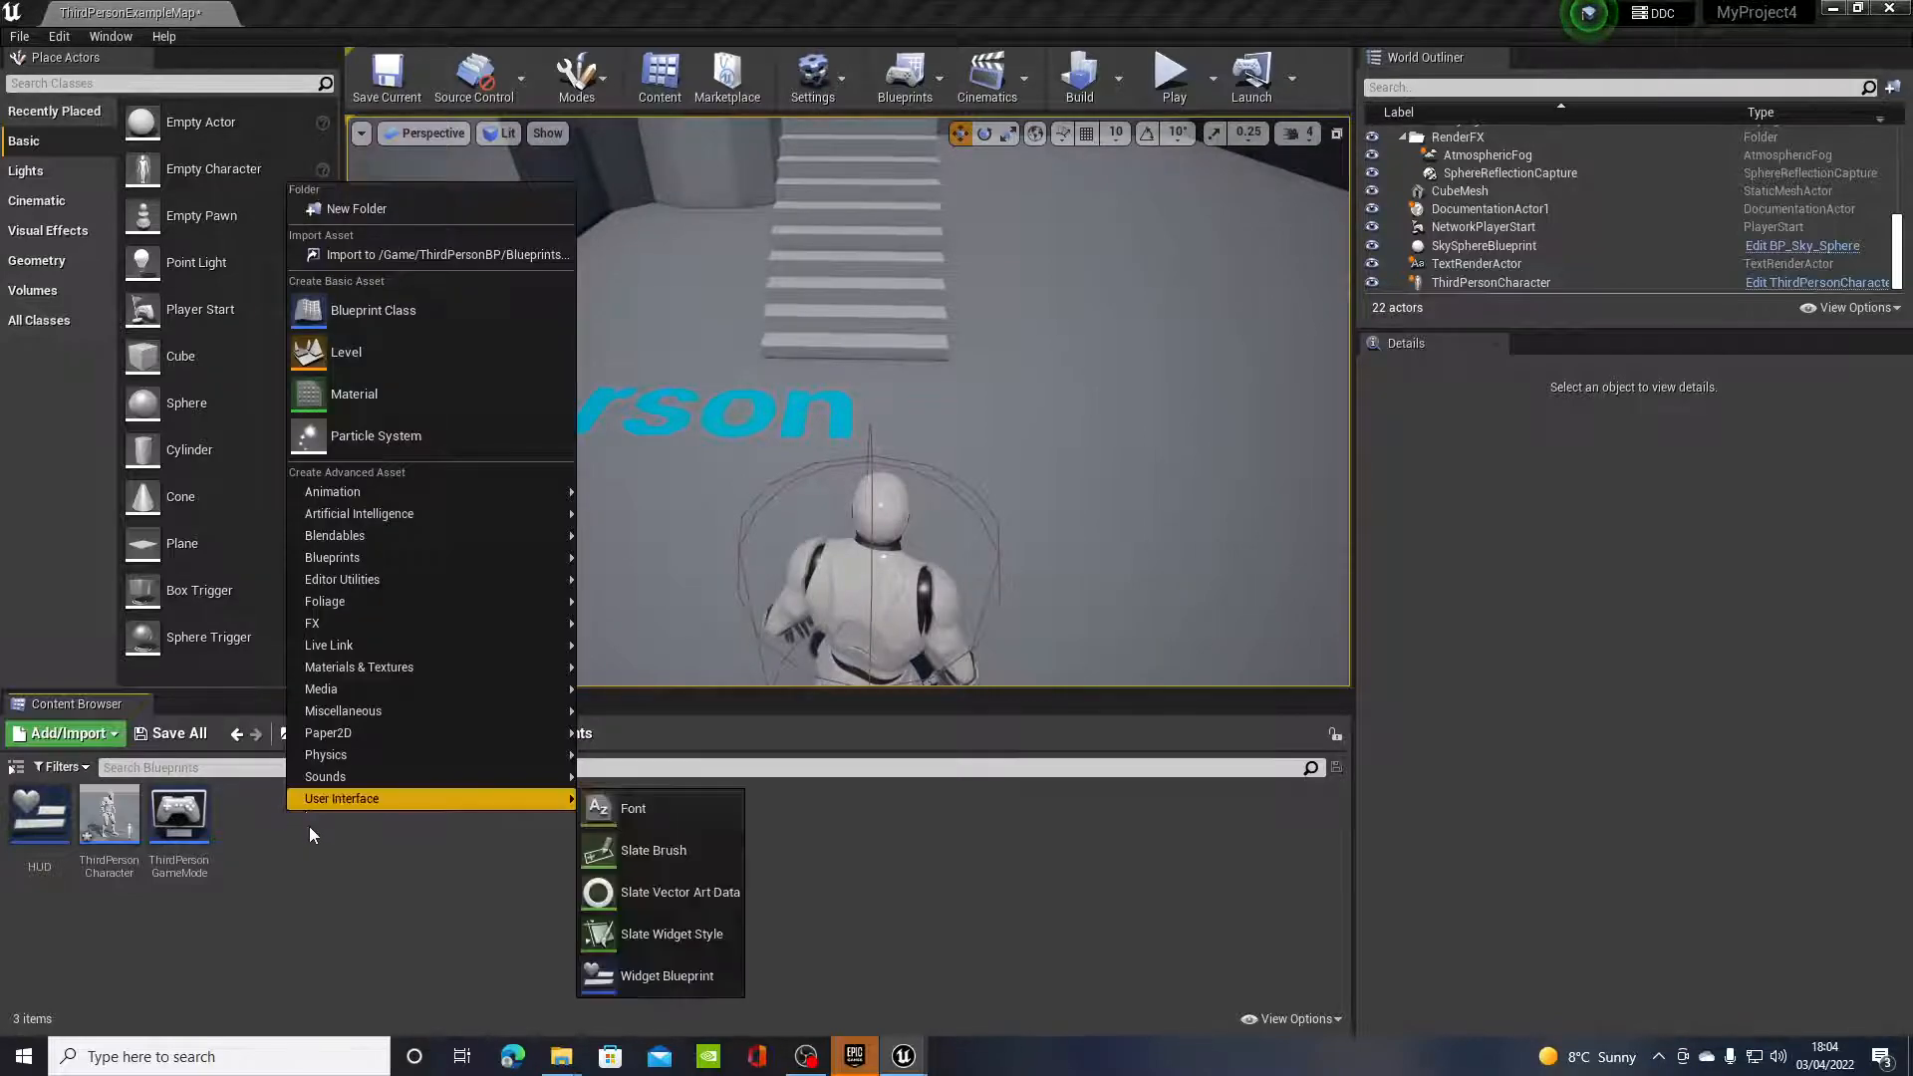
mouse_move(372, 310)
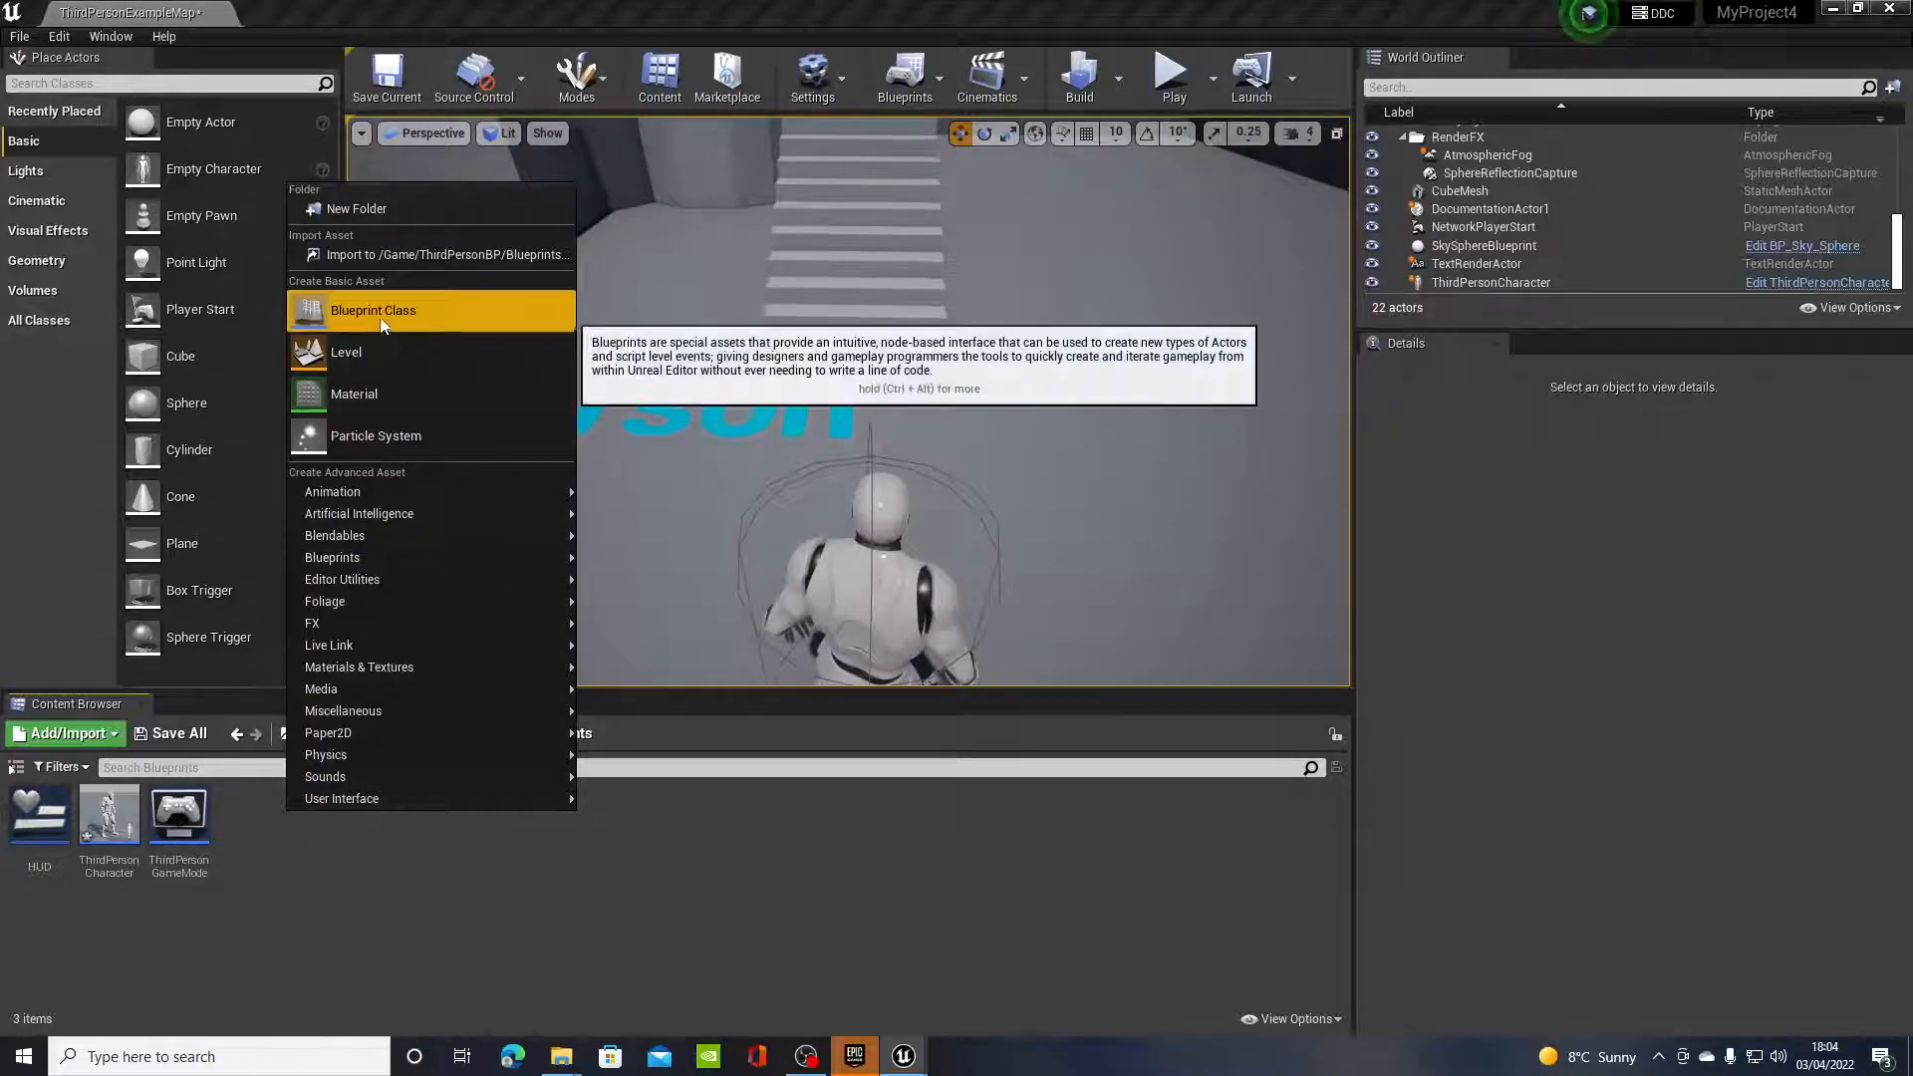
Step: Create a new Actor Blueprint Class from the Content Browser and name it HealthPickup
left_click(374, 310)
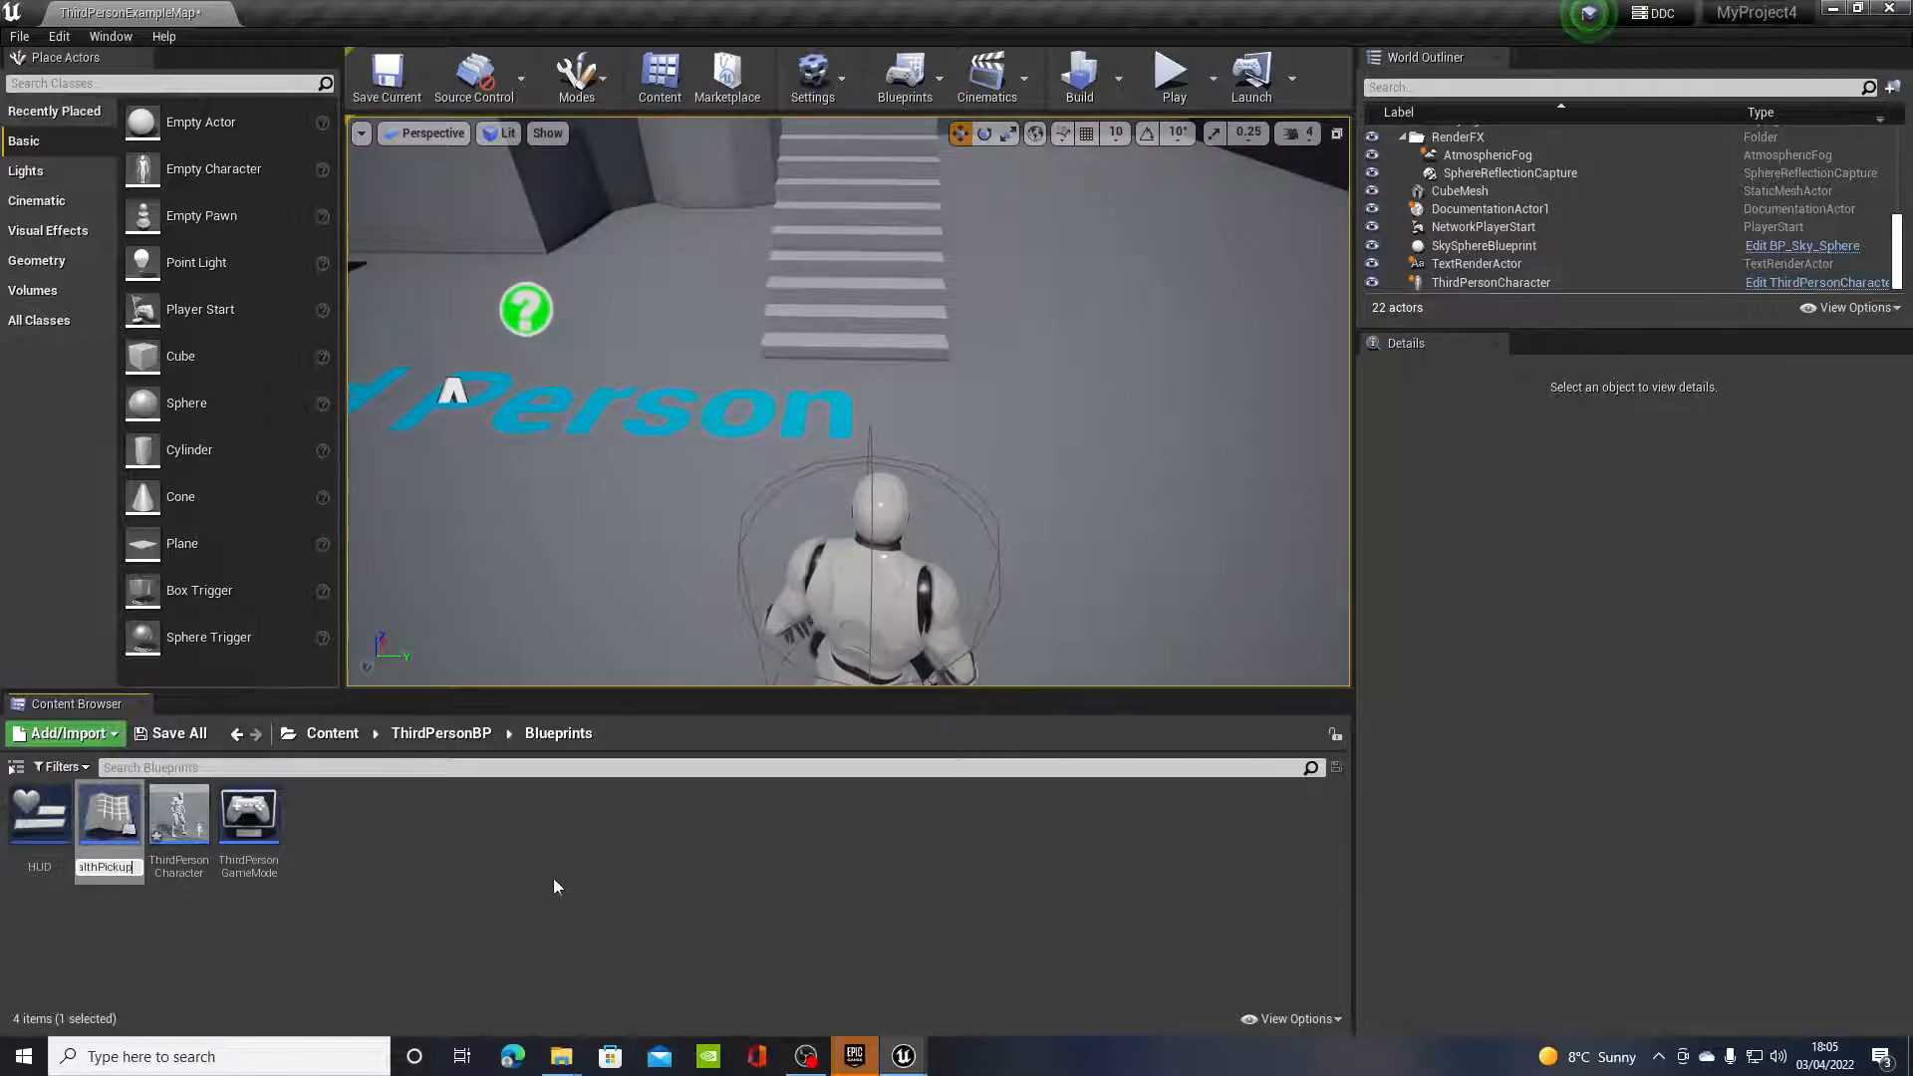
mouse_move(37, 817)
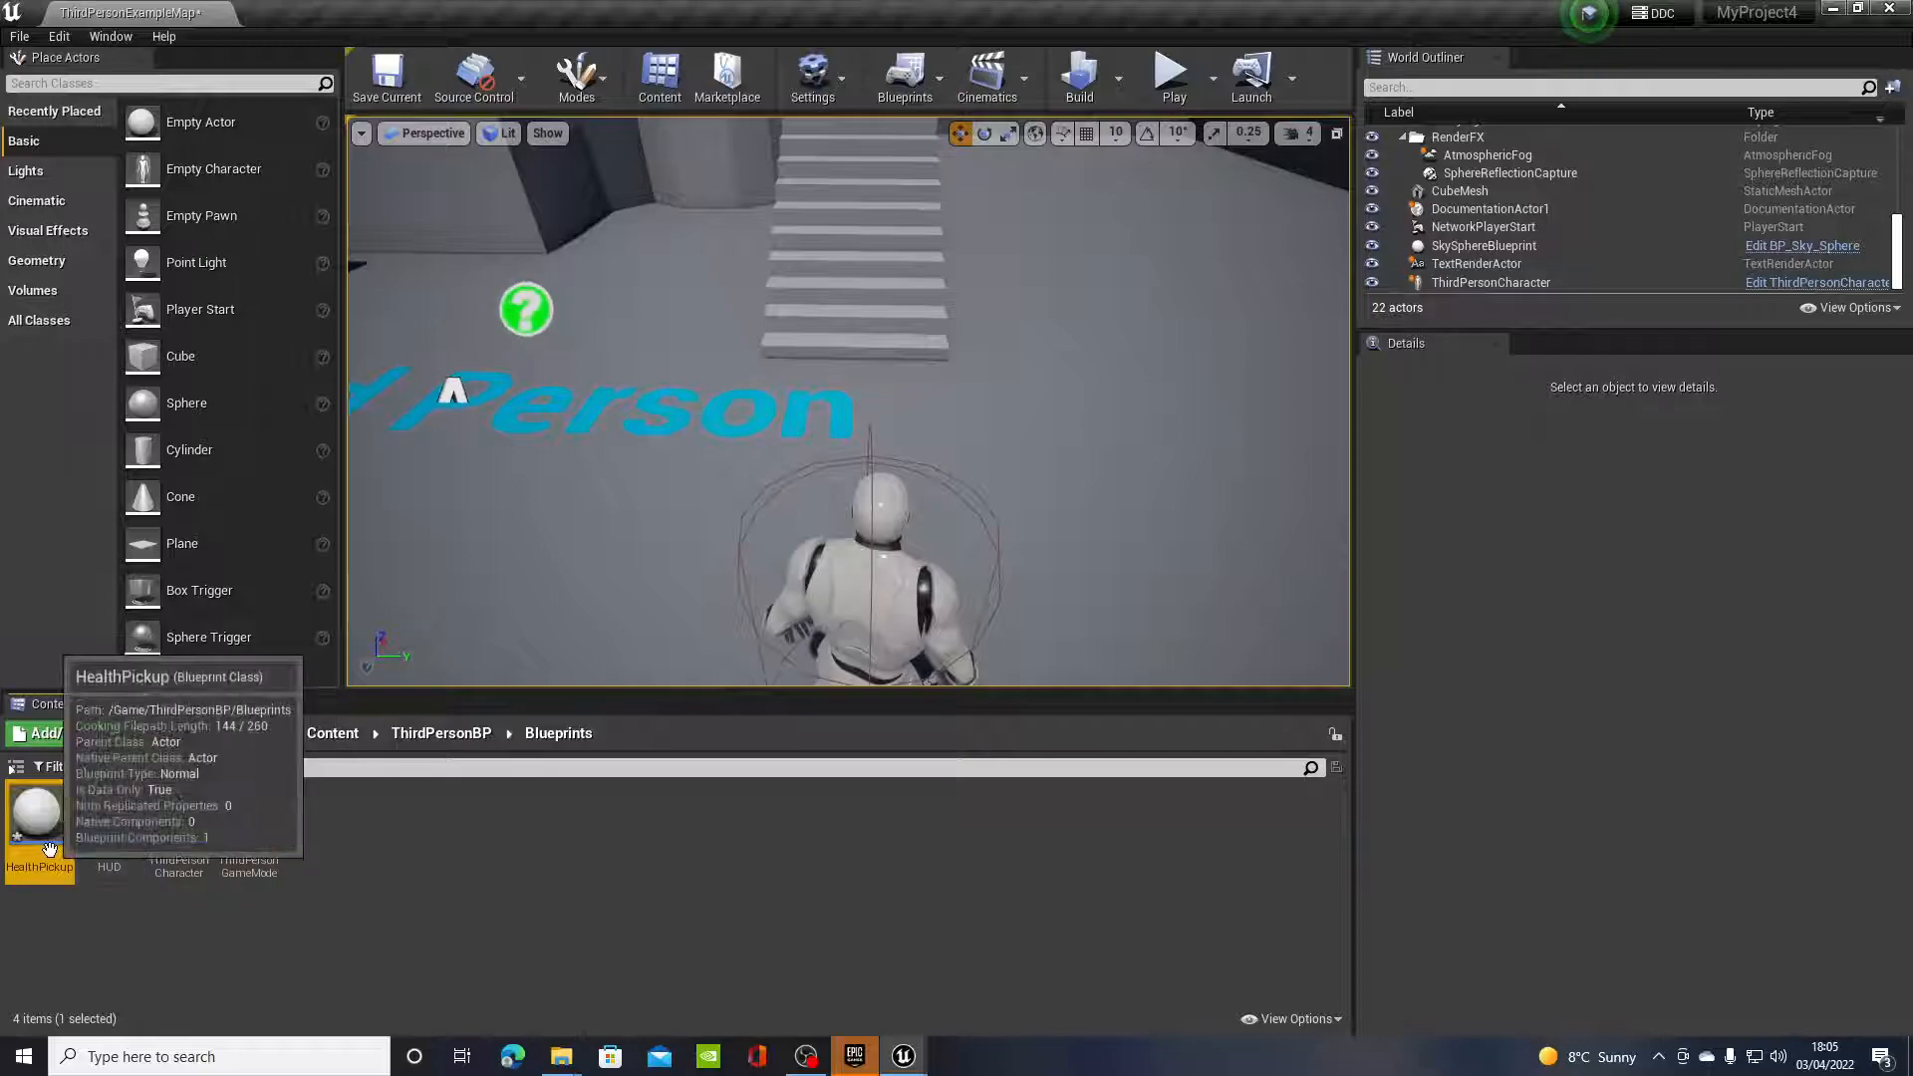
Step: Add a Static Mesh component named HealthPickup using the 1M_Cube mesh
double_click(37, 811)
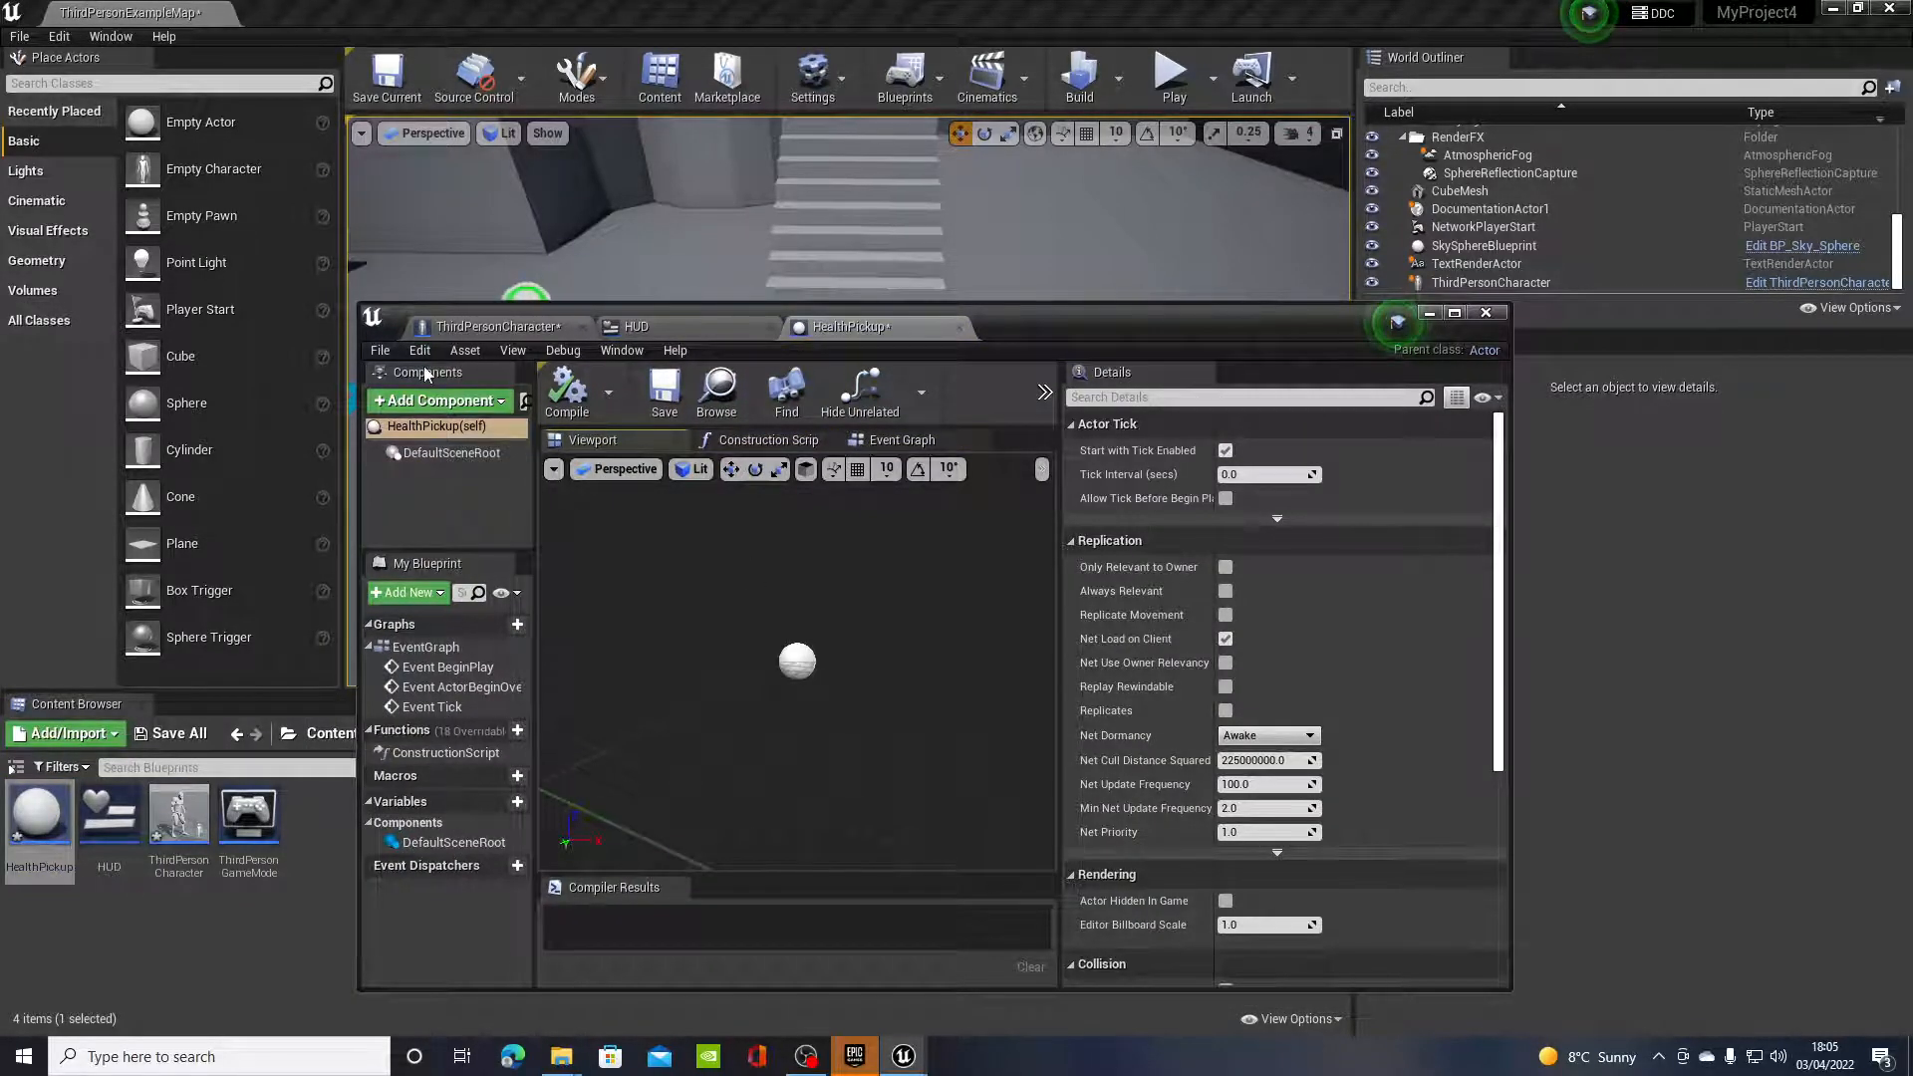
left_click(439, 401)
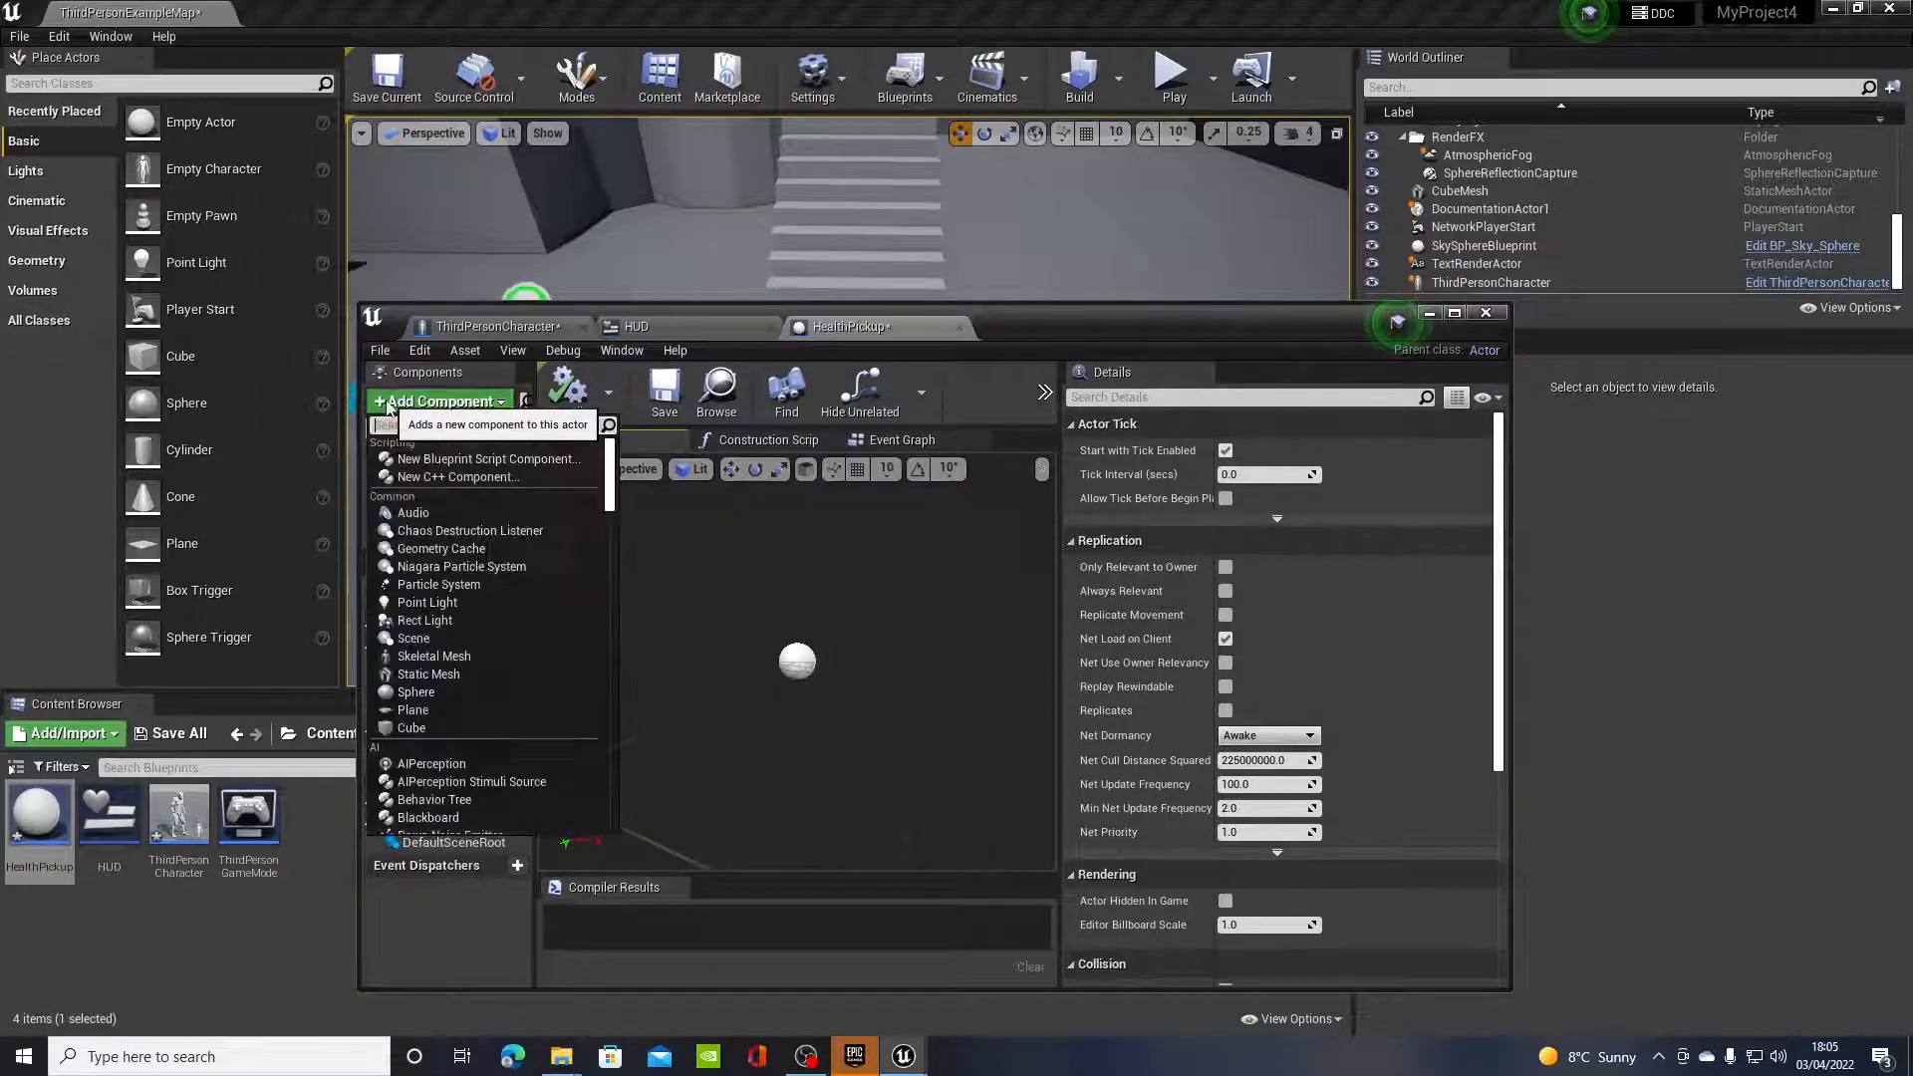
mouse_move(488, 458)
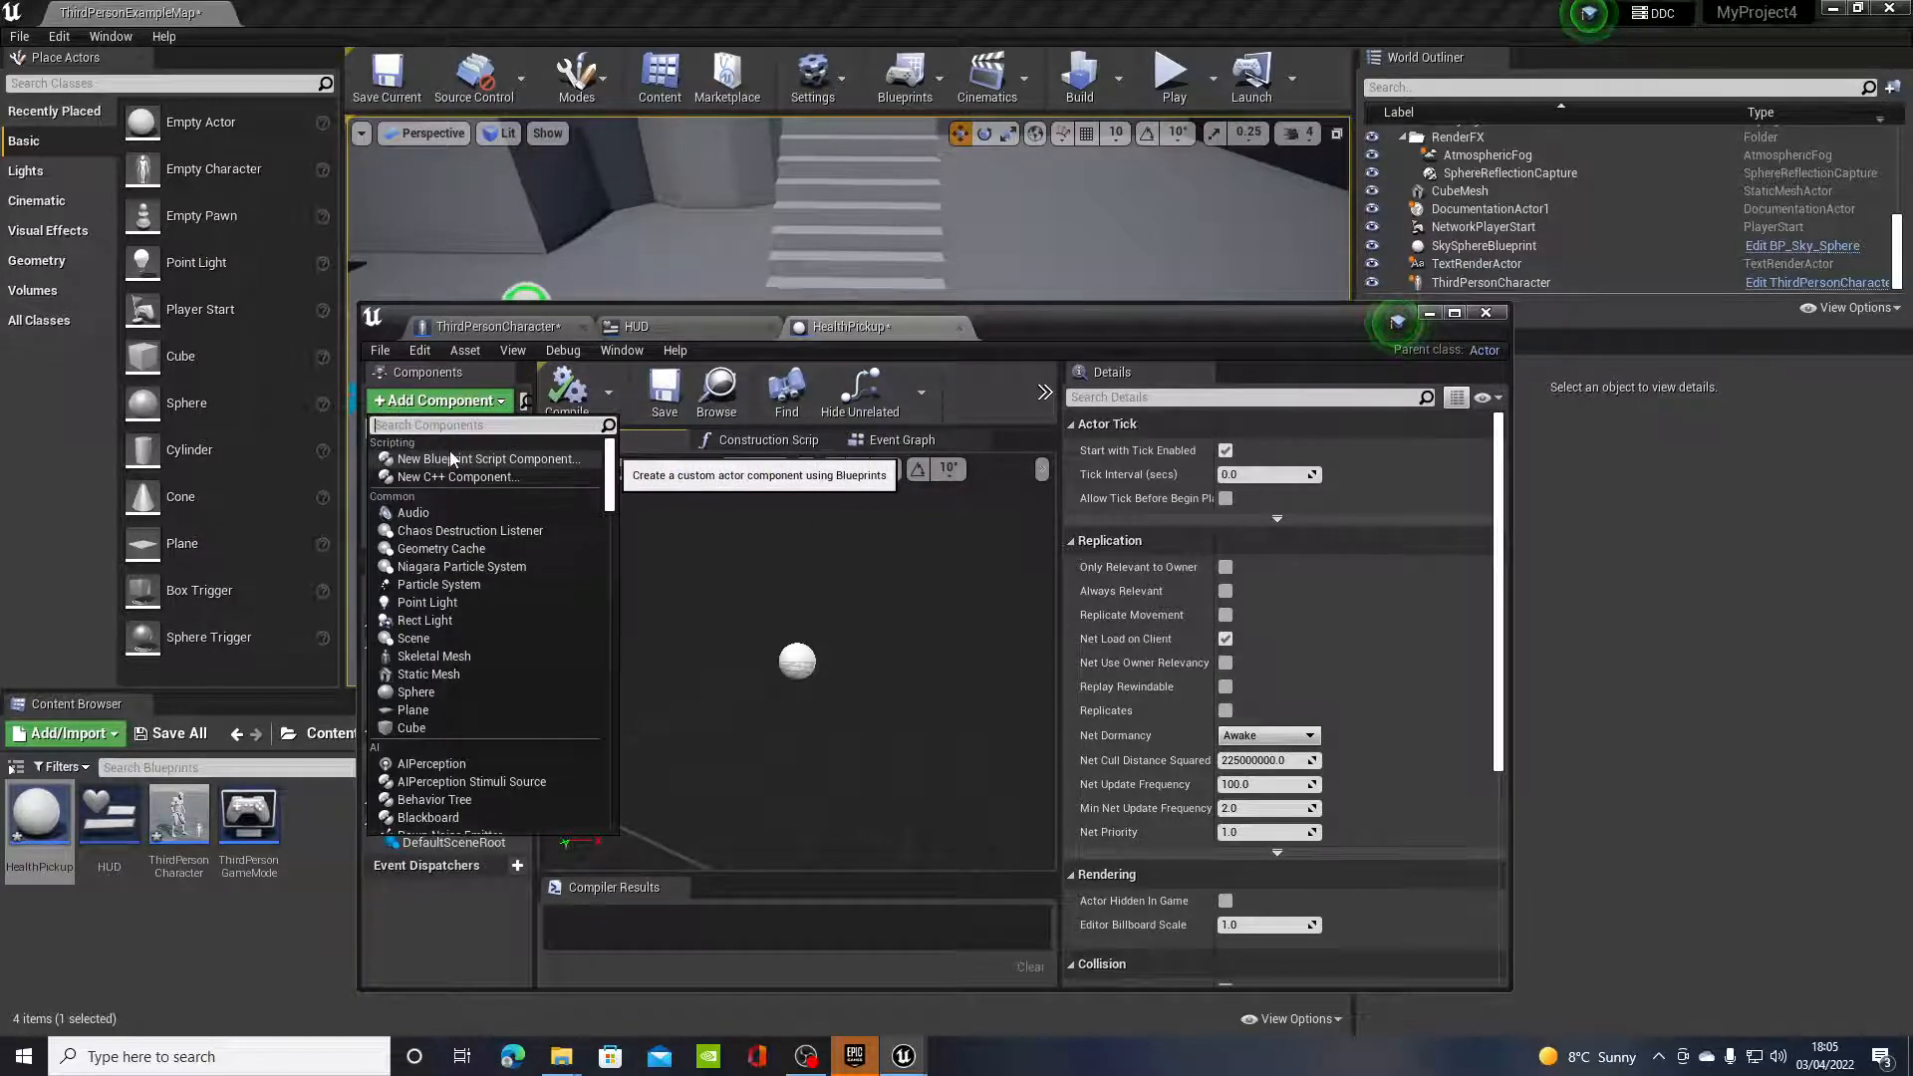
type("static")
type("HealthPickup")
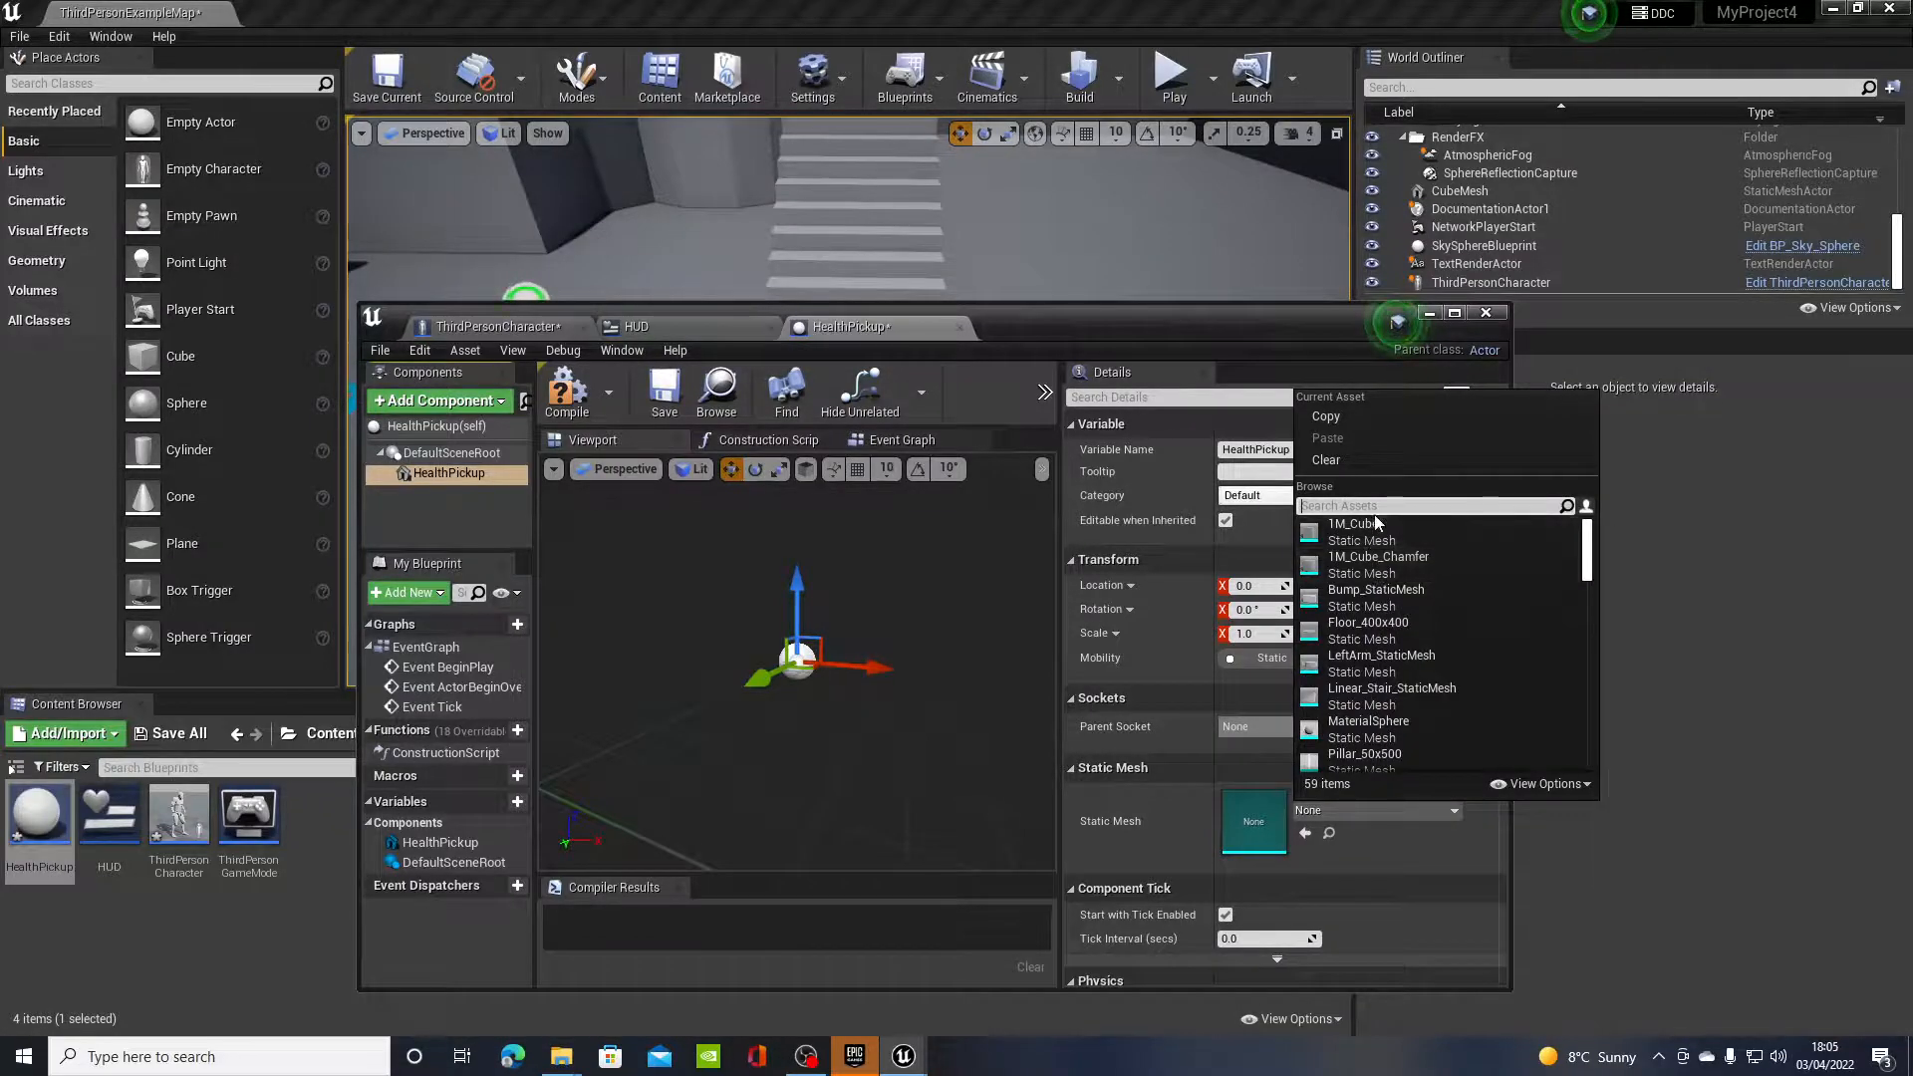
mouse_move(1354, 525)
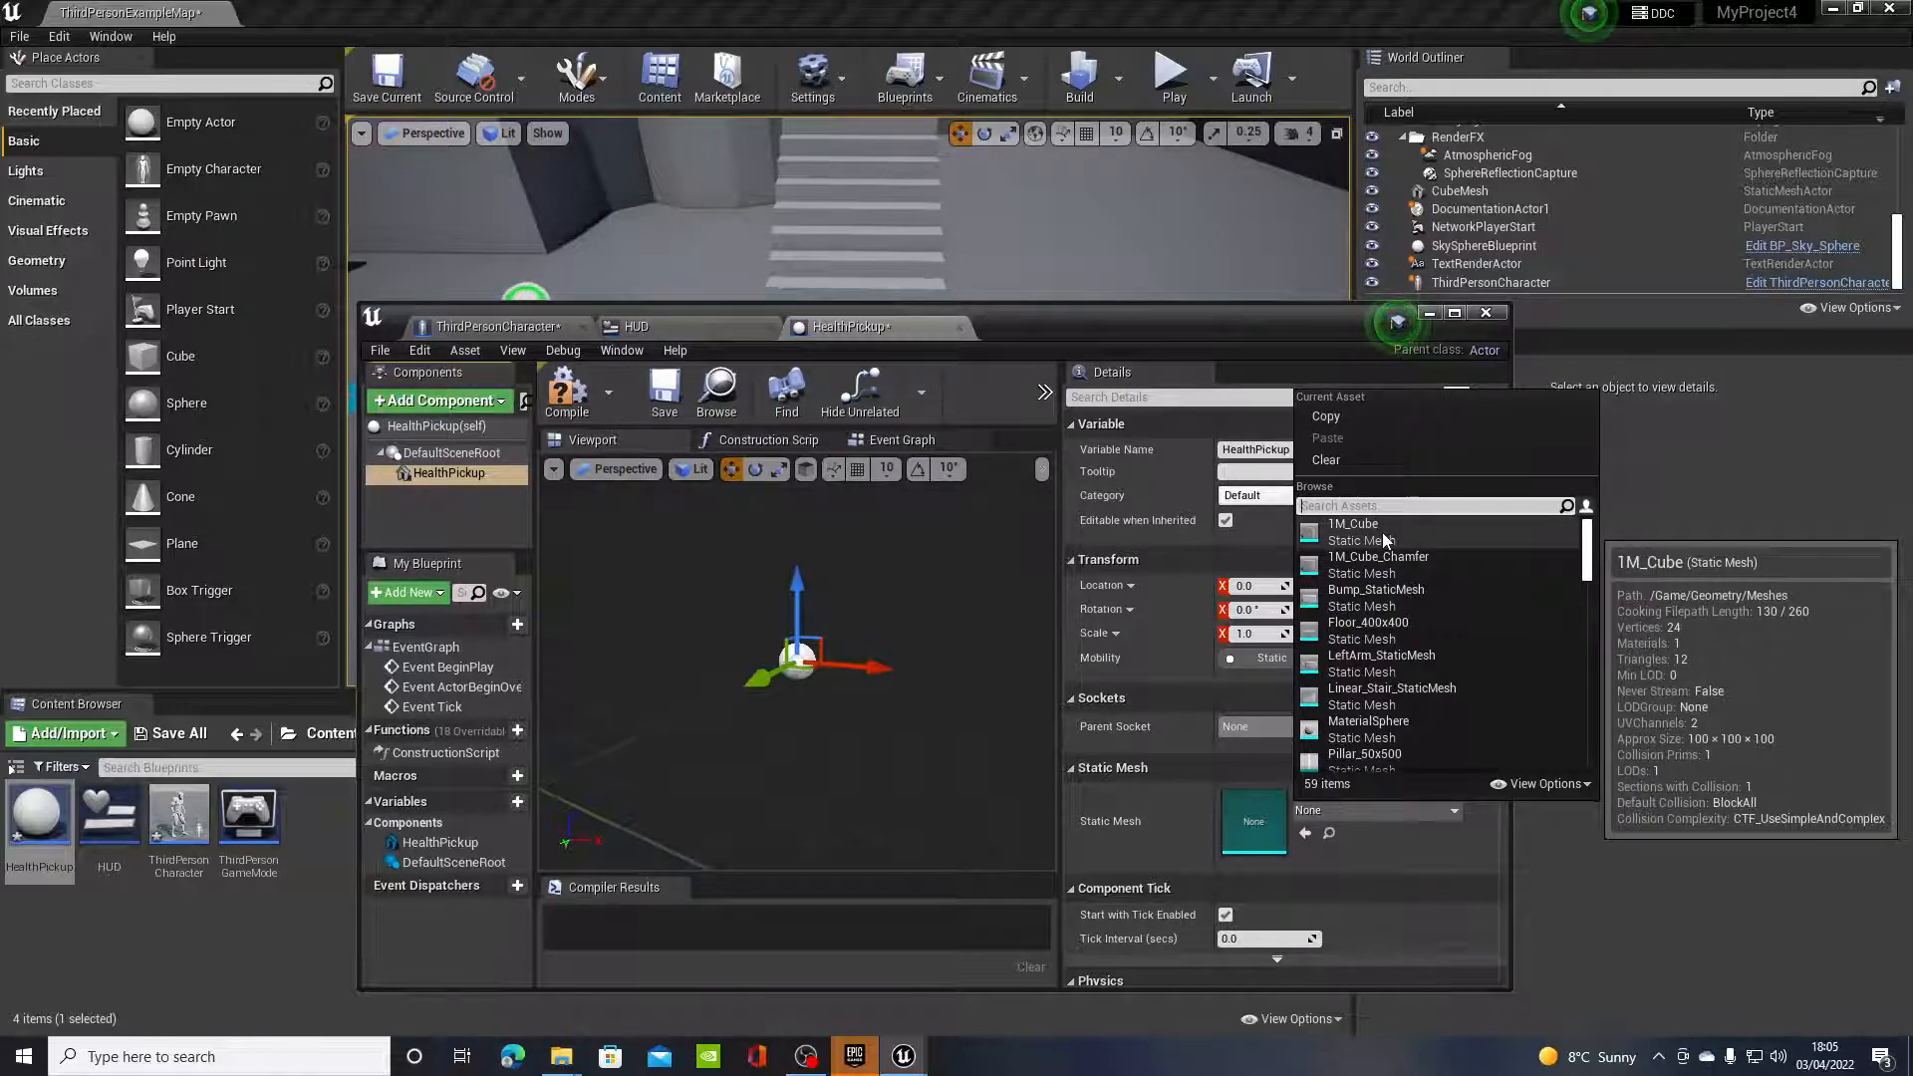
left_click(1352, 523)
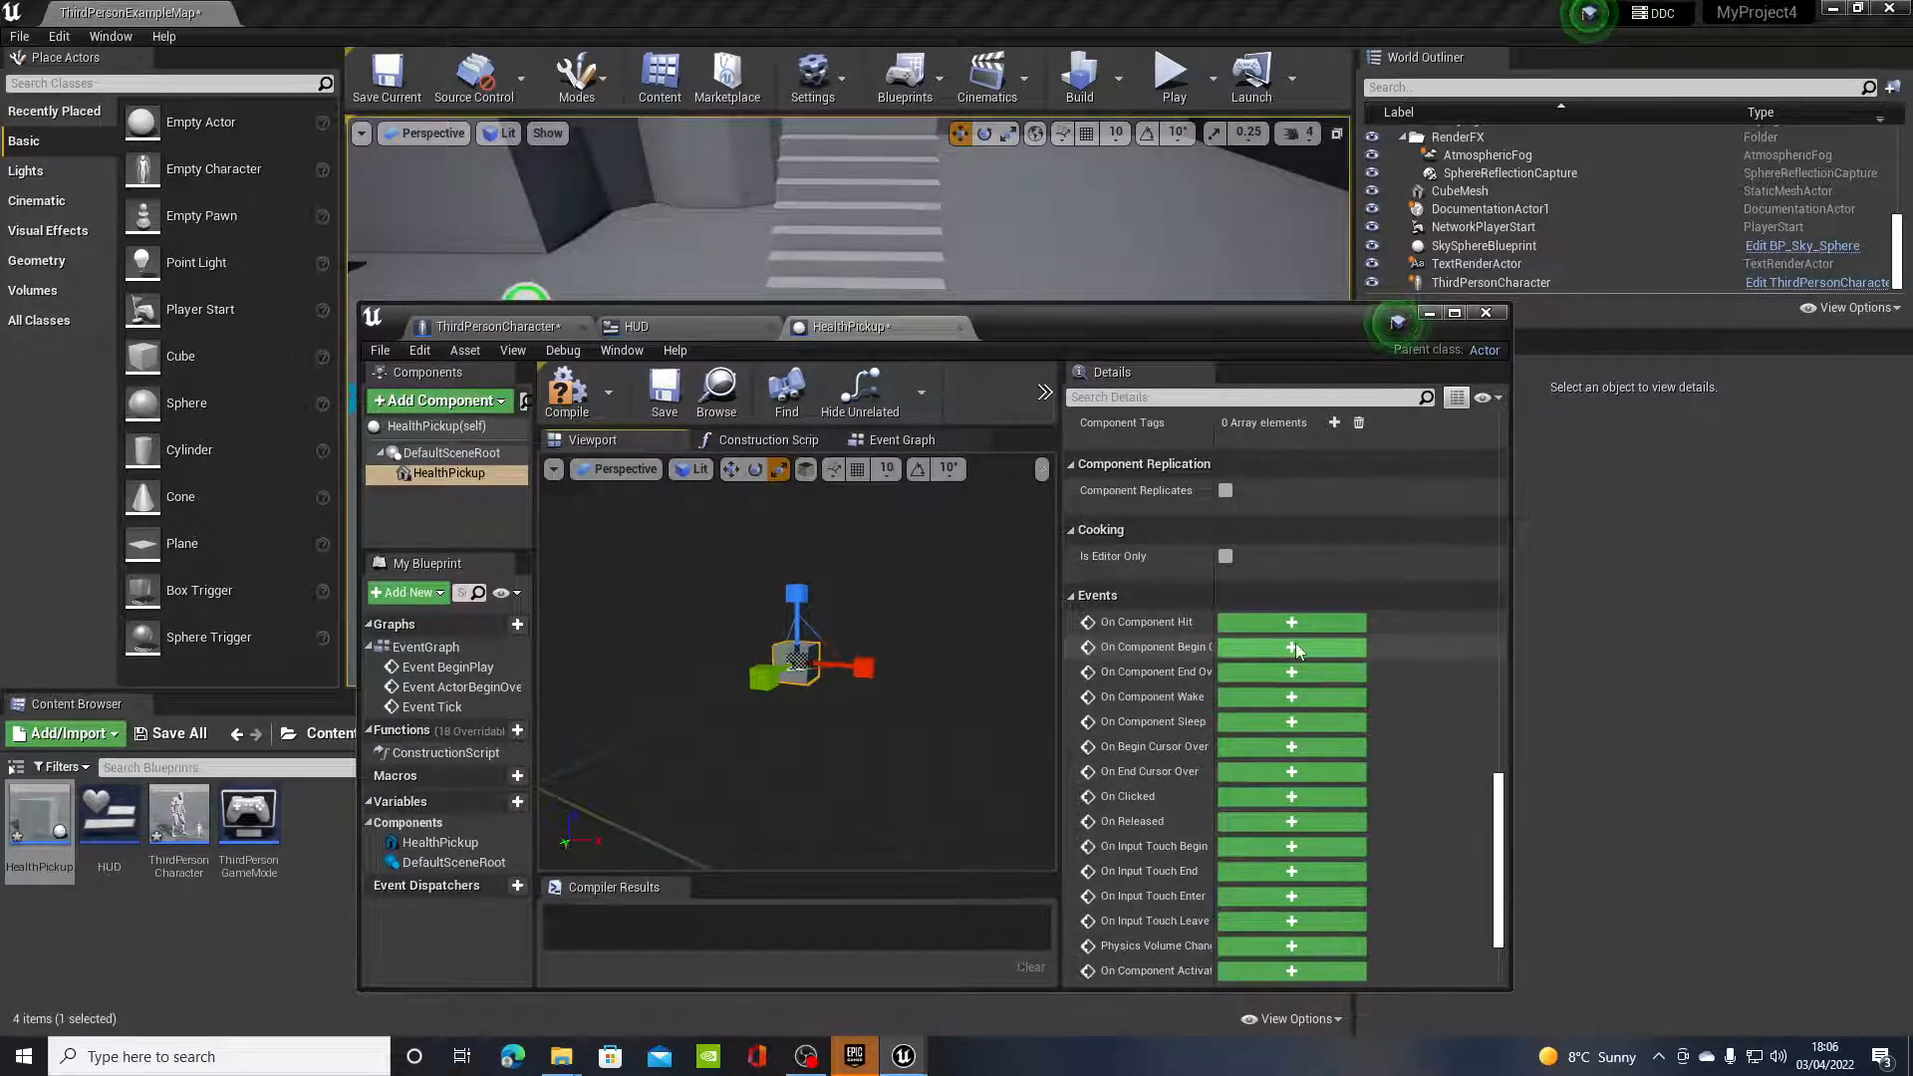
Step: Wire On Component Begin Overlap's Other Actor into a Cast To ThirdPersonCharacter node
left_click(1291, 647)
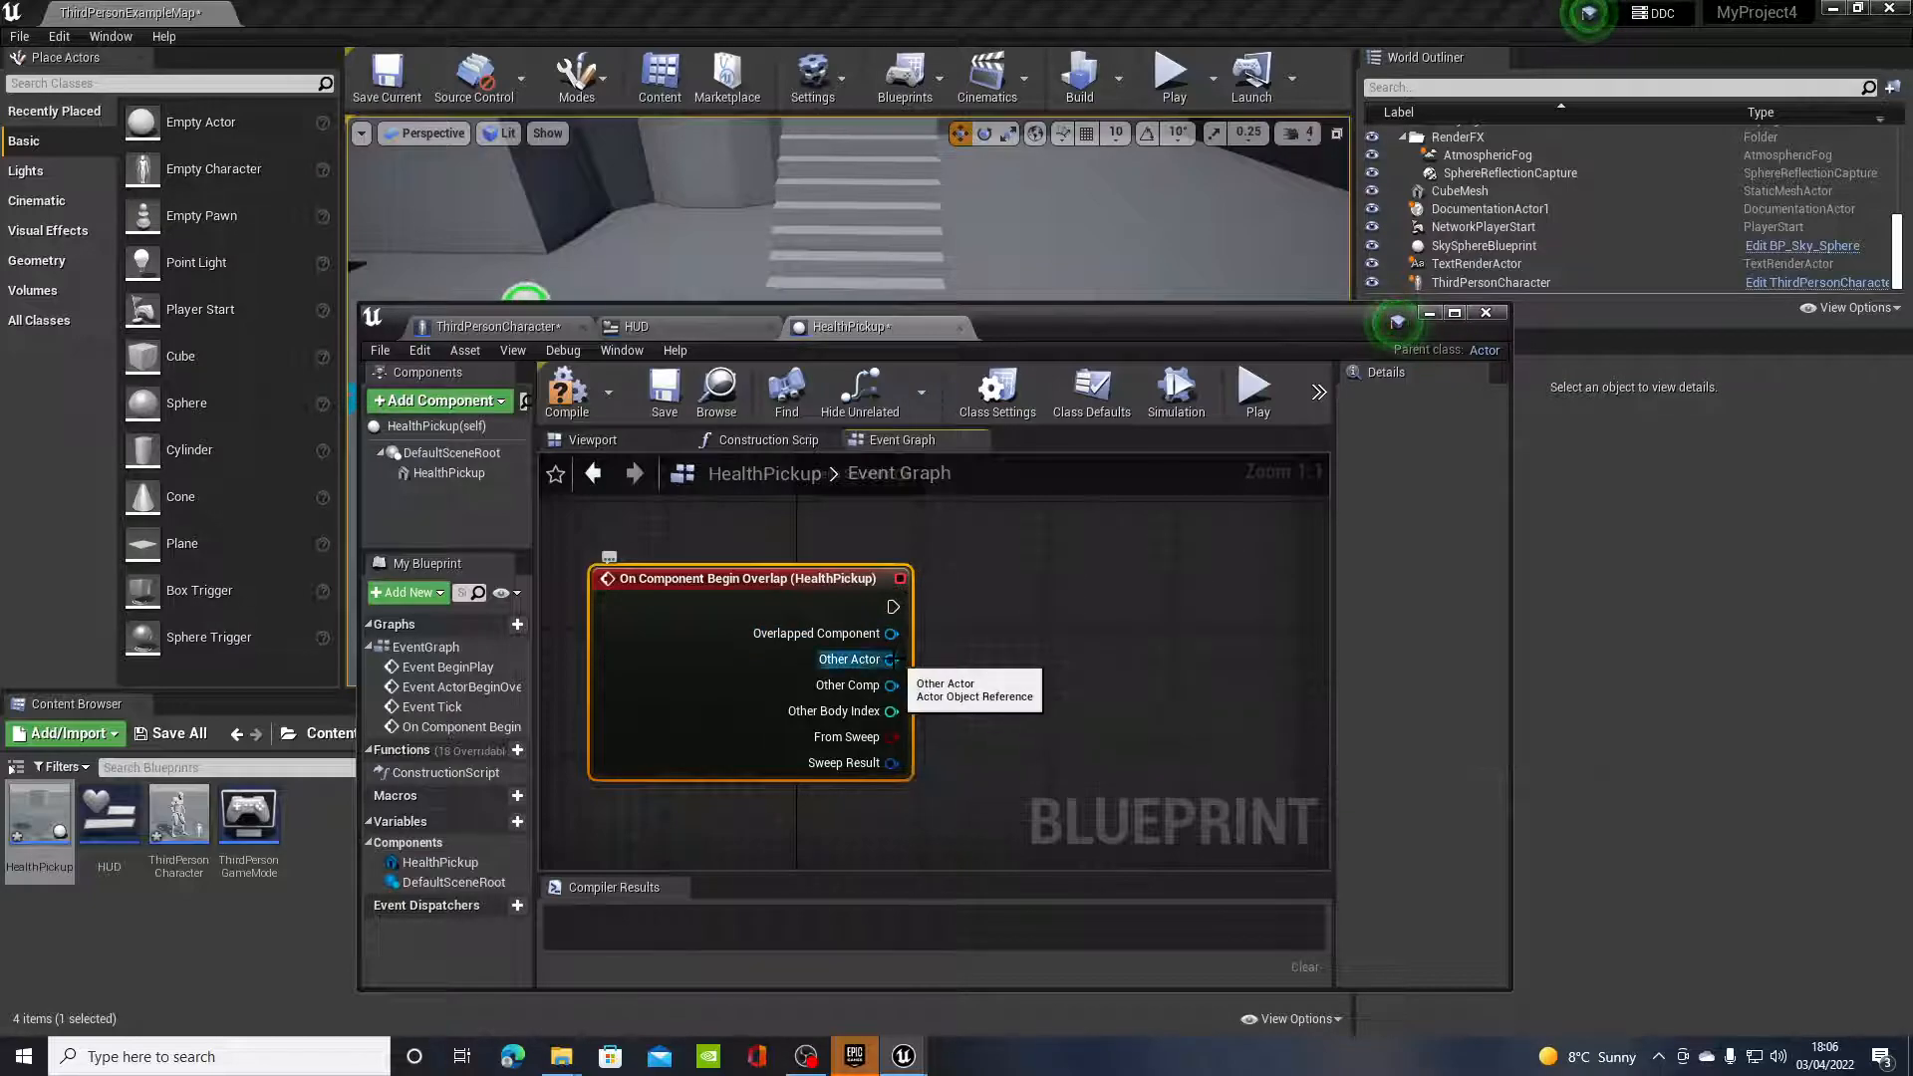
left_click_drag(891, 658, 1052, 650)
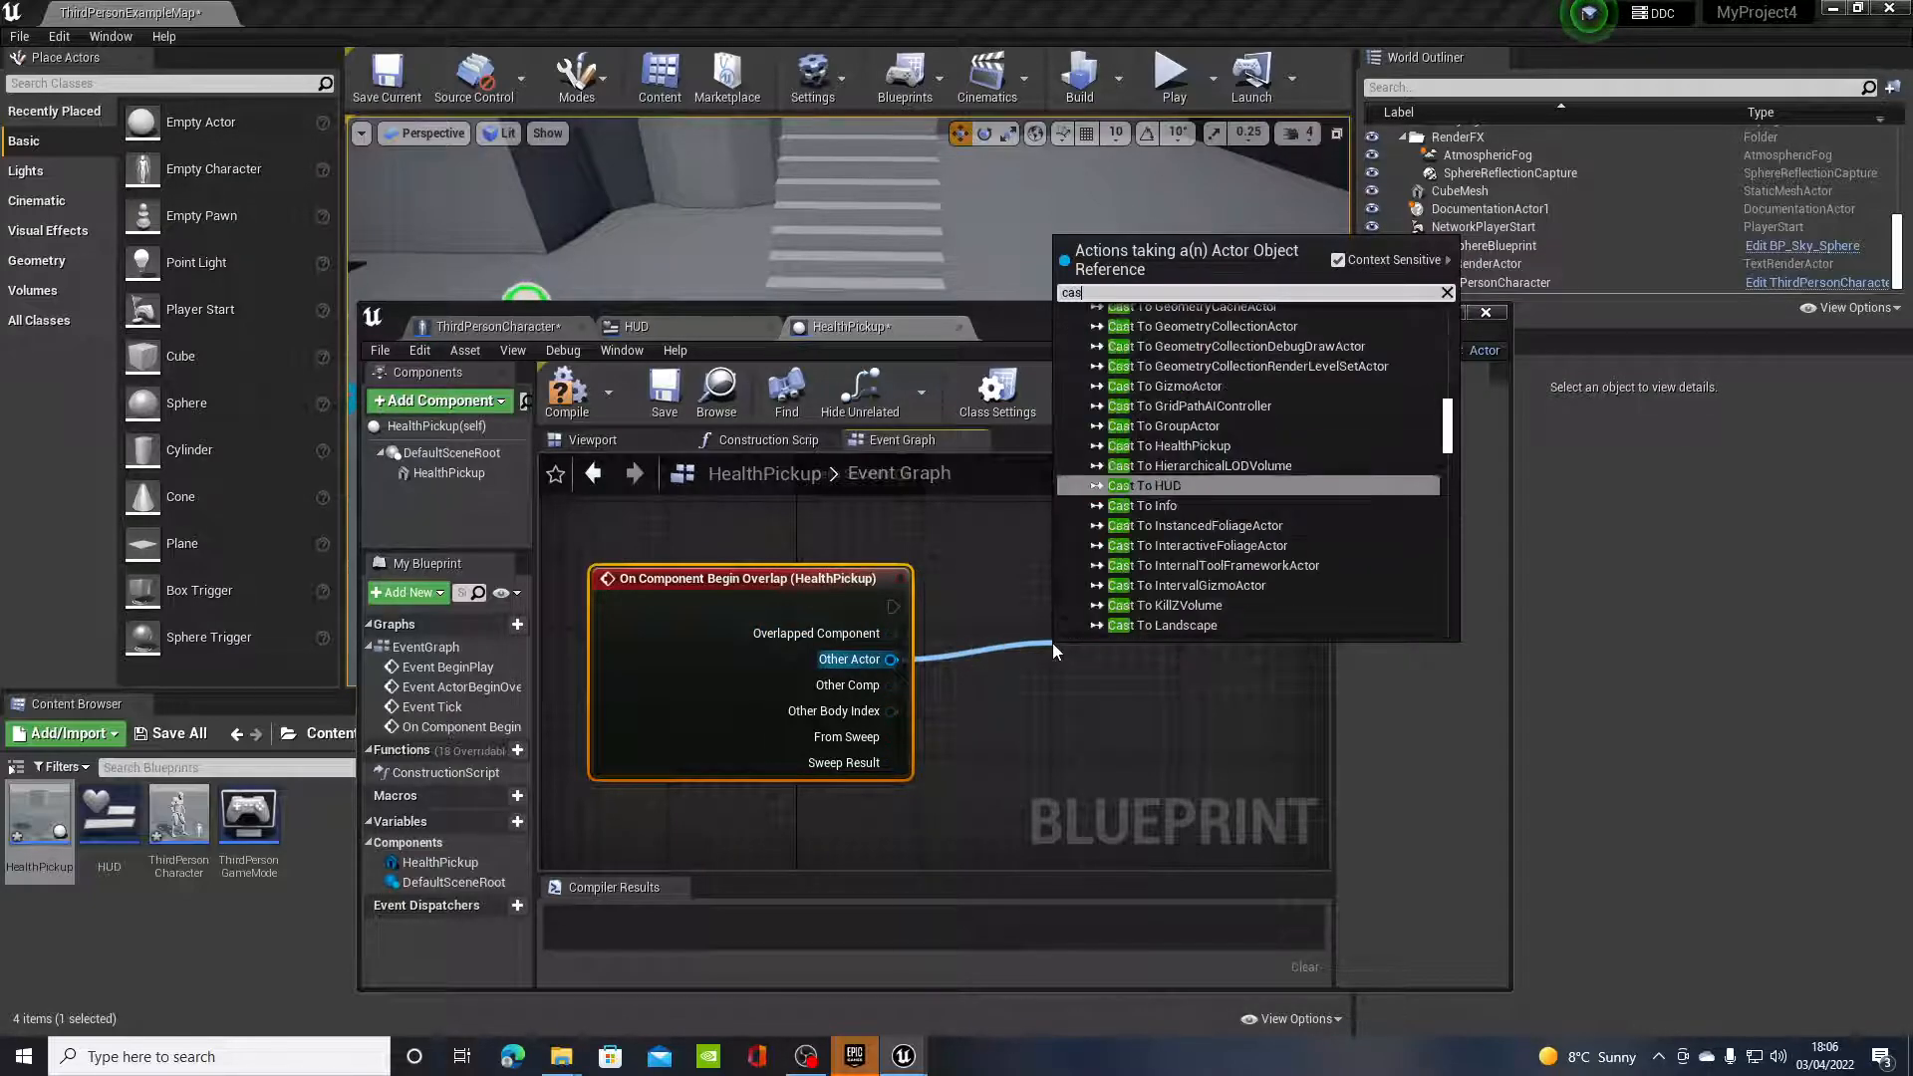
type("cast to thirs")
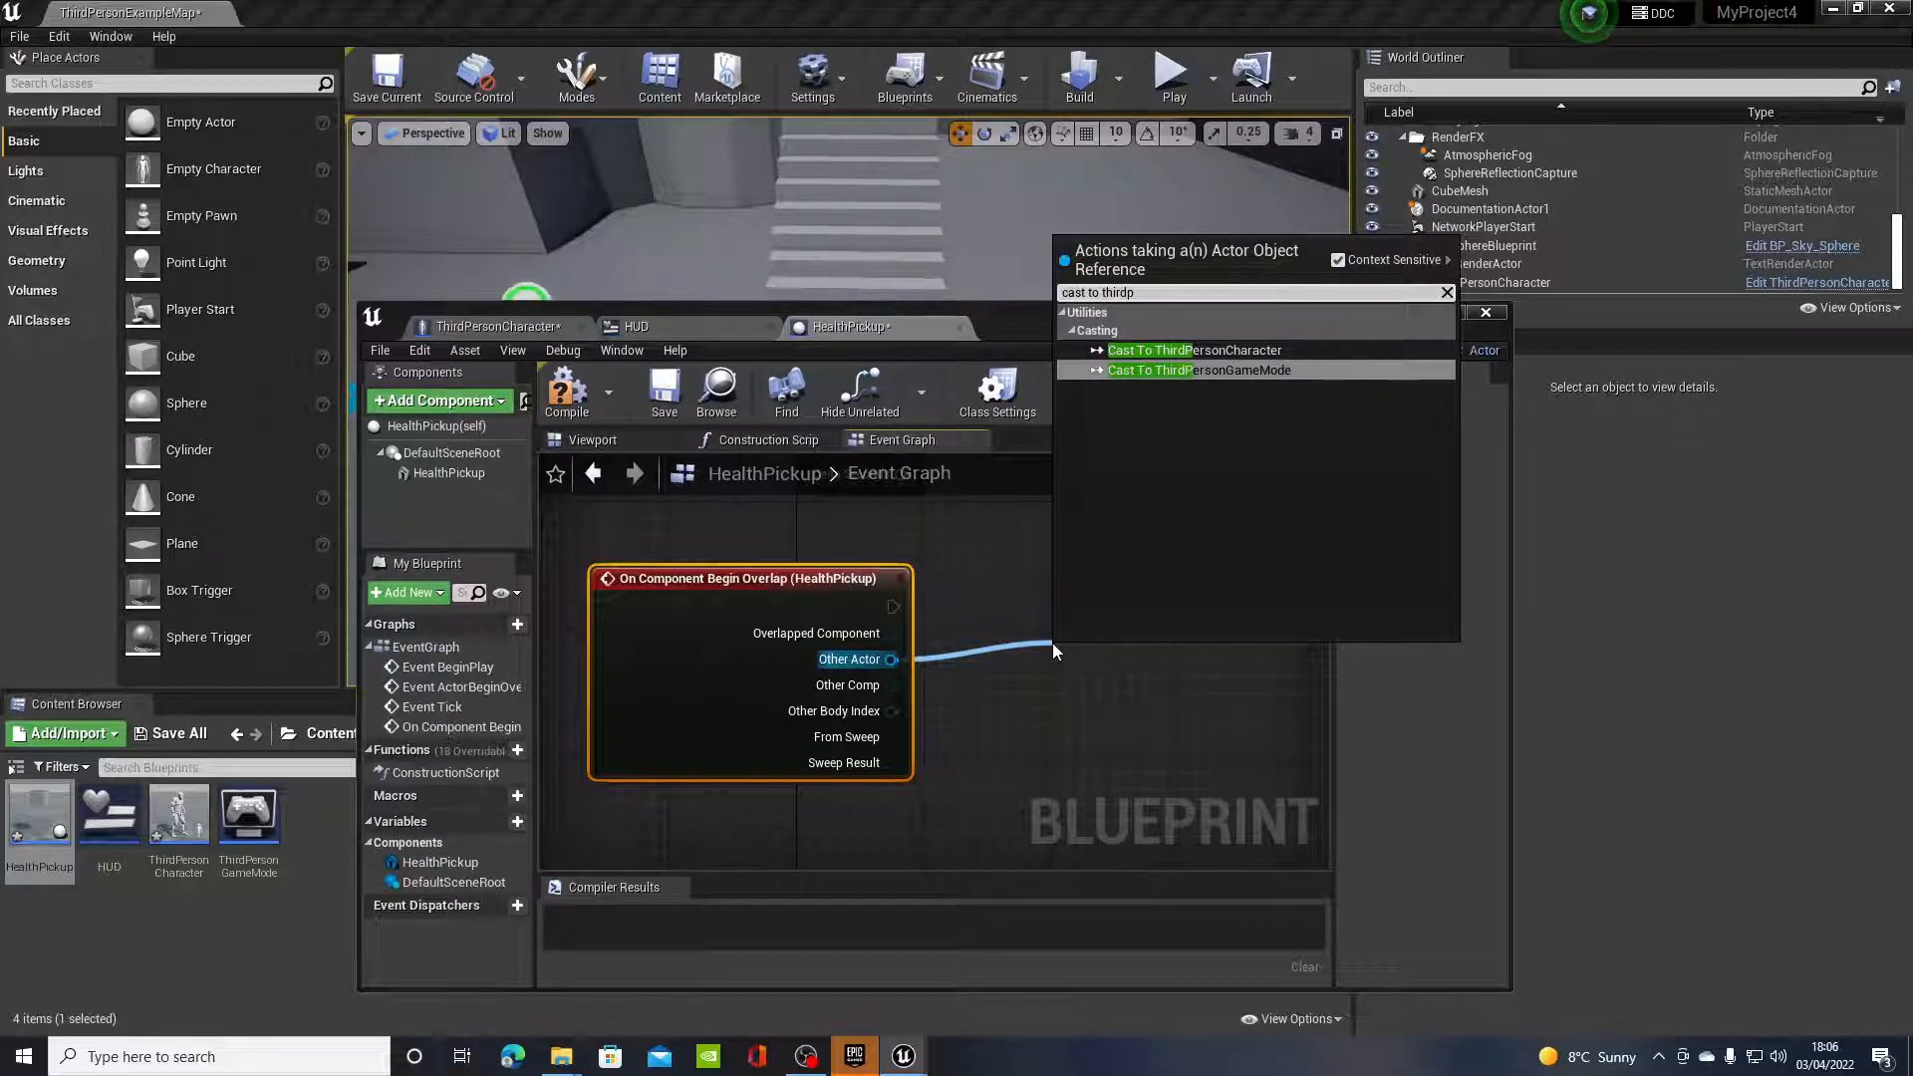
left_click(1193, 350)
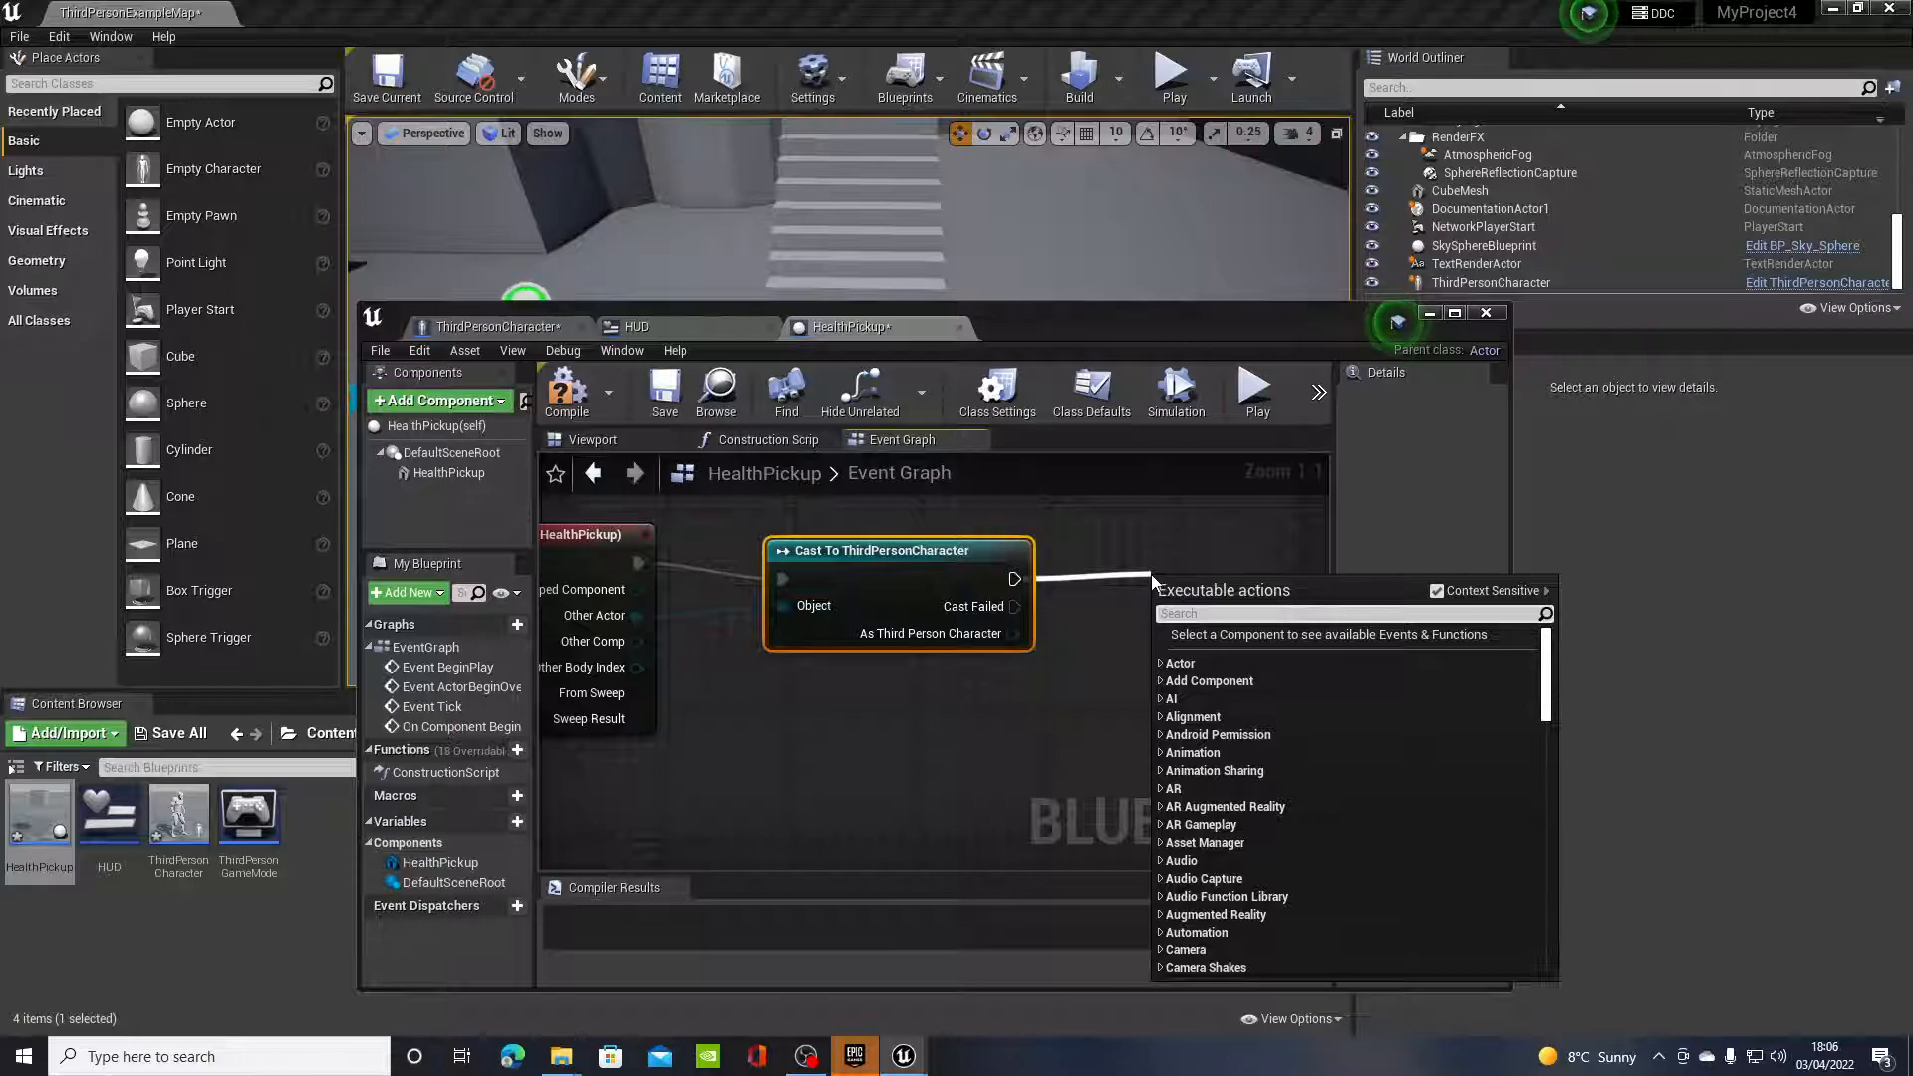
Step: Add a SET Player Health node after the cast, fed by an addition node
type("set player")
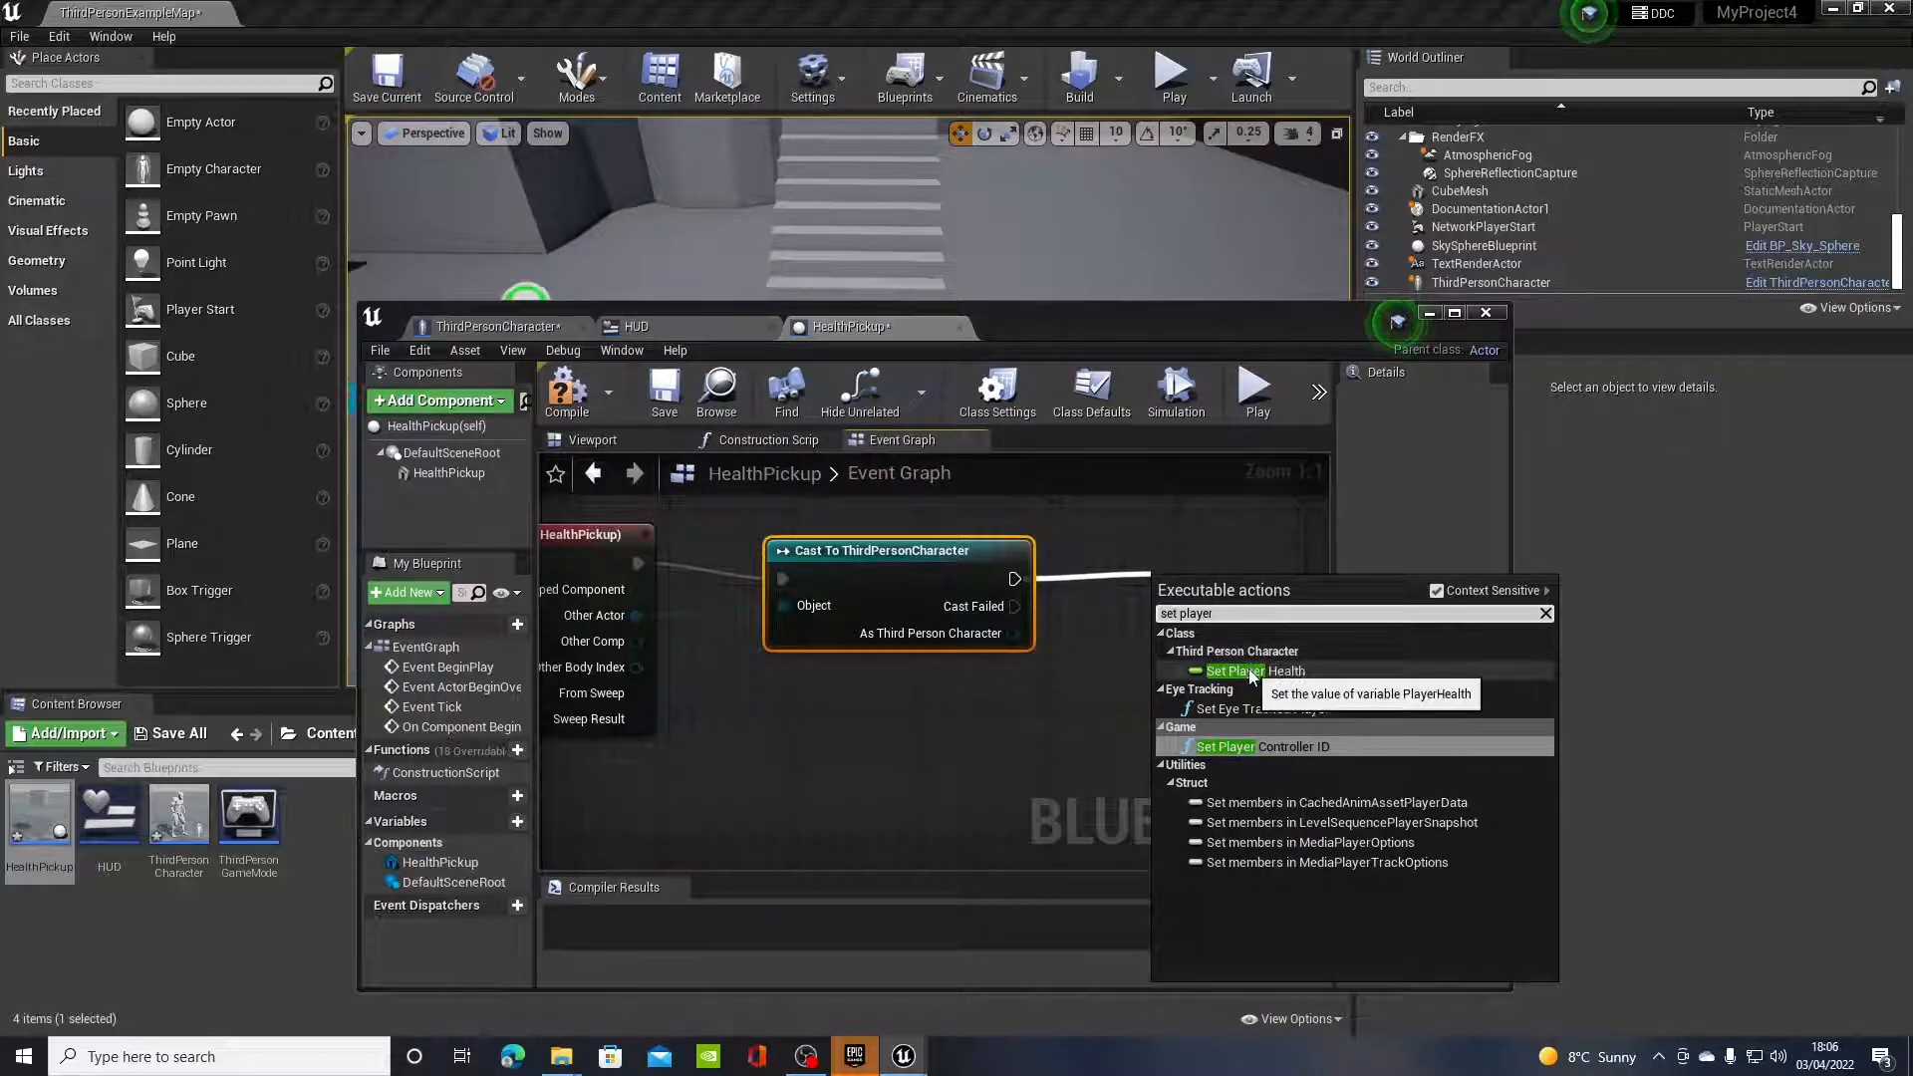
left_click(1254, 671)
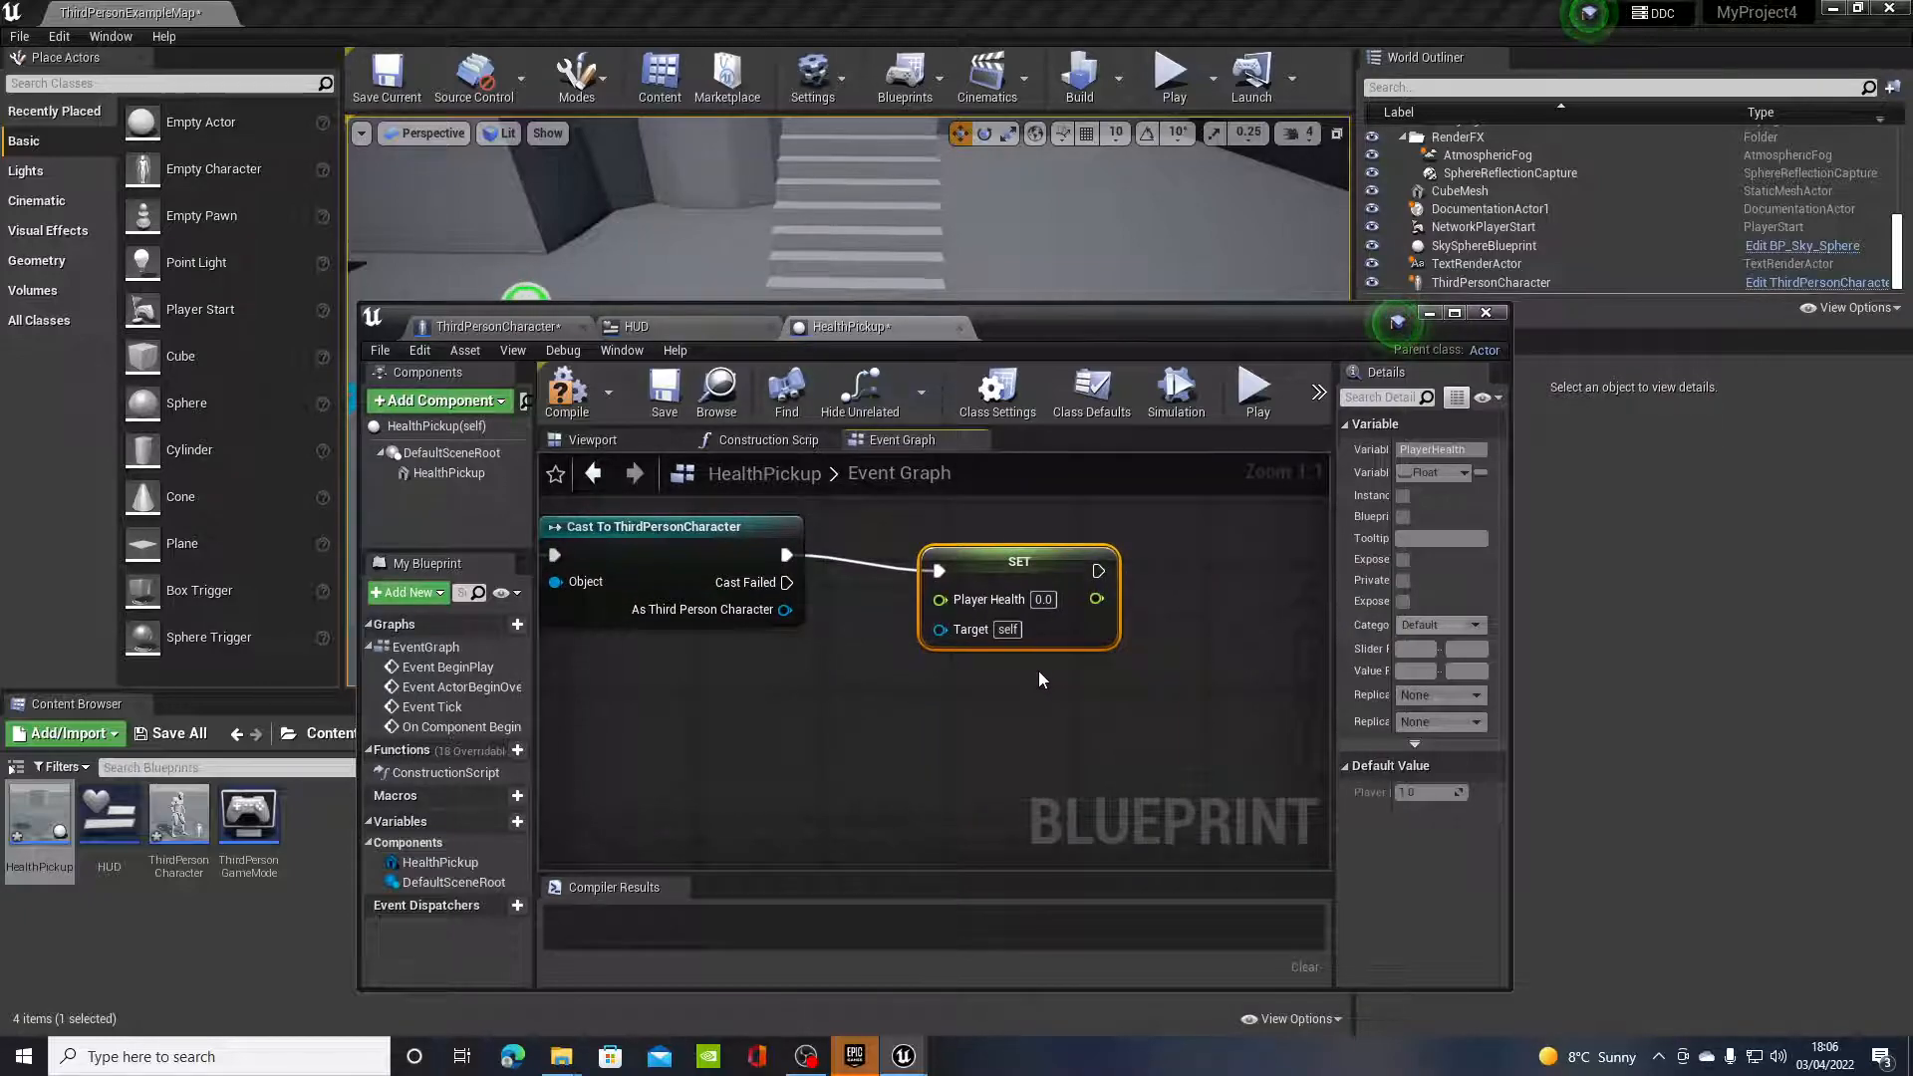
mouse_move(1090, 545)
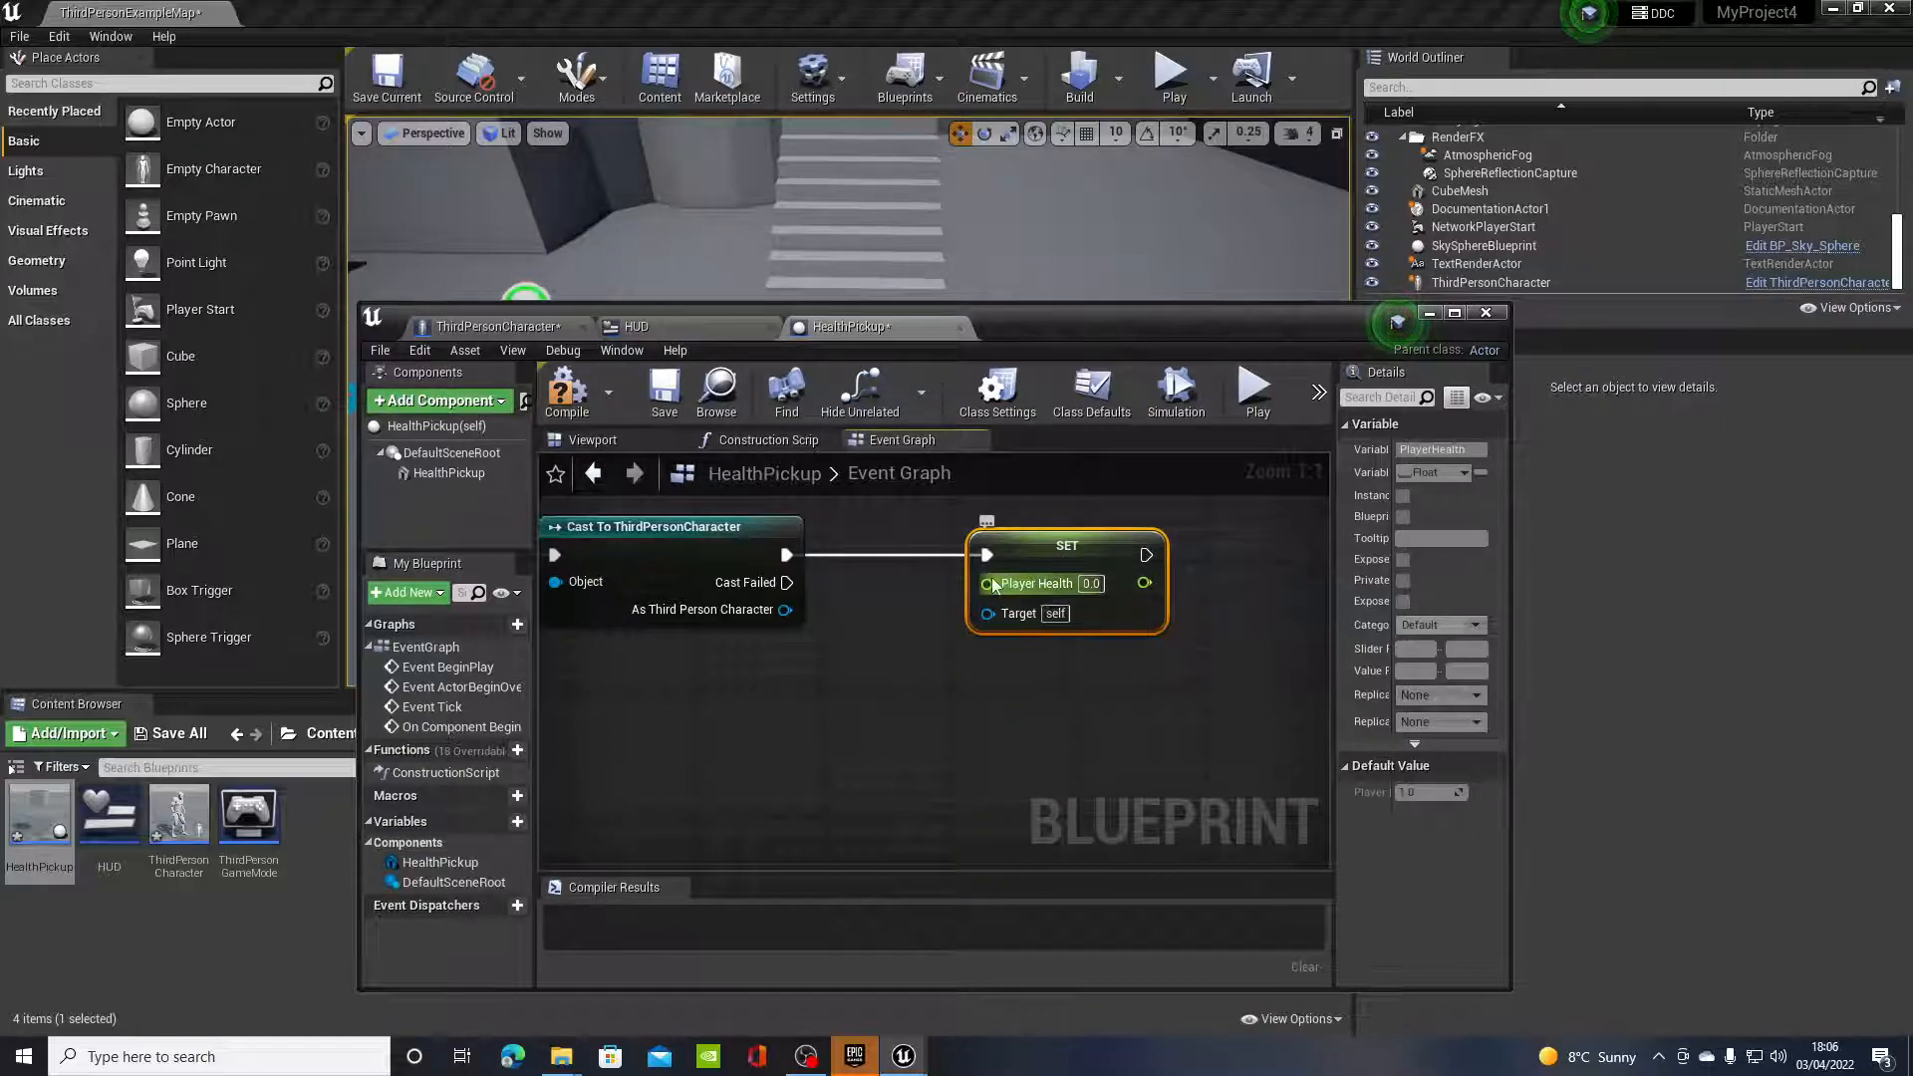
left_click_drag(985, 582, 928, 726)
type("float")
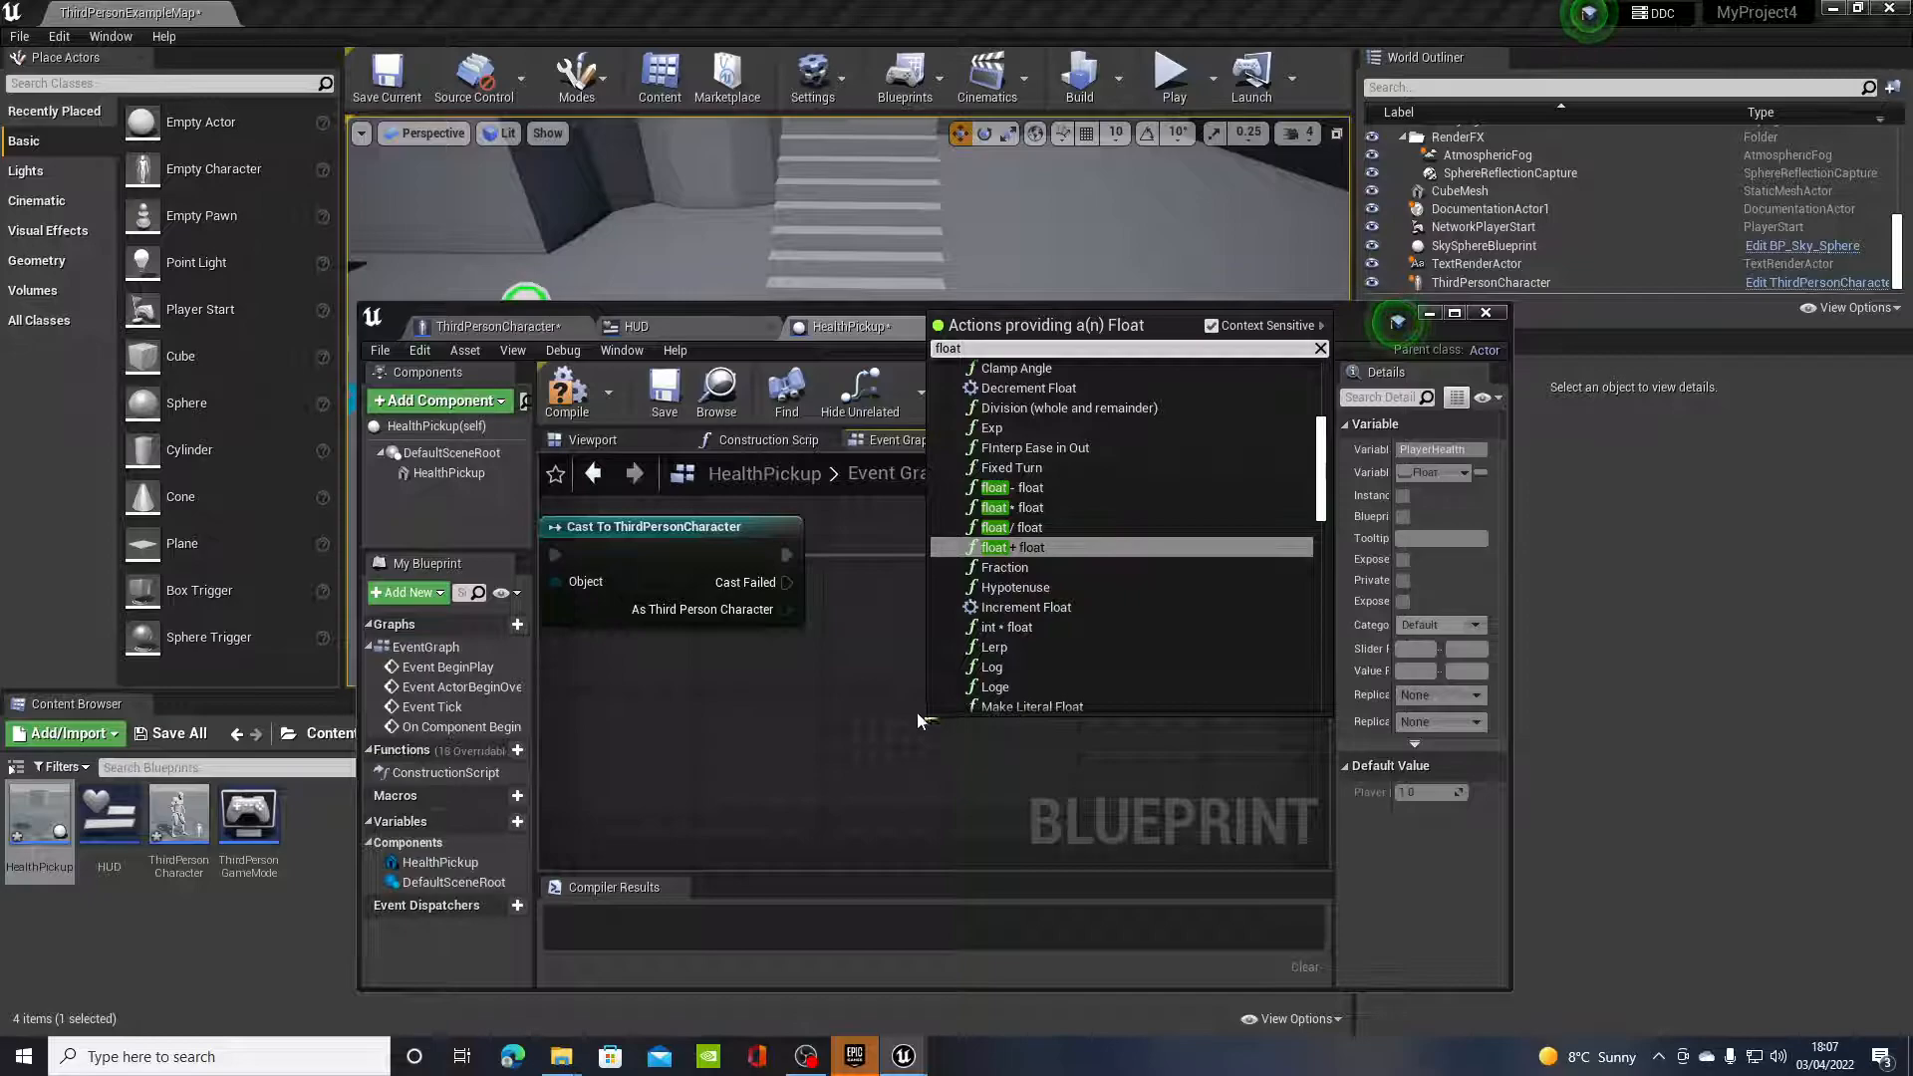
mouse_move(1028, 547)
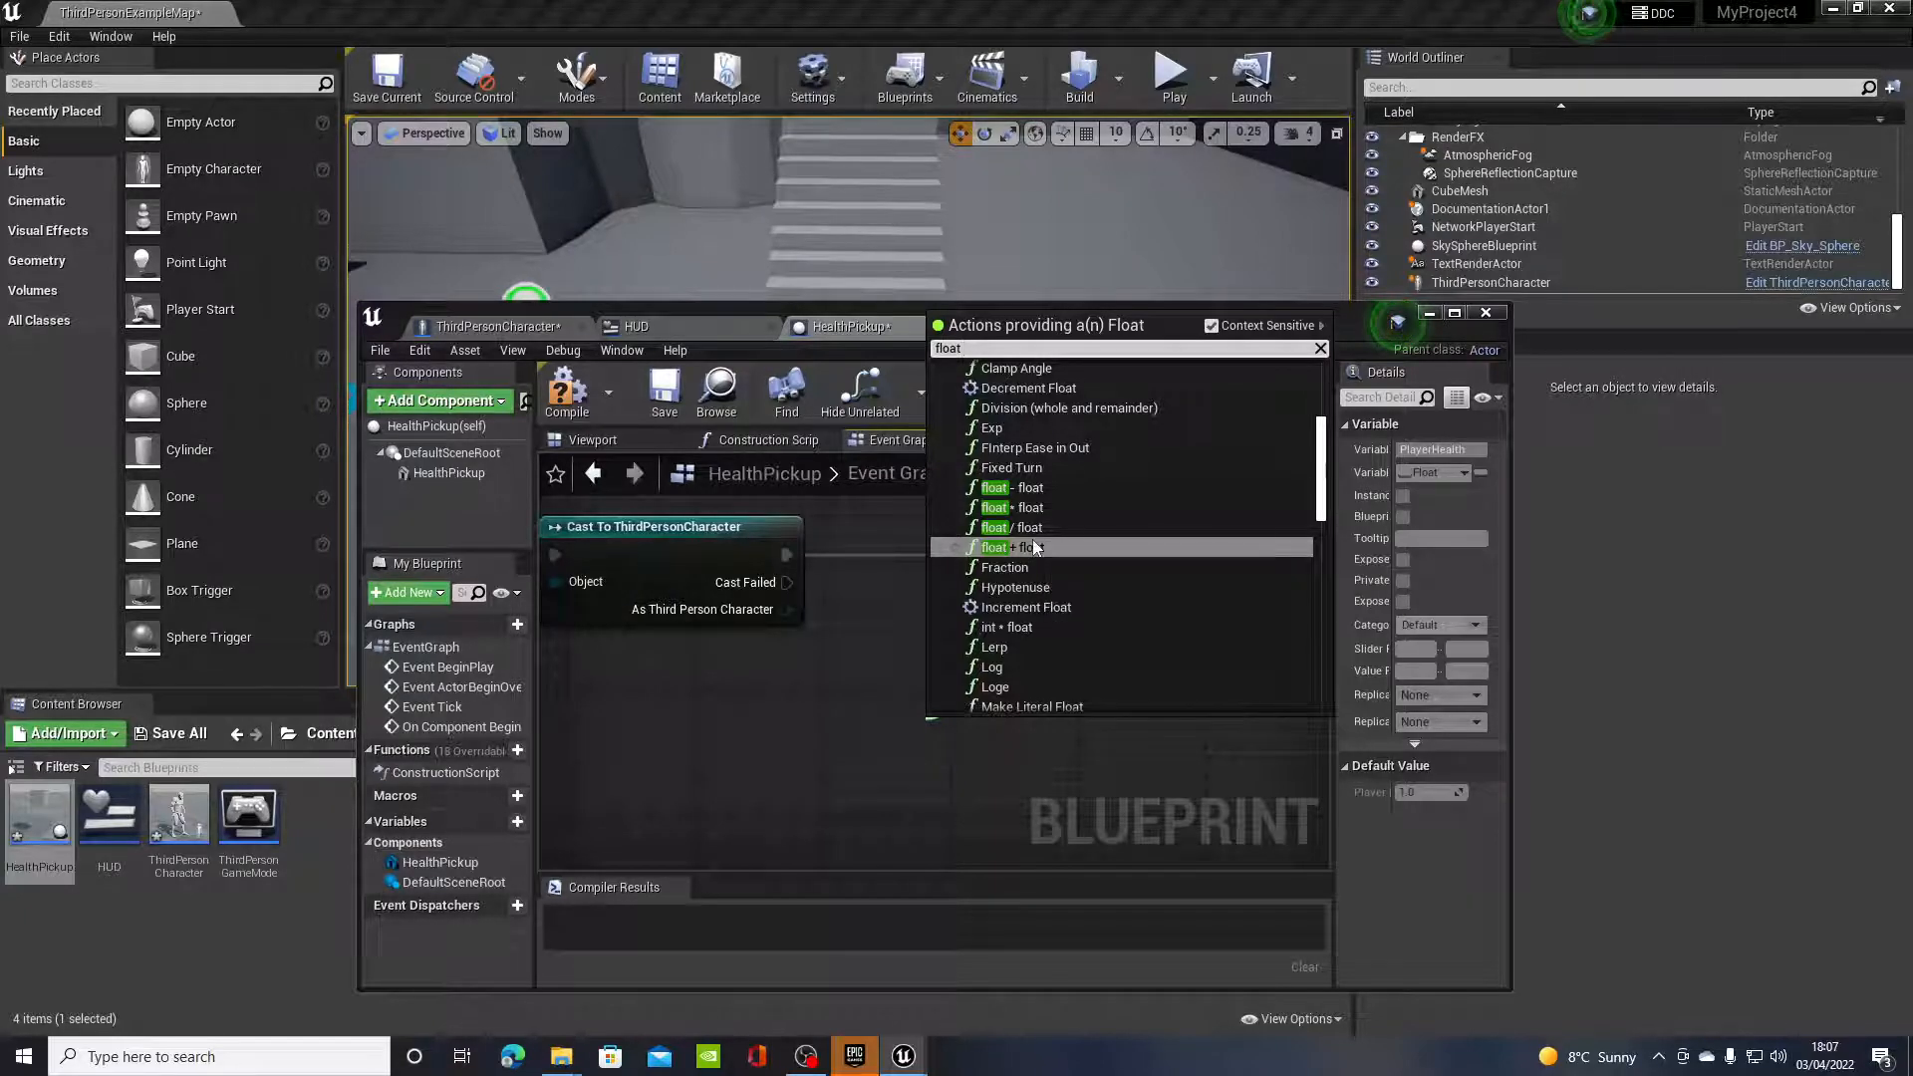
mouse_move(1000, 547)
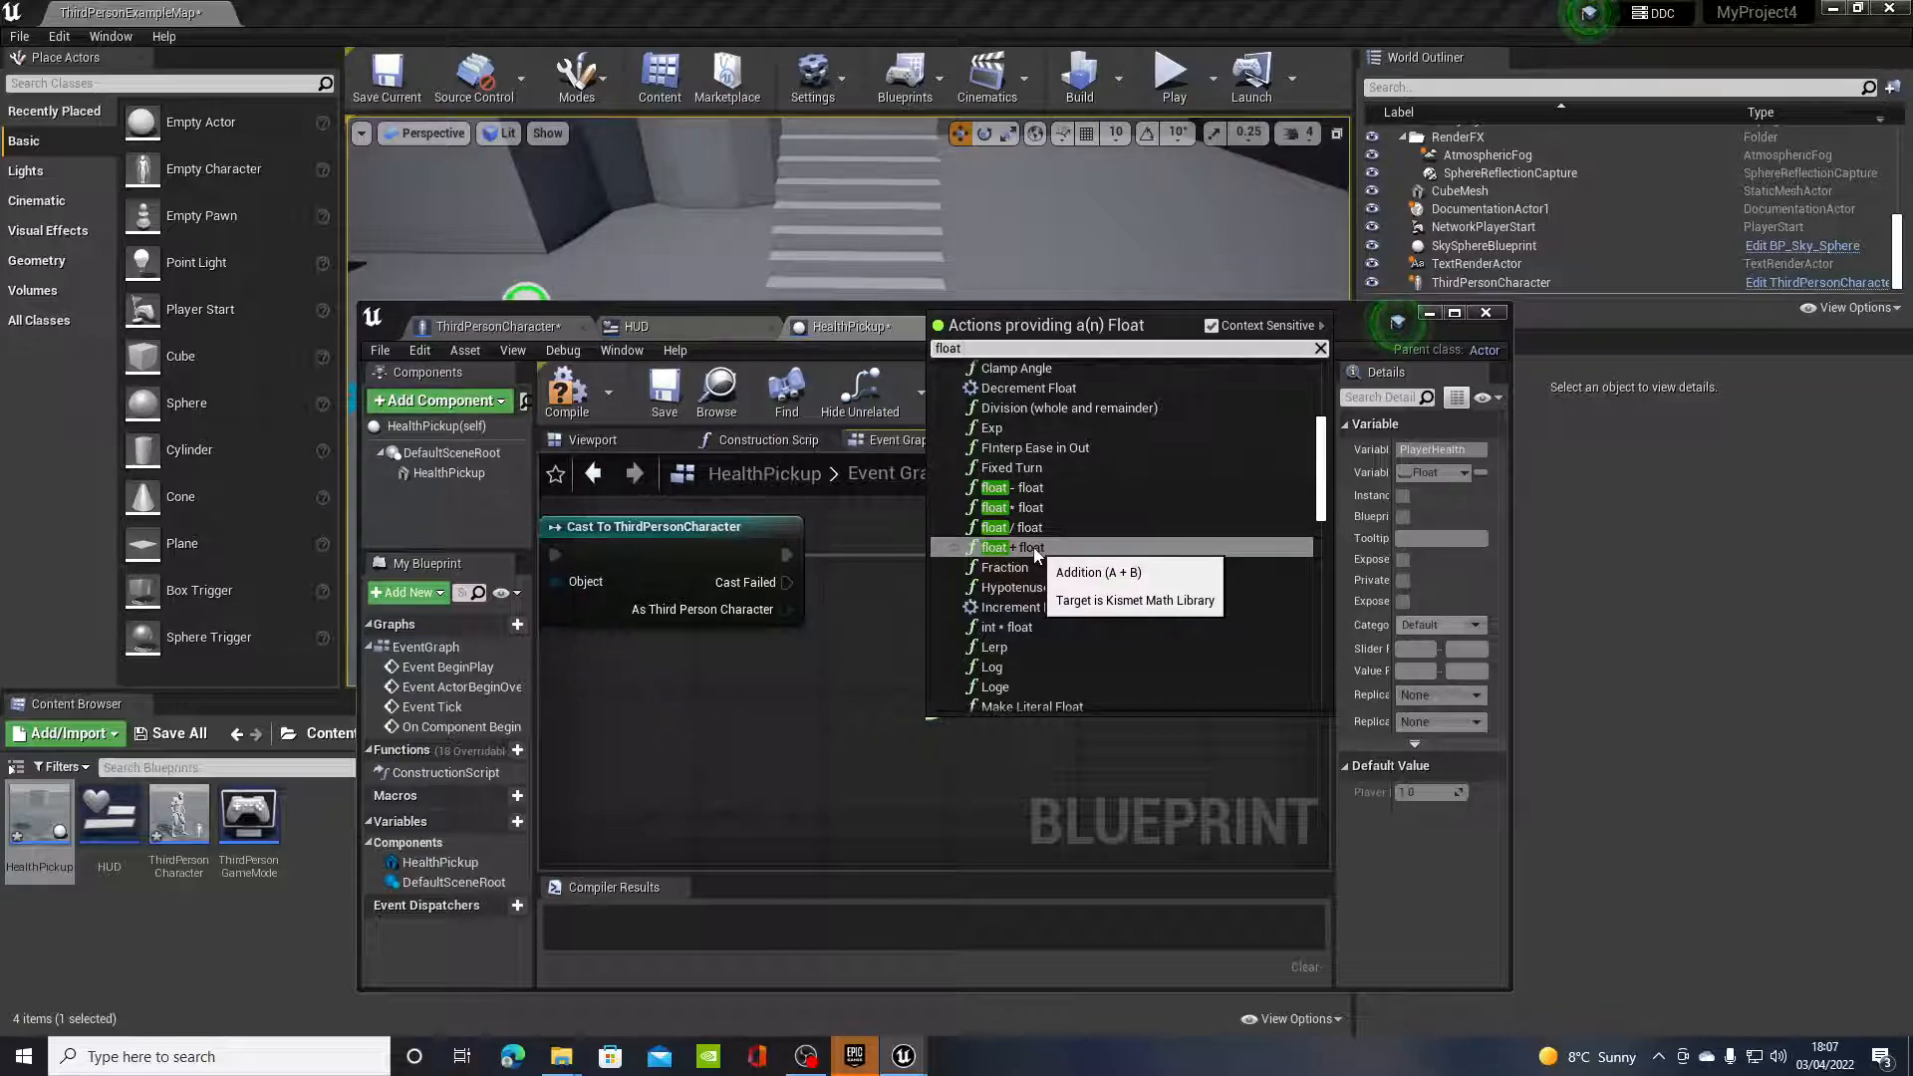
mouse_move(1016, 560)
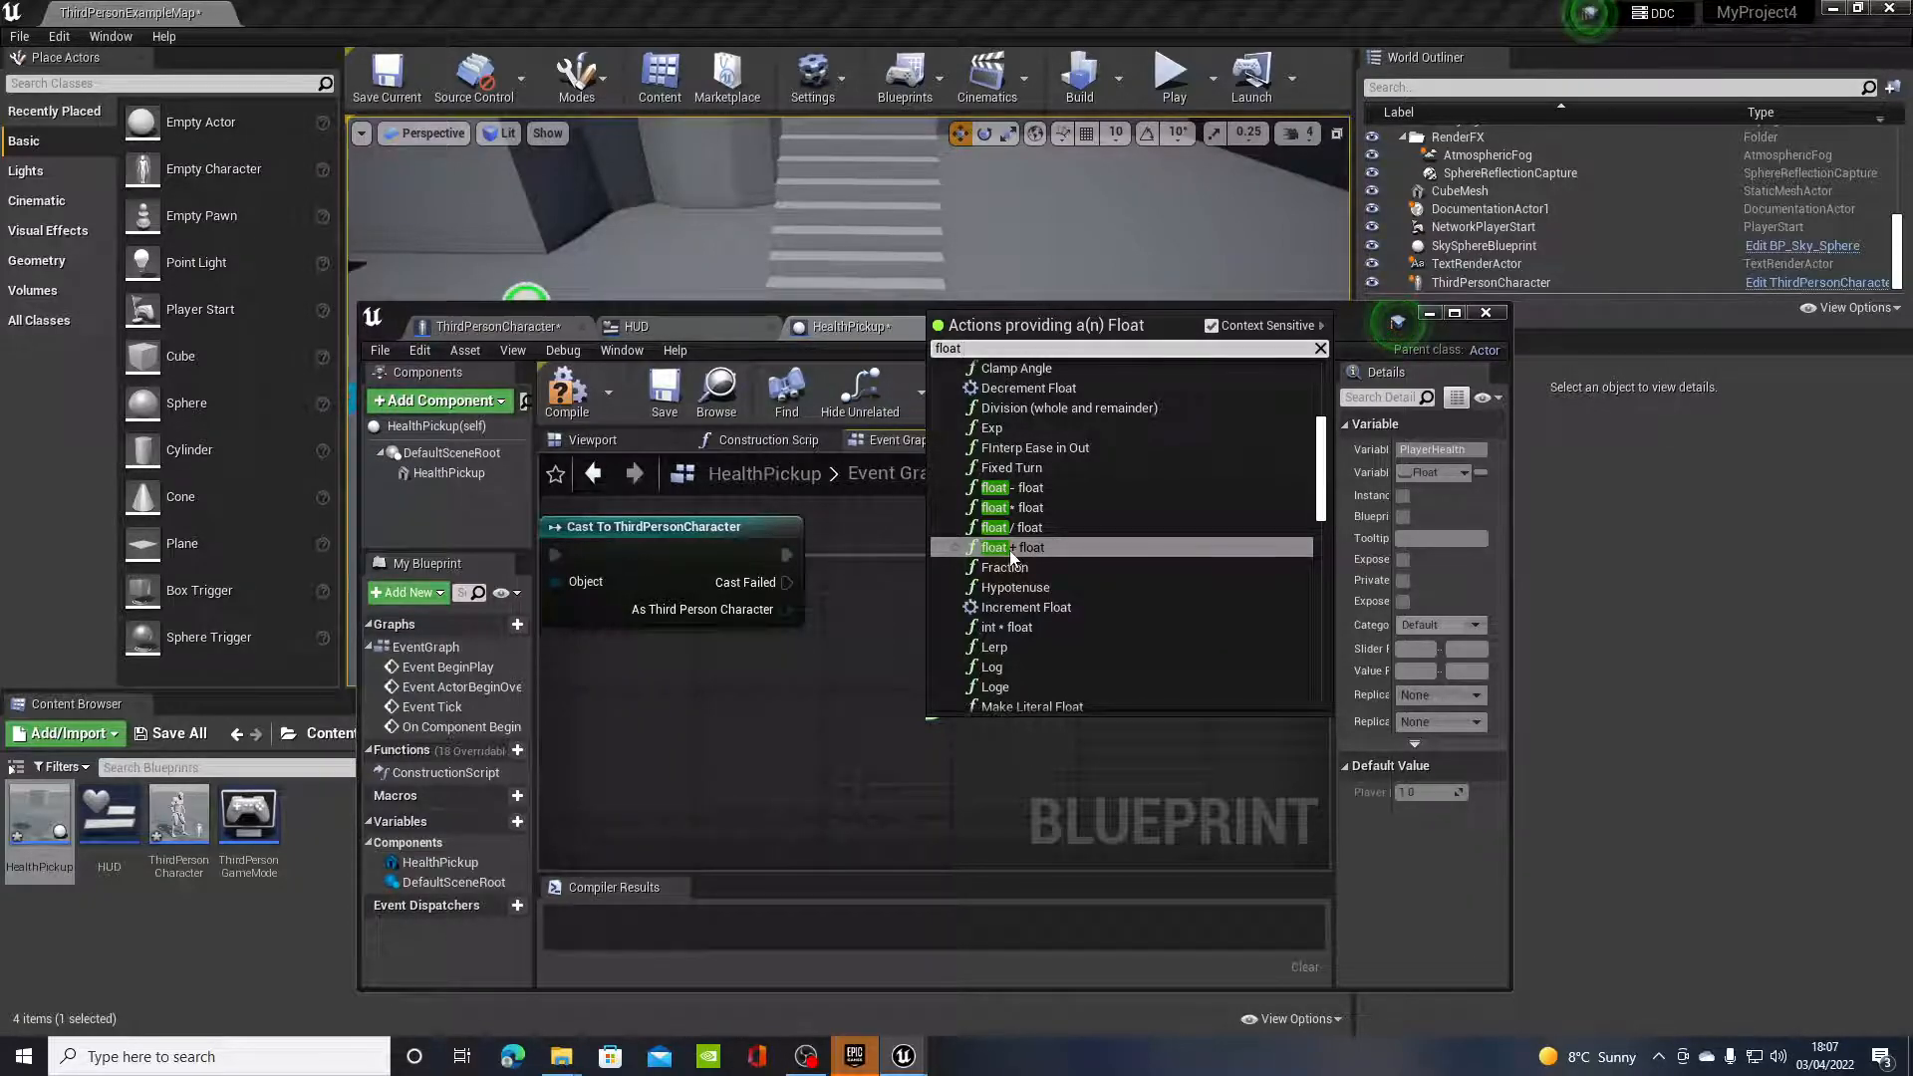
Step: Move the SET node right and feed Get Player Health into the 0.25 addition
left_click(1015, 547)
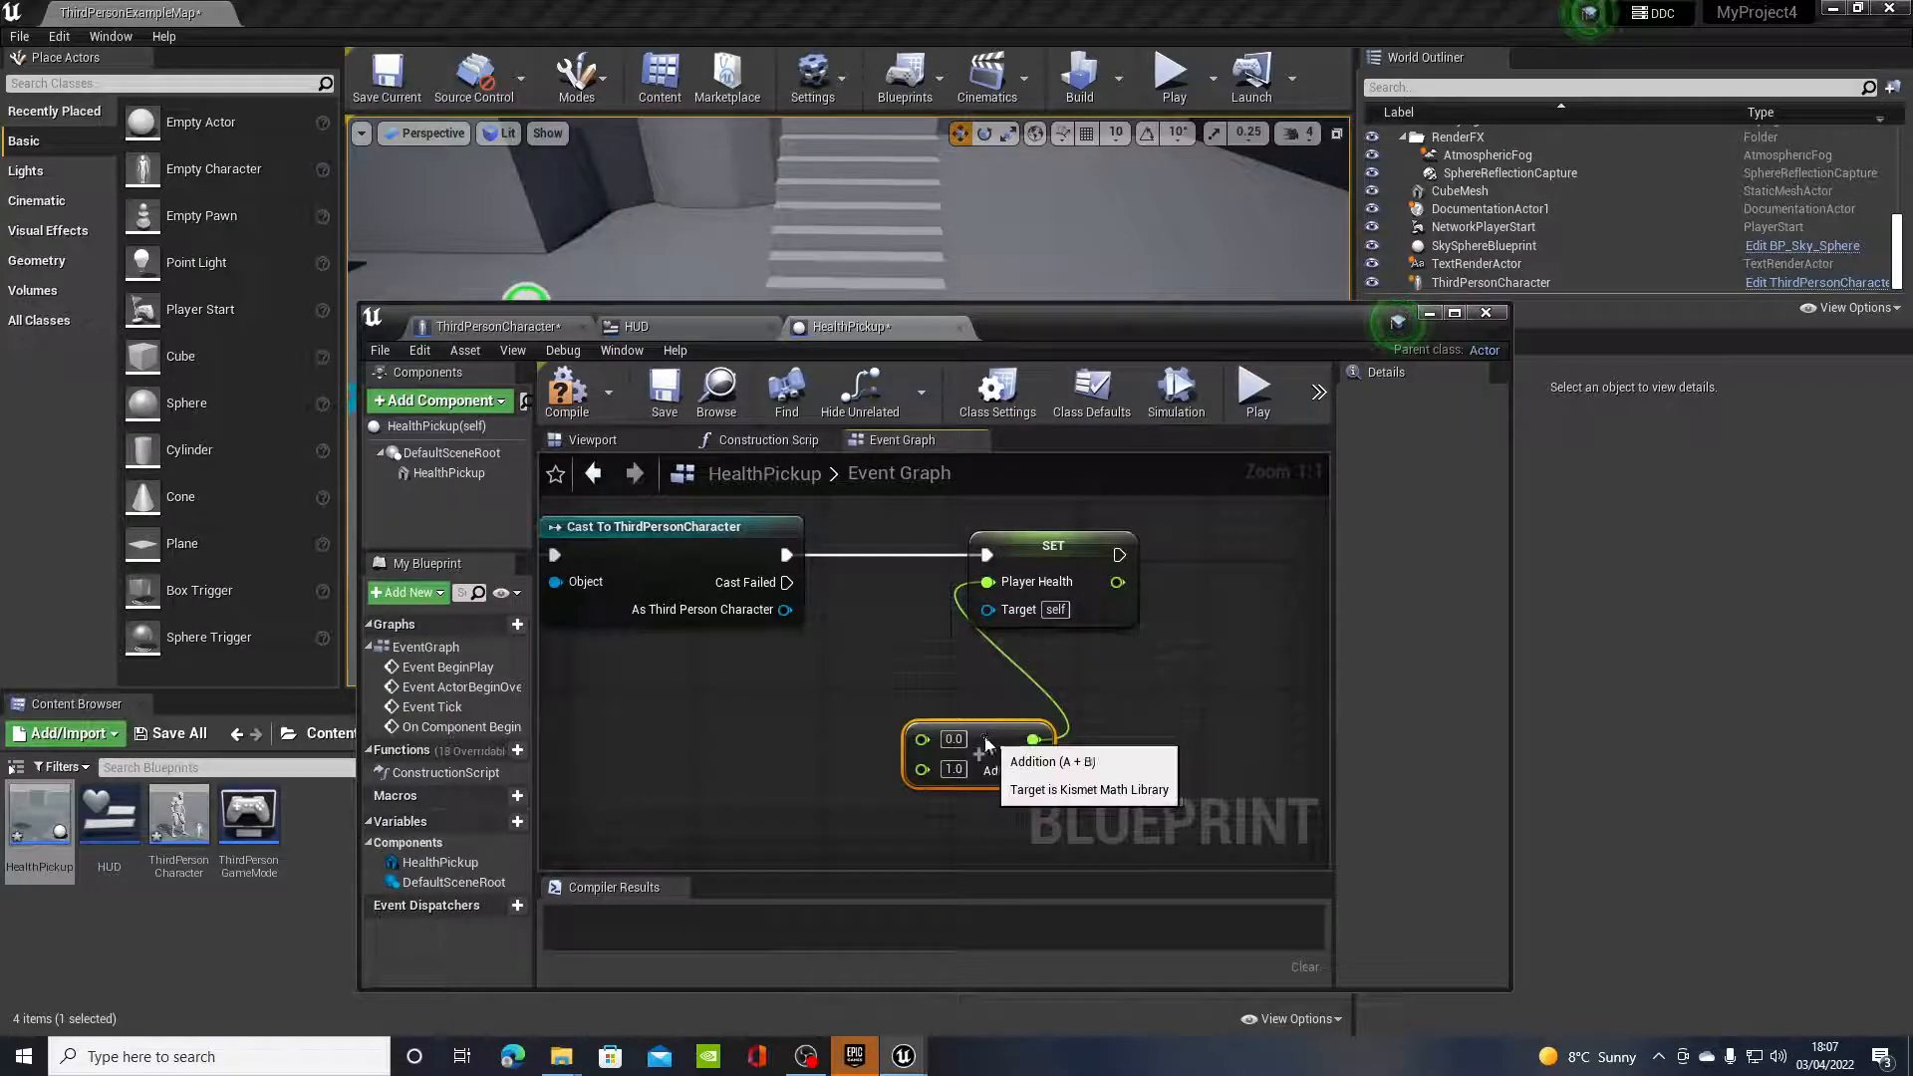
left_click(1052, 544)
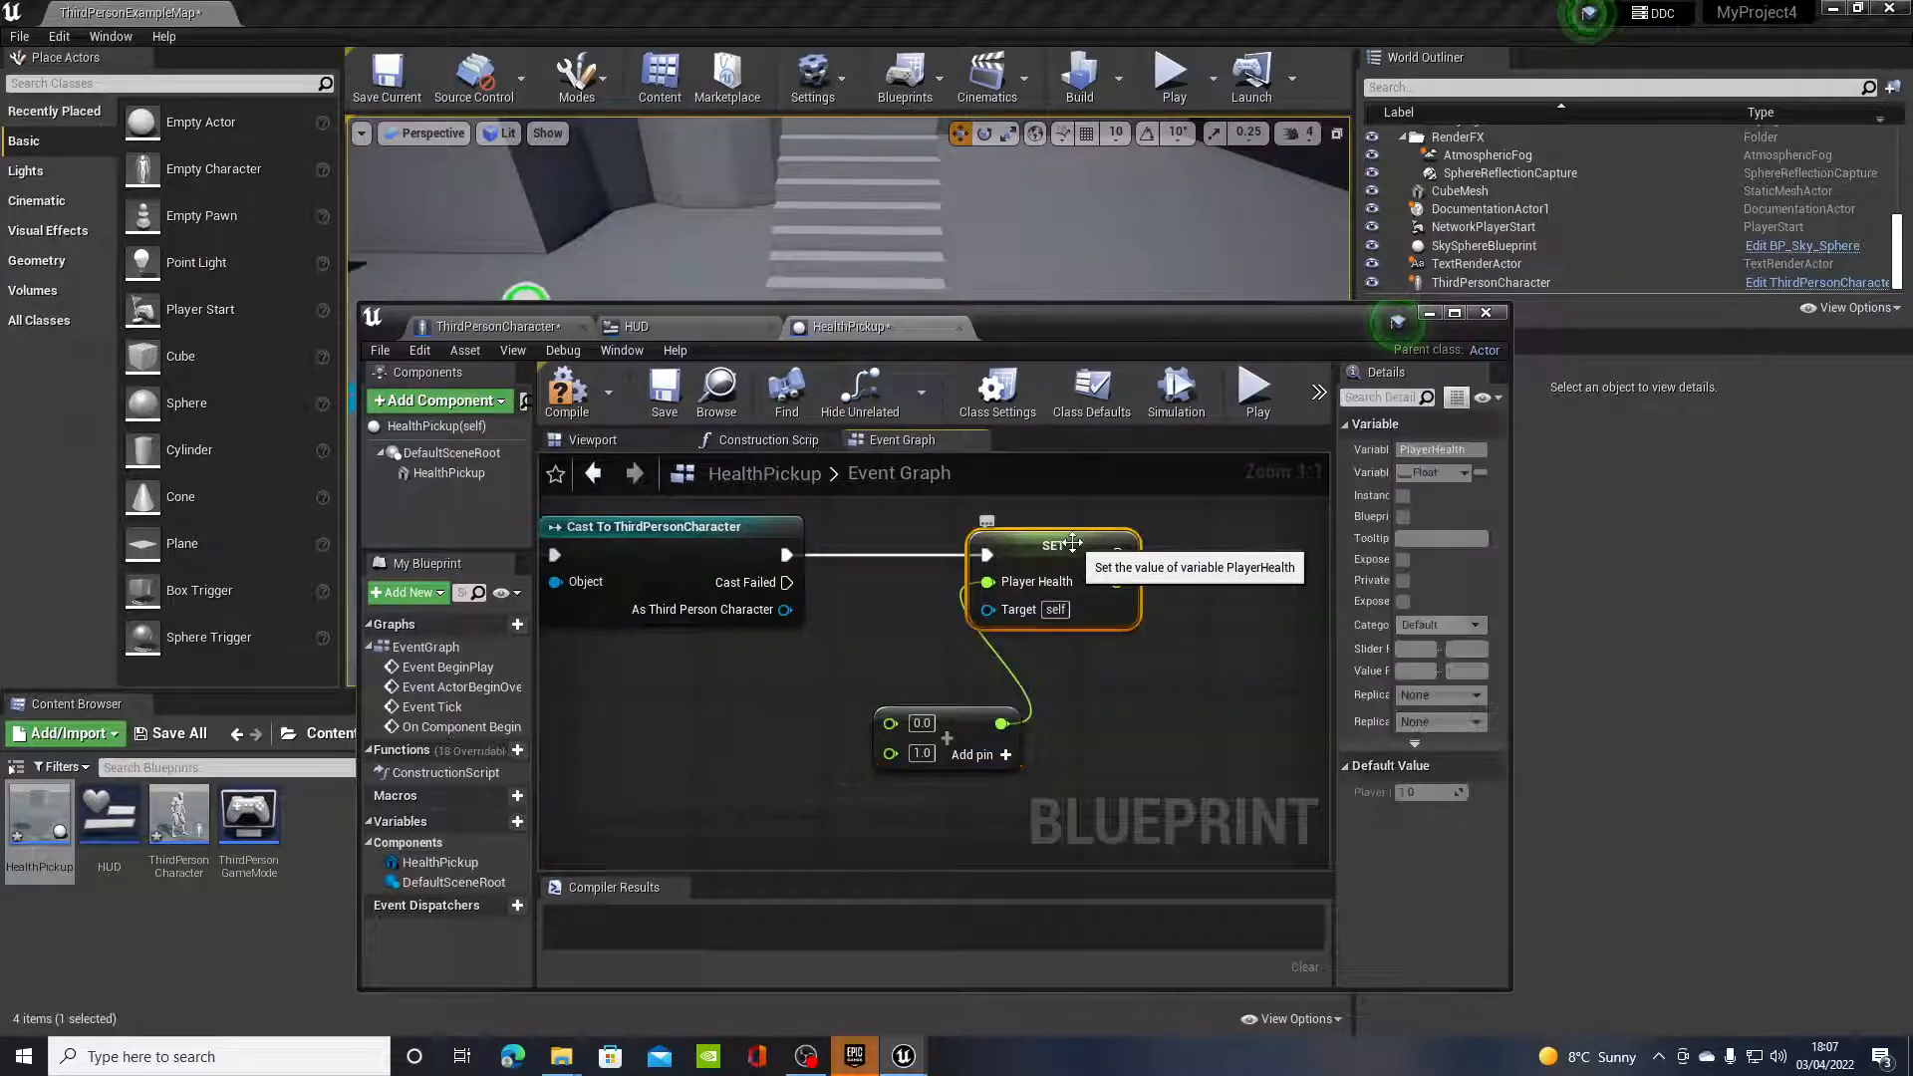
left_click_drag(1059, 544, 1163, 529)
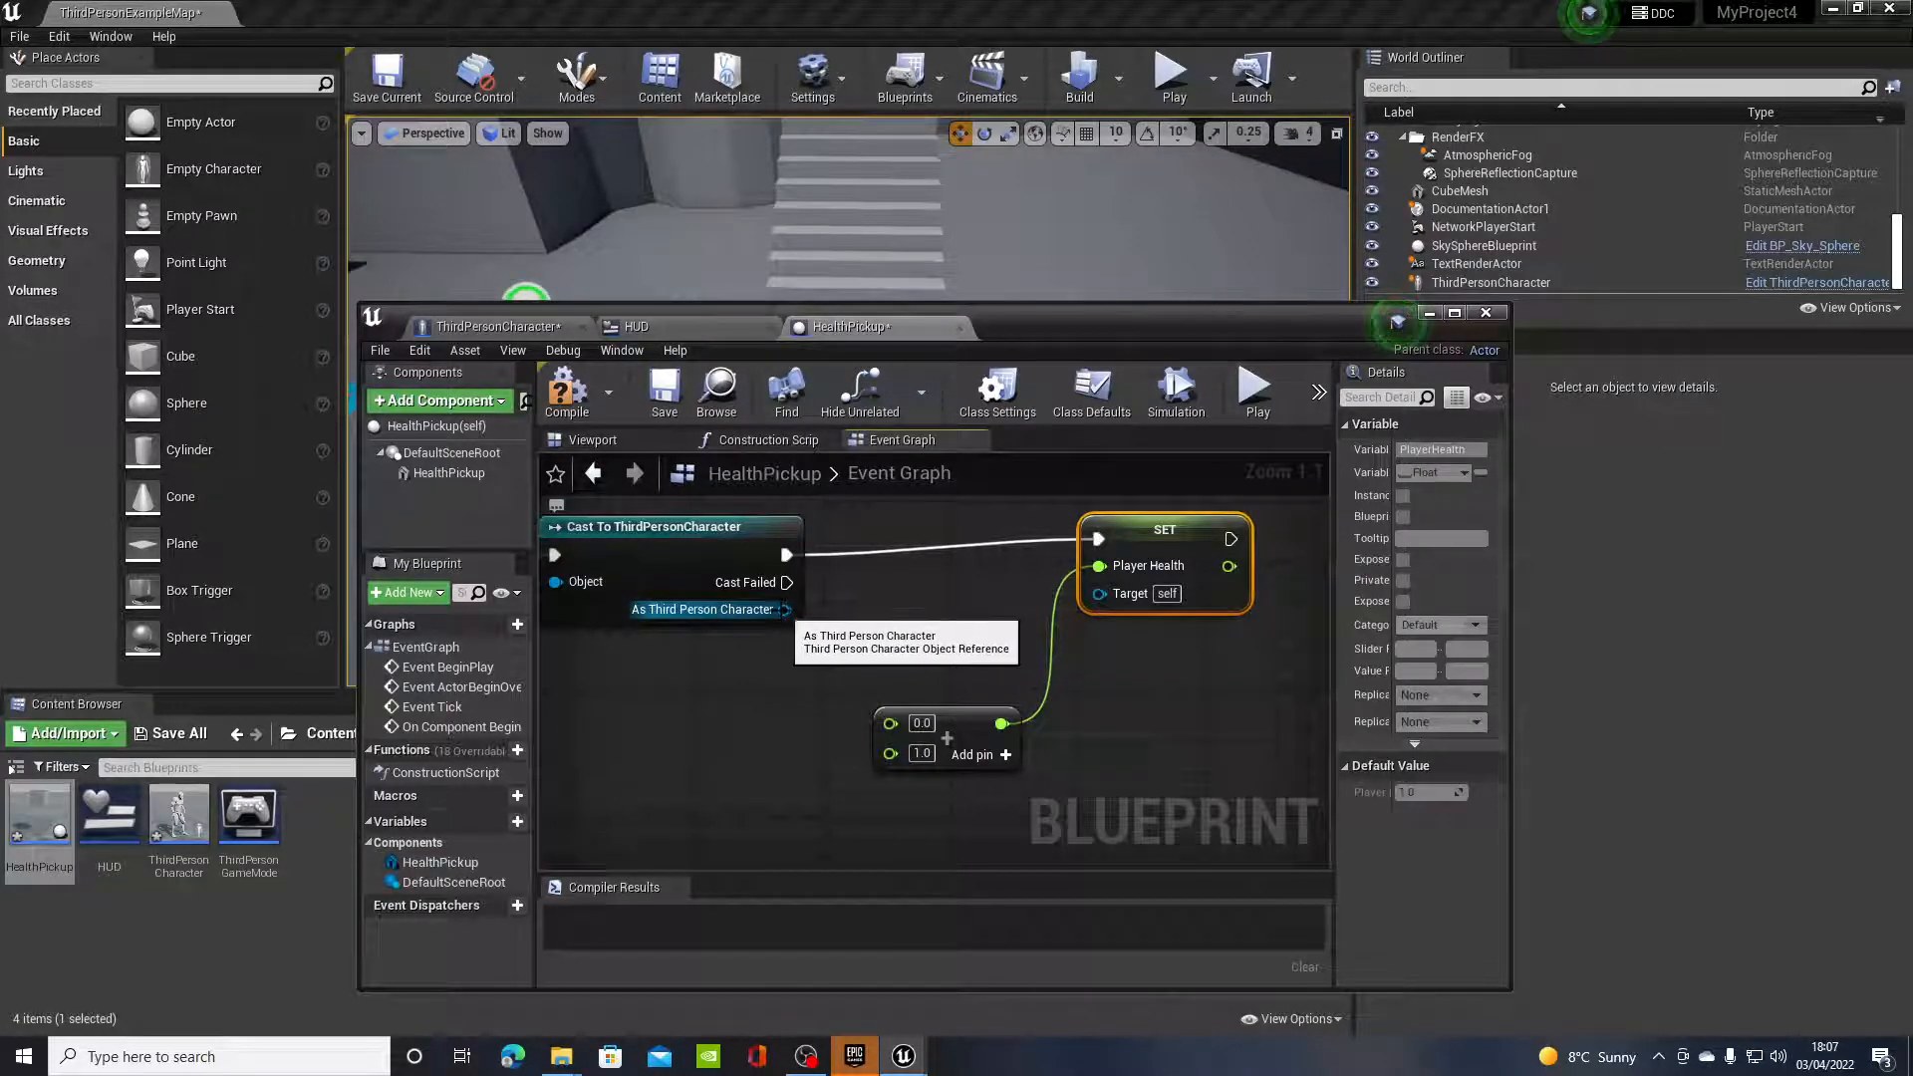
type("get player healt")
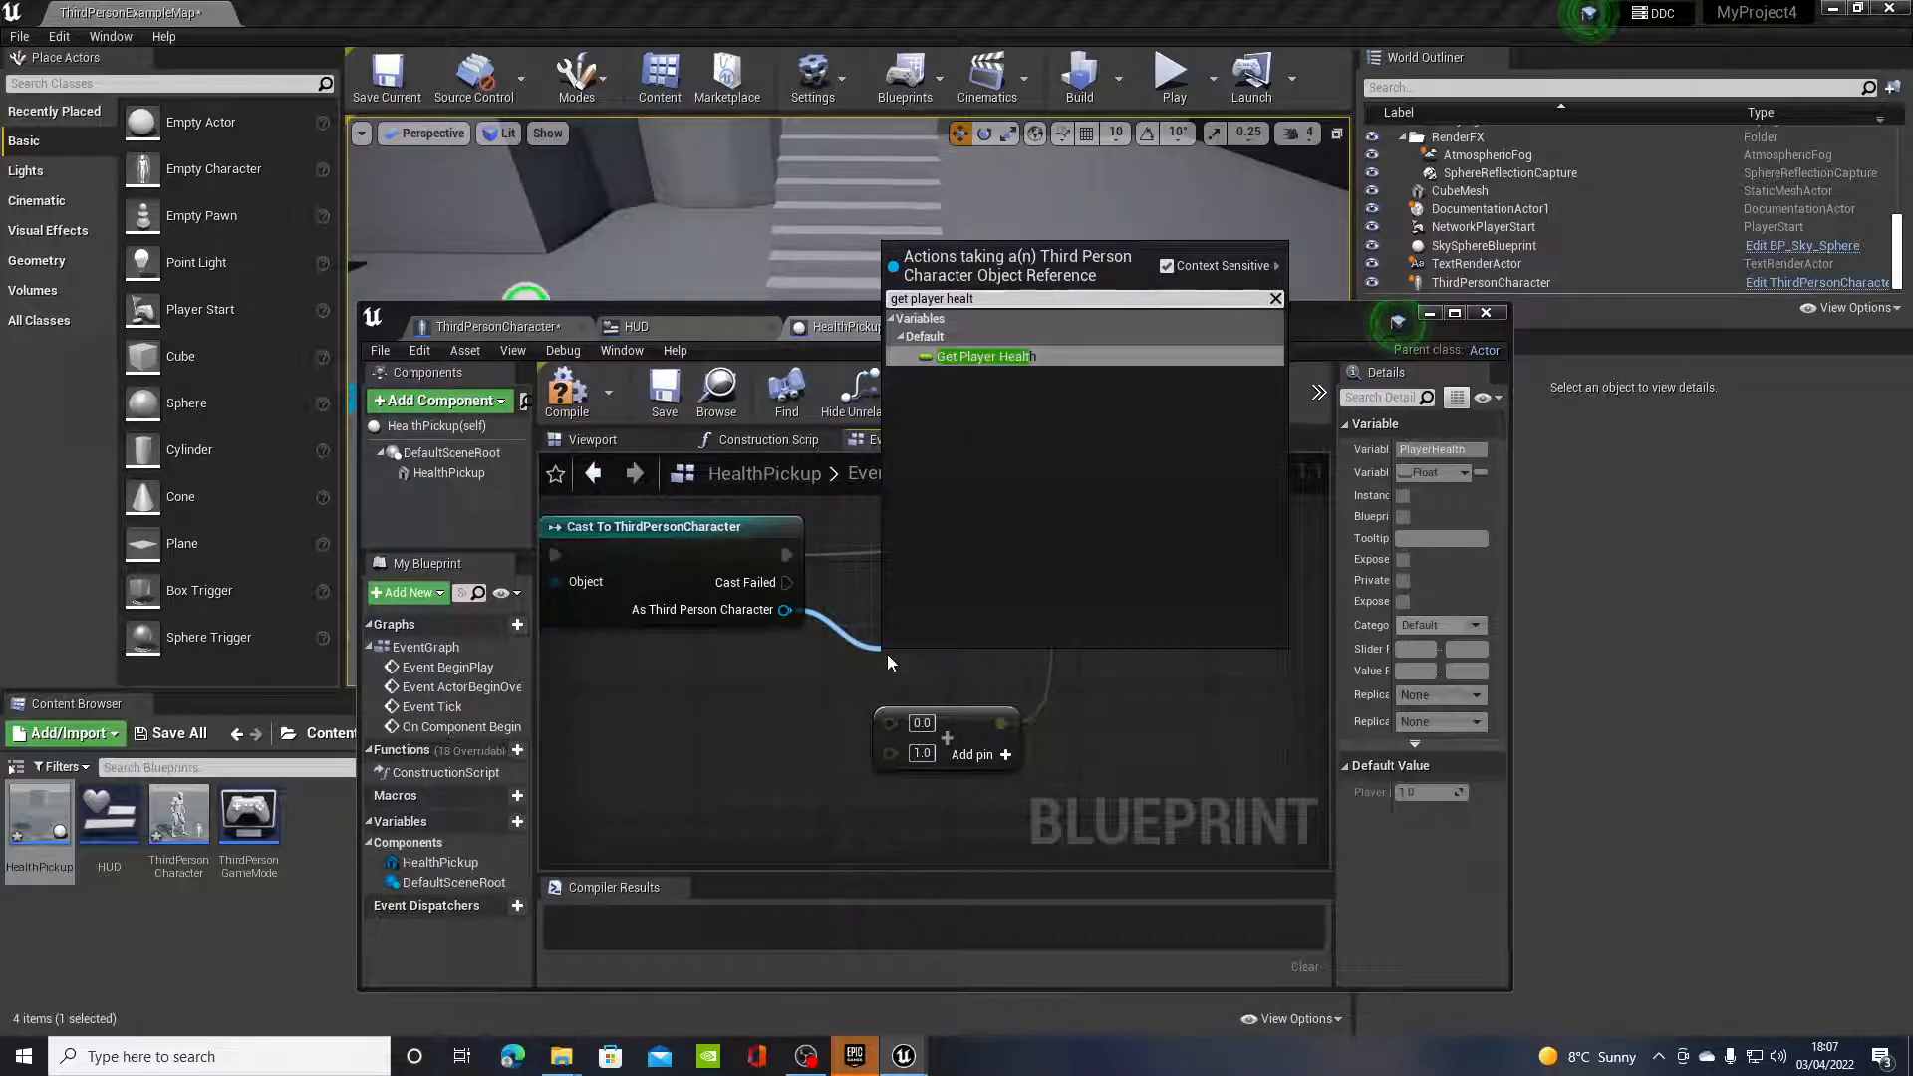
left_click(982, 355)
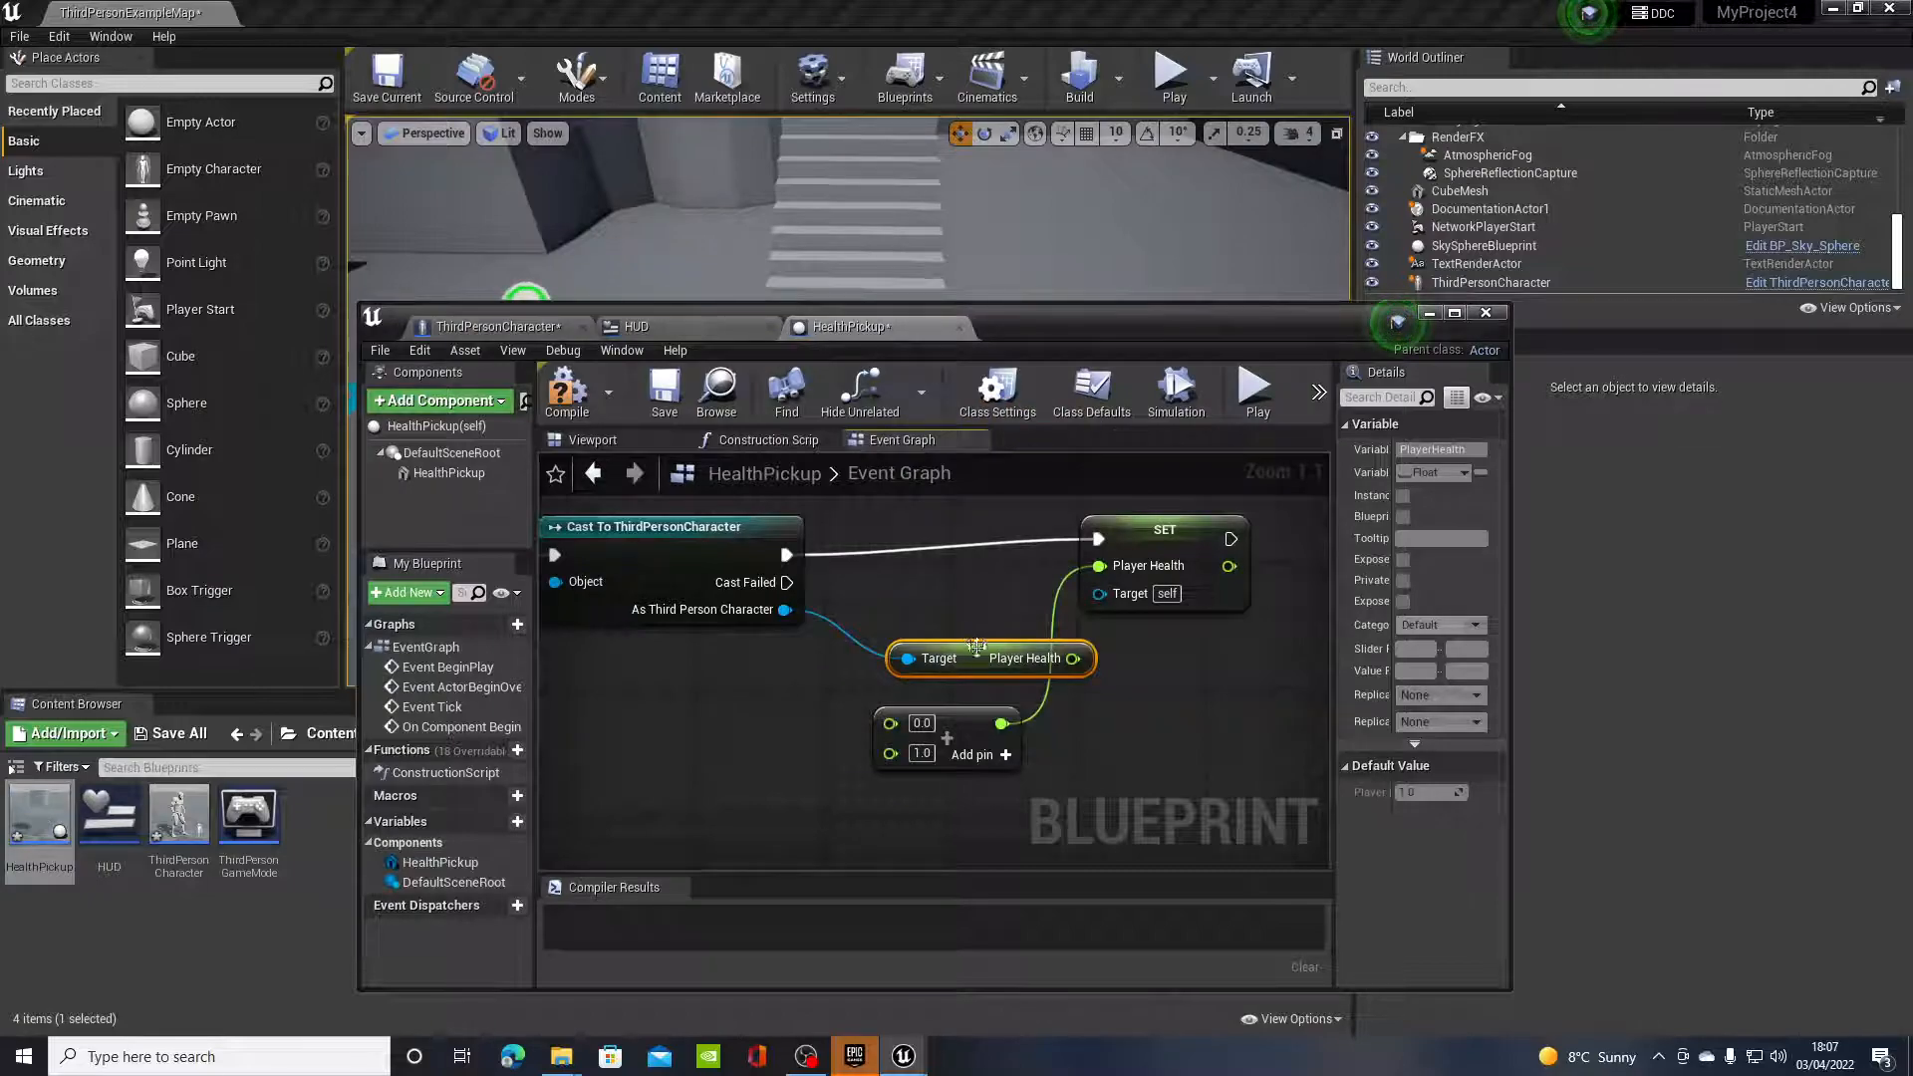
left_click_drag(990, 658, 683, 738)
type("0.25")
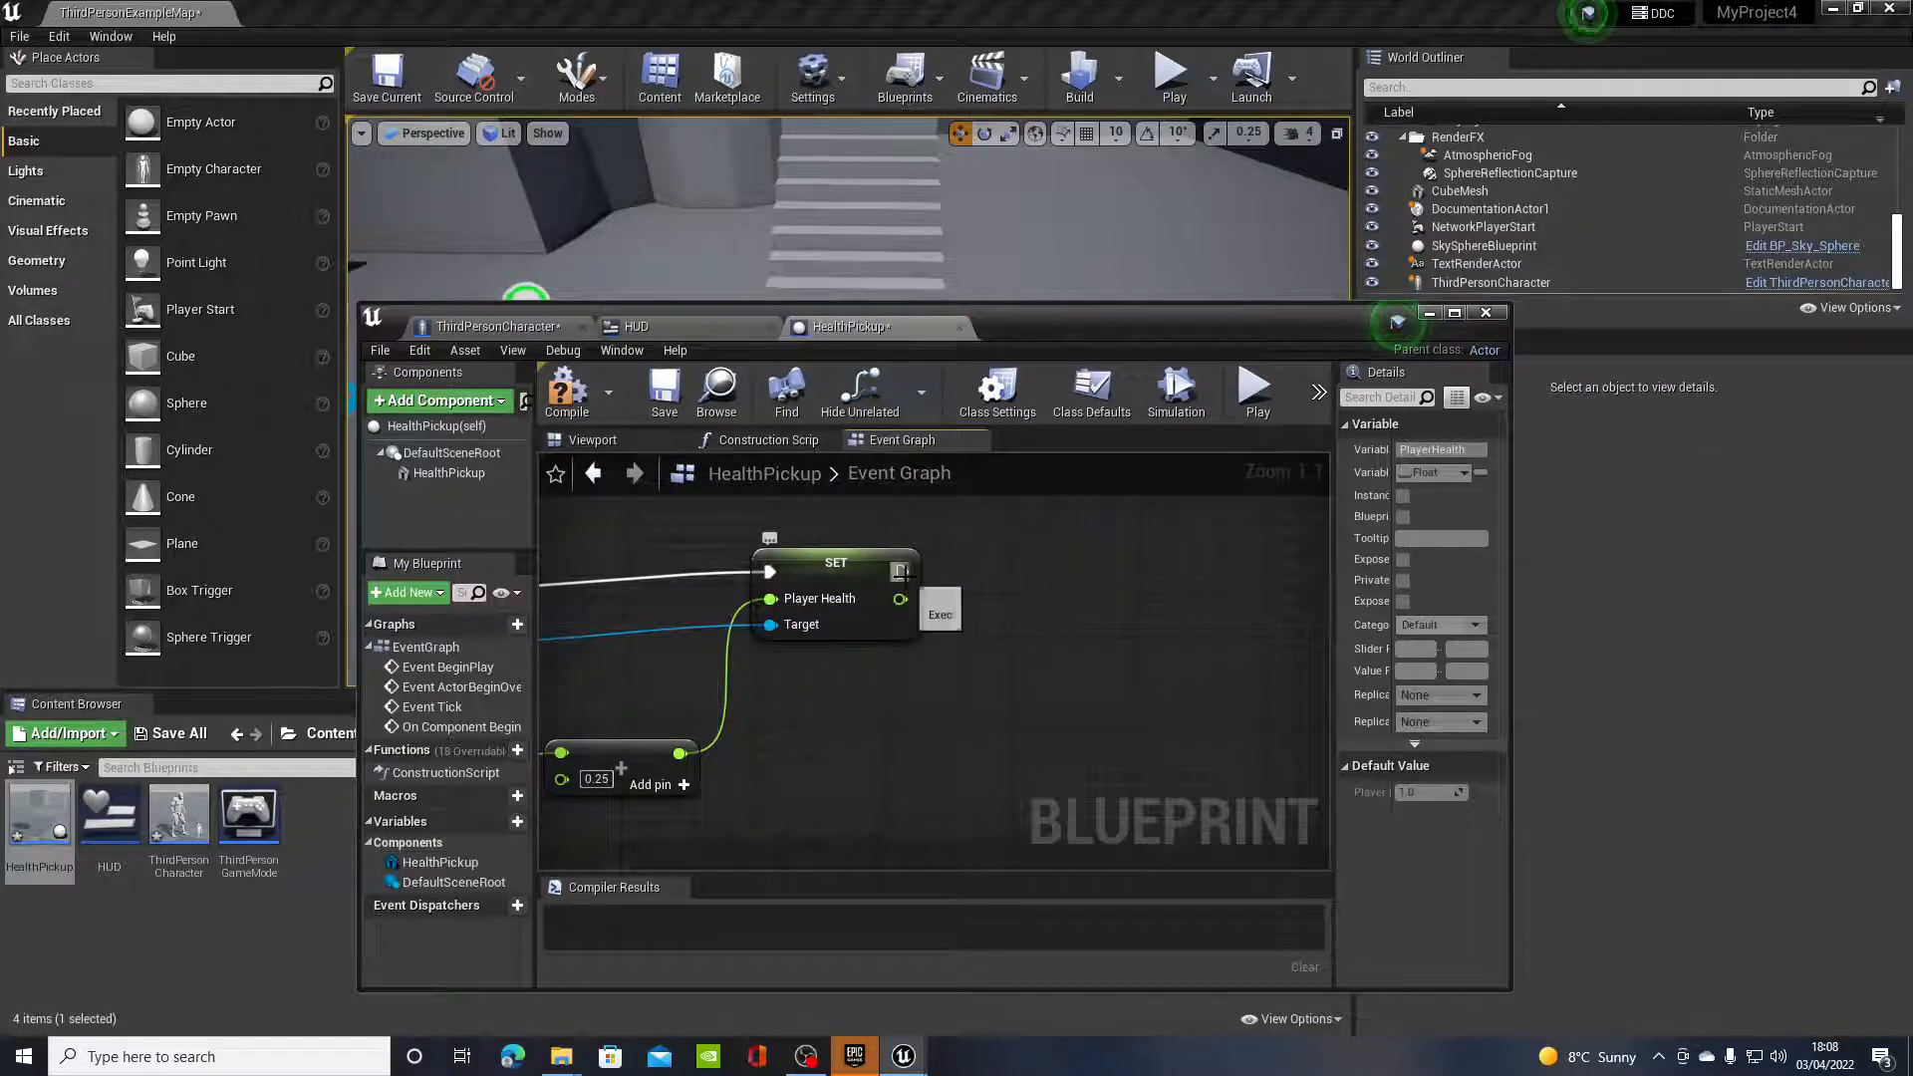
Step: Add a Print String after SET showing 'Health Picked Up' in green text
left_click_drag(901, 571, 1049, 583)
type("print string")
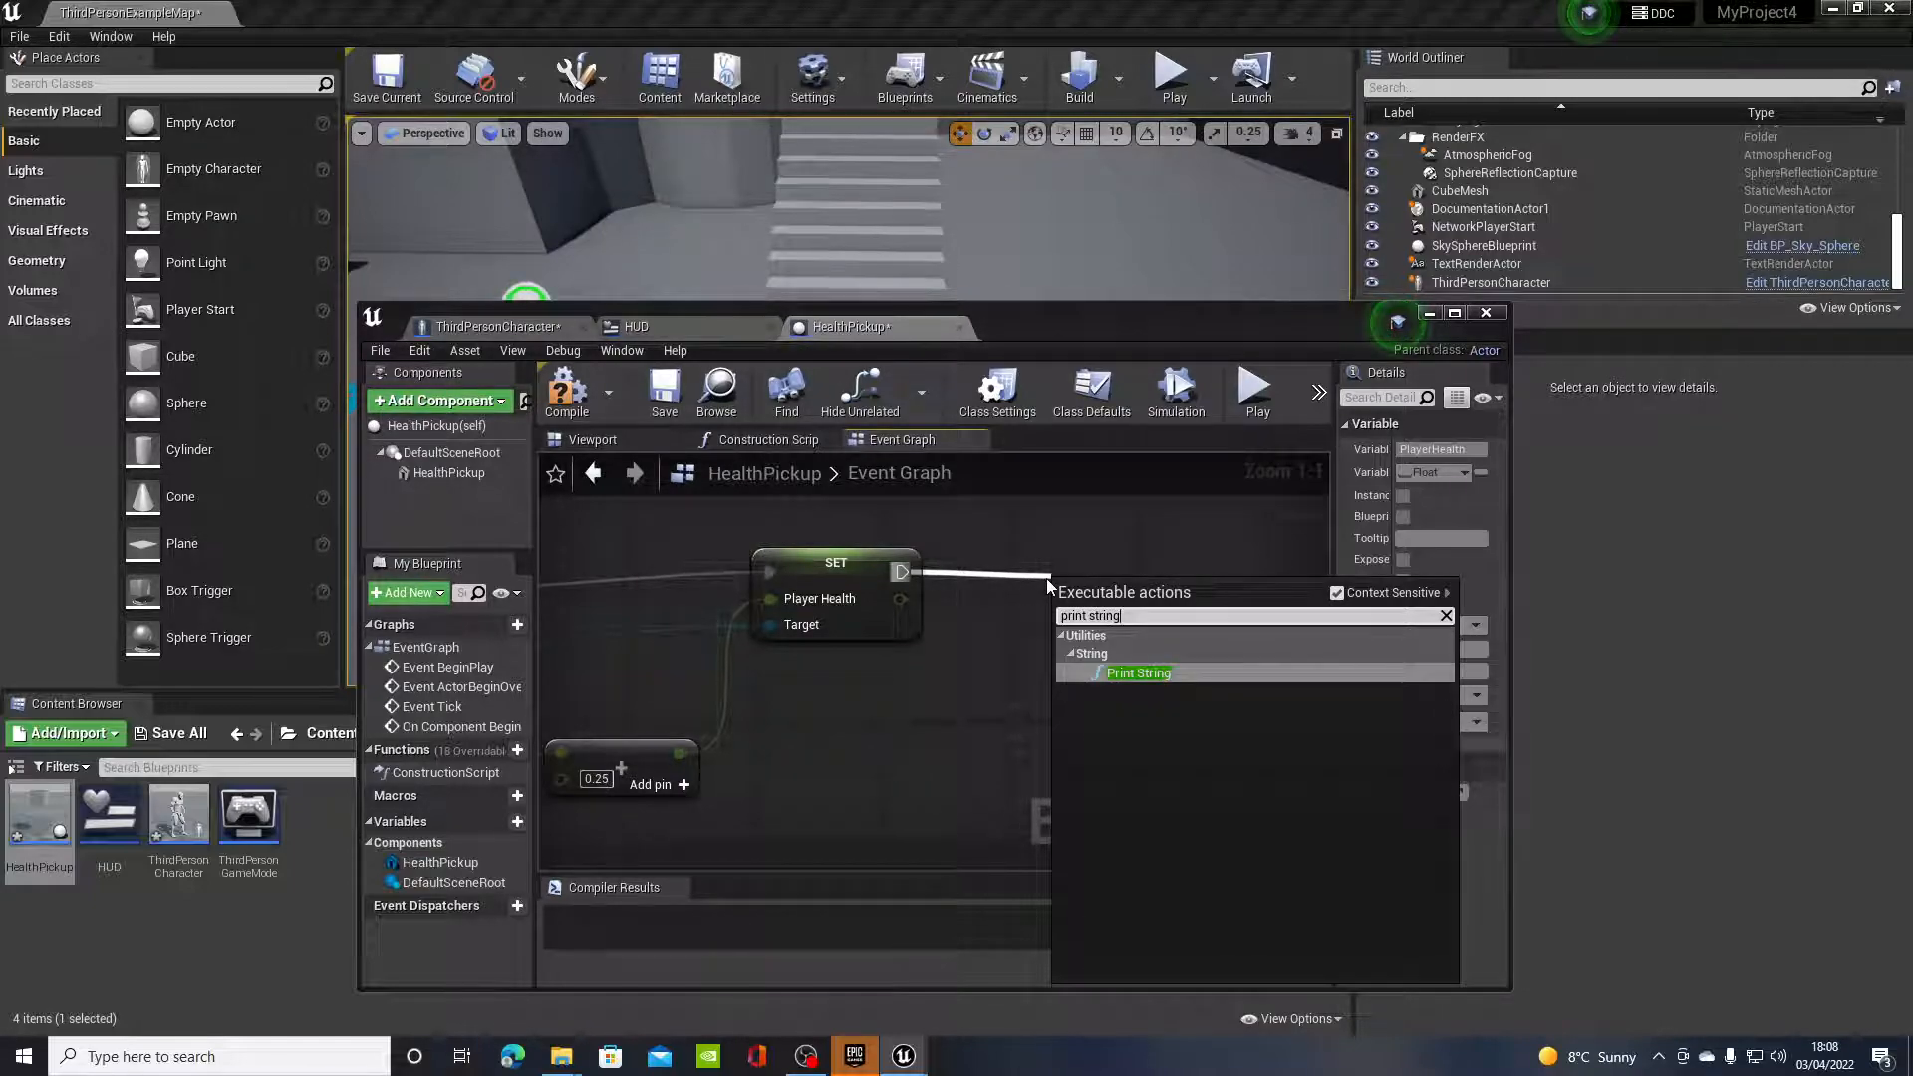
left_click(1136, 673)
type("Health Picked Up")
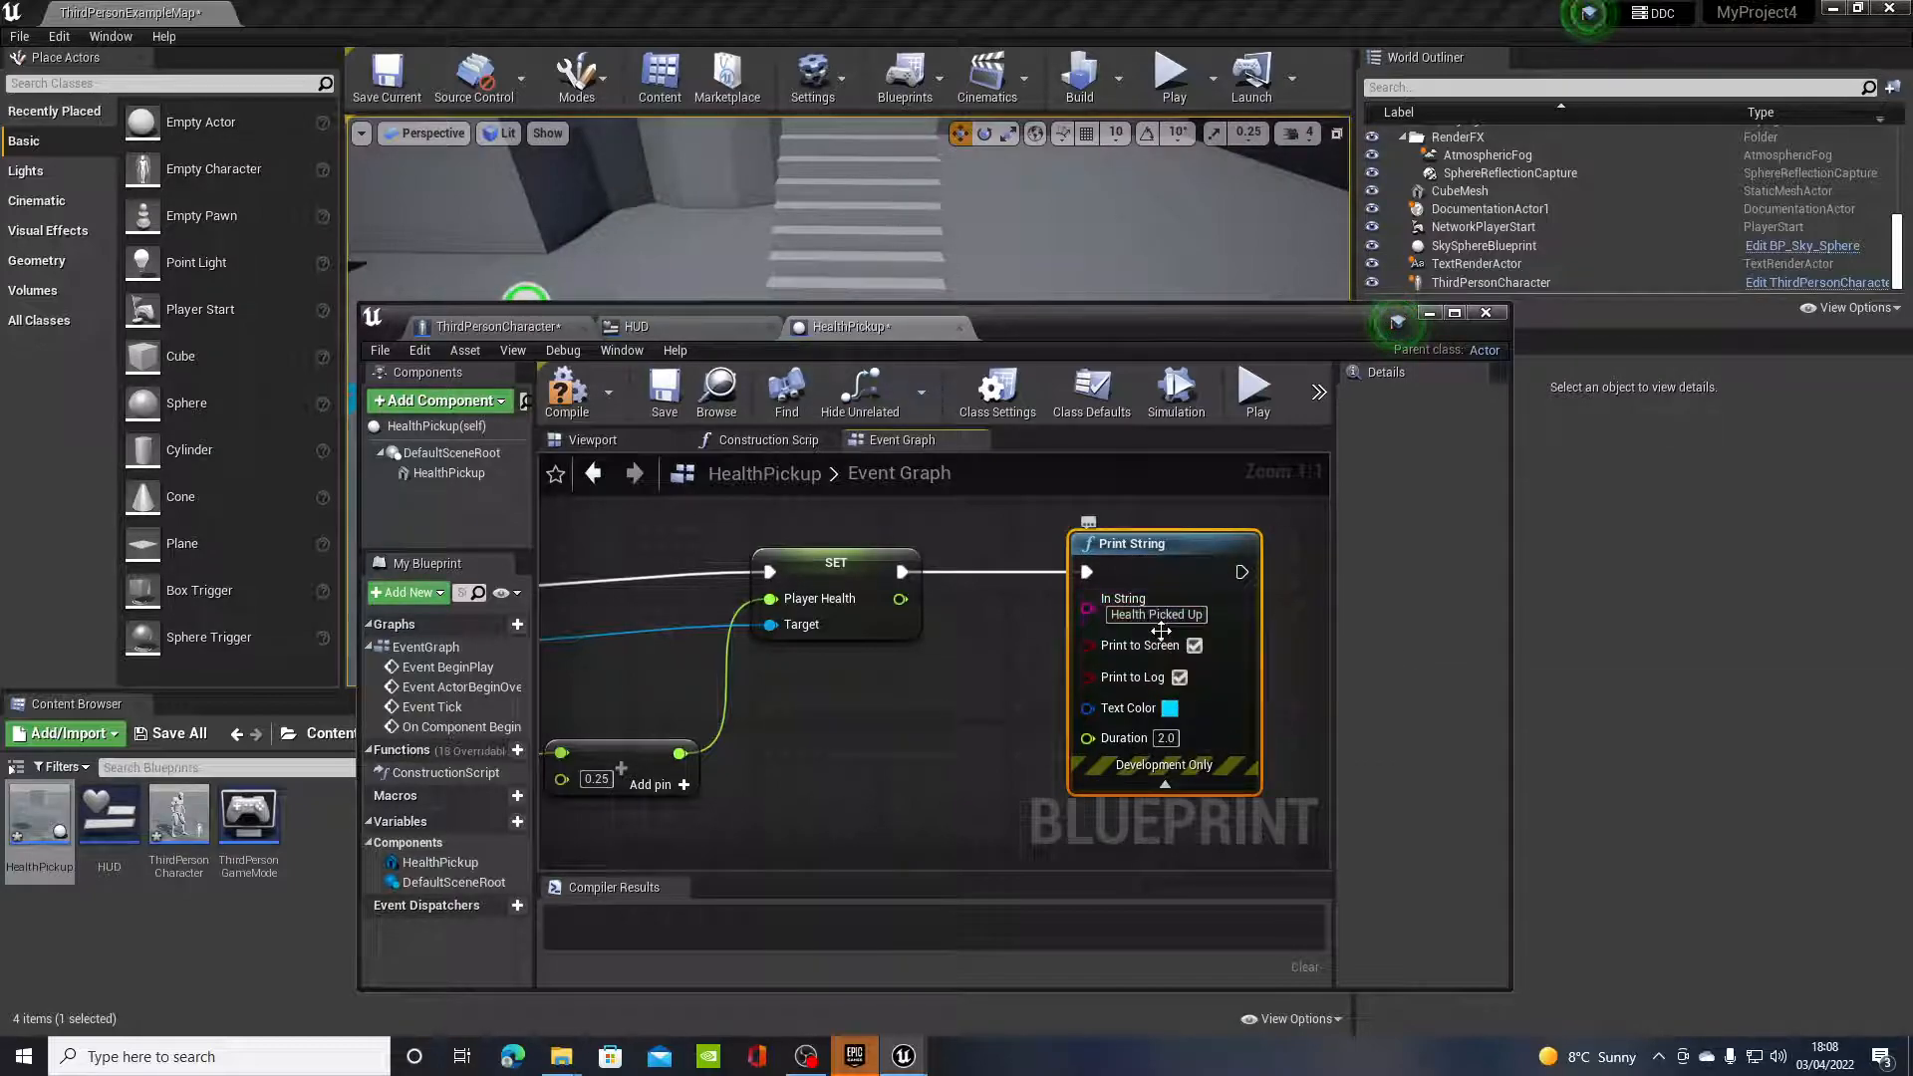
left_click(1167, 707)
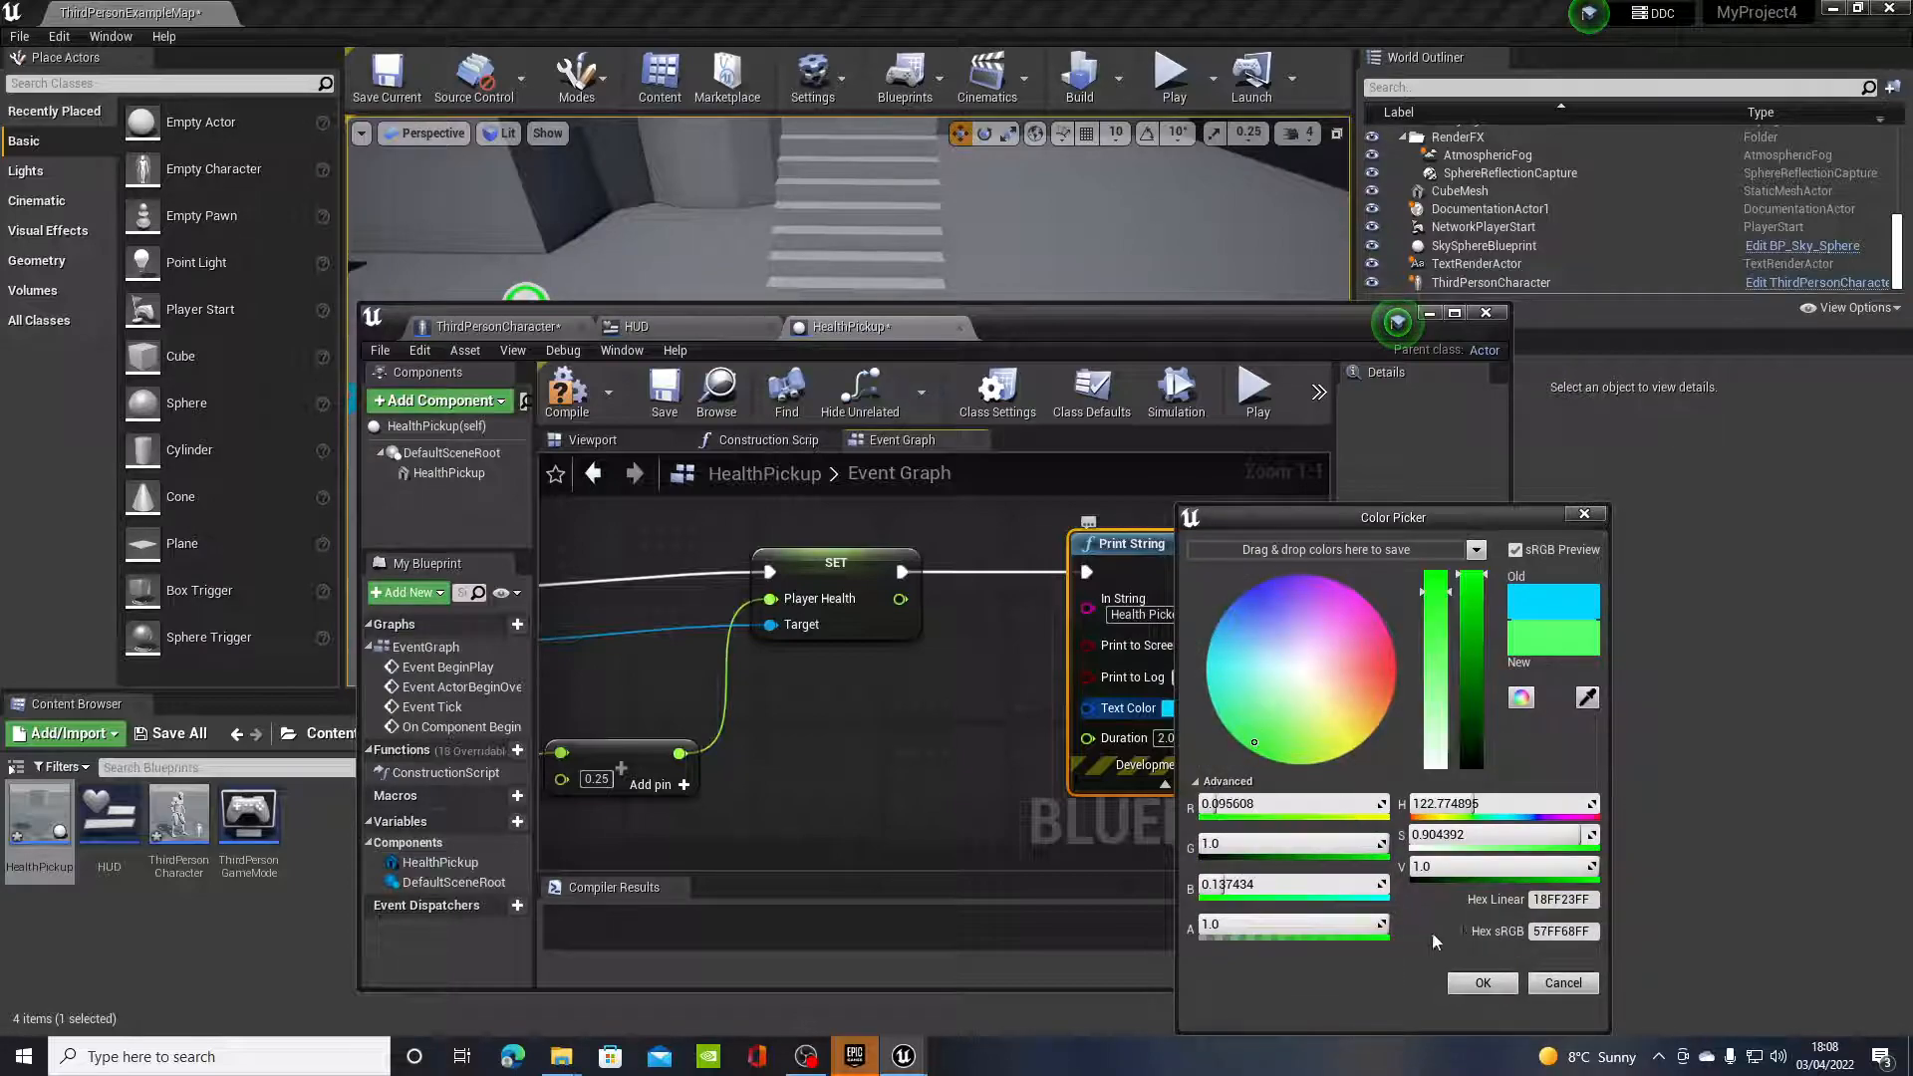
left_click(1481, 983)
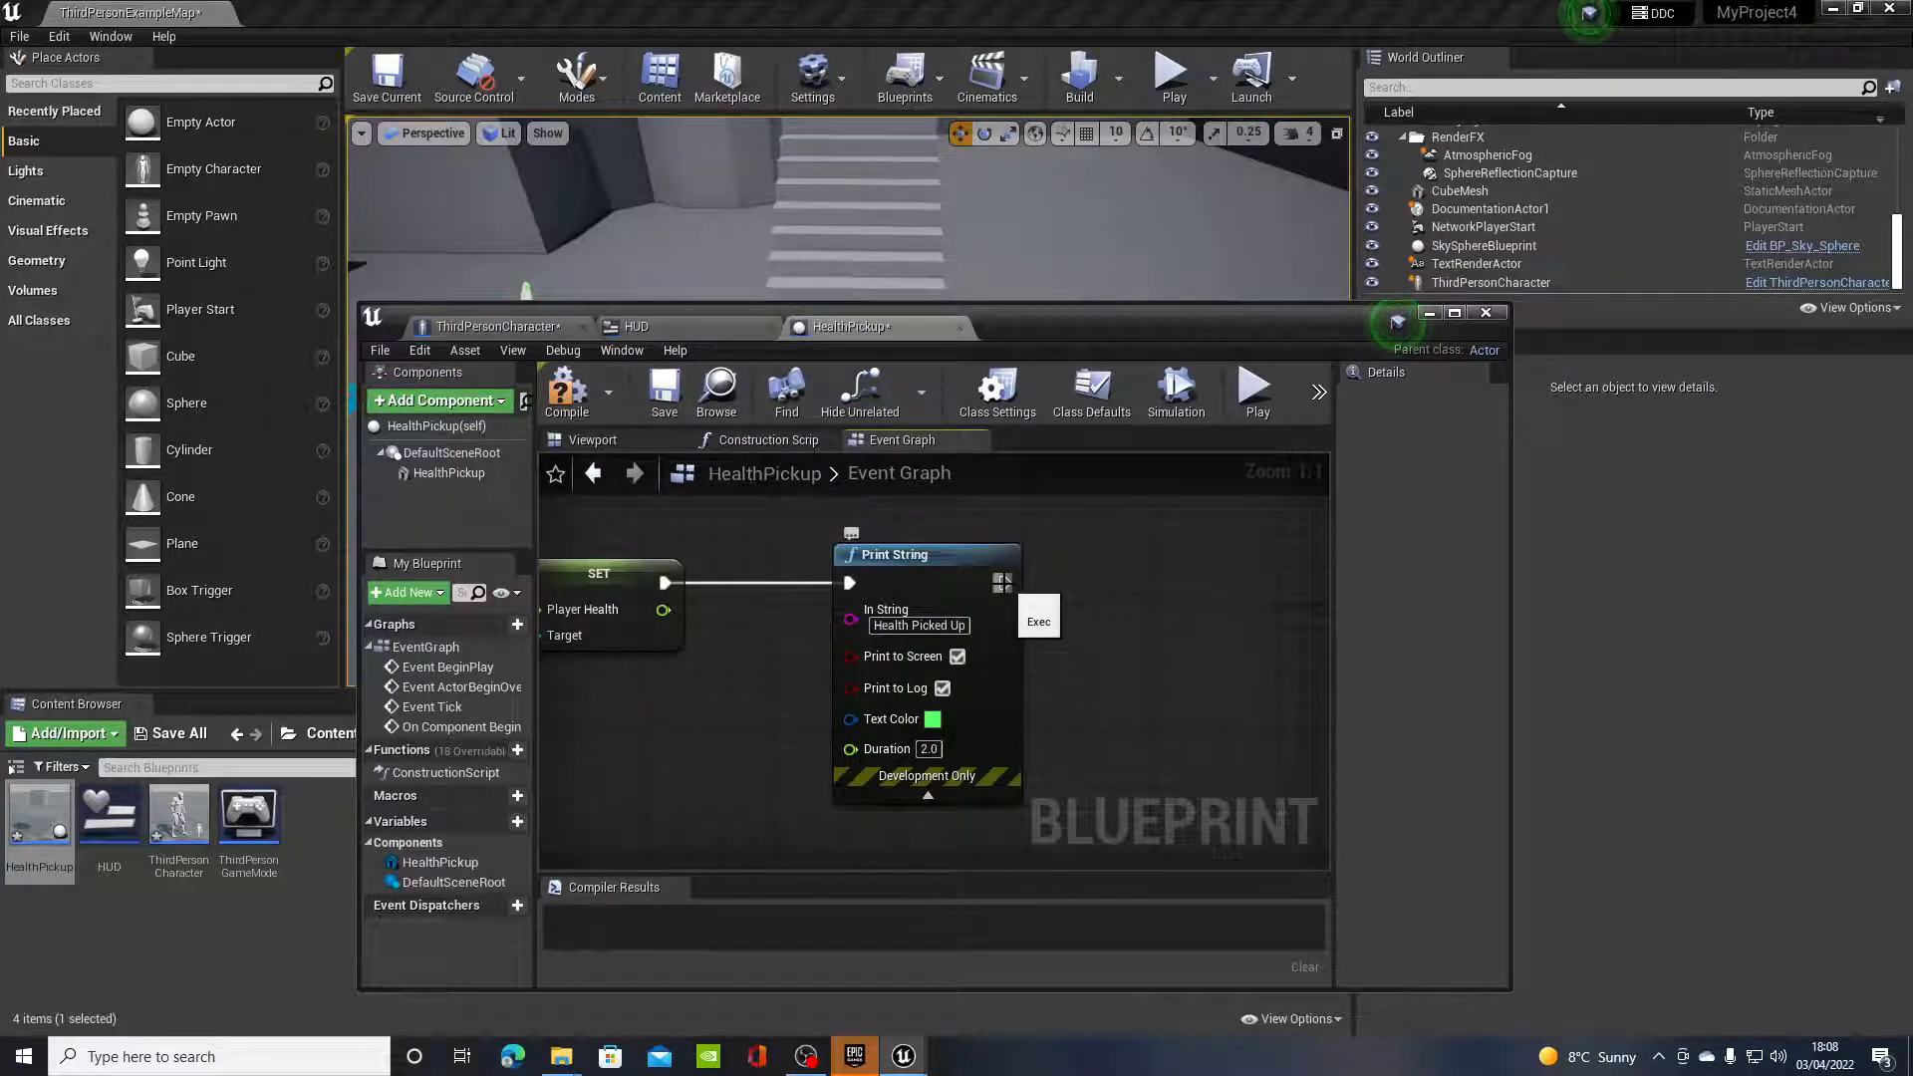
Step: Add DestroyActor after Print String, then compile and close the HealthPickup Blueprint
left_click_drag(1019, 582, 1153, 598)
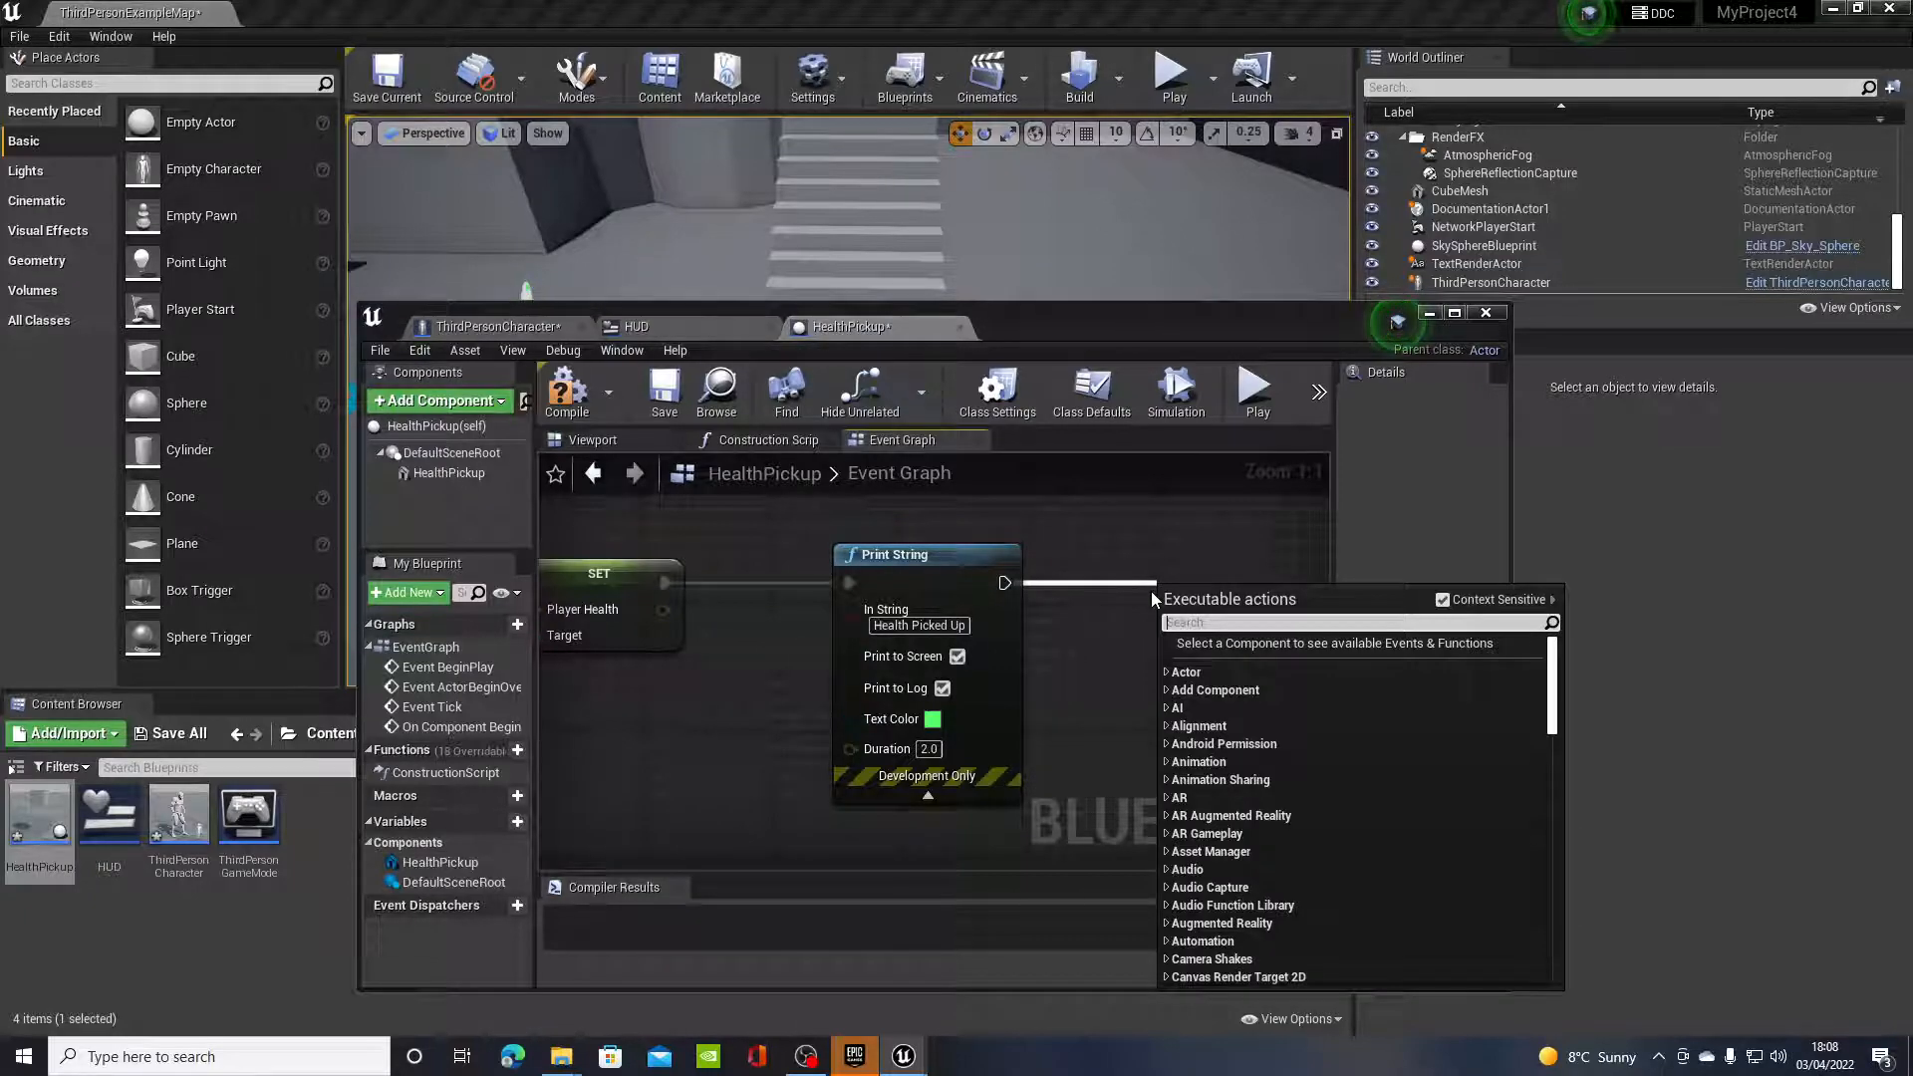
type("destroy ac tor")
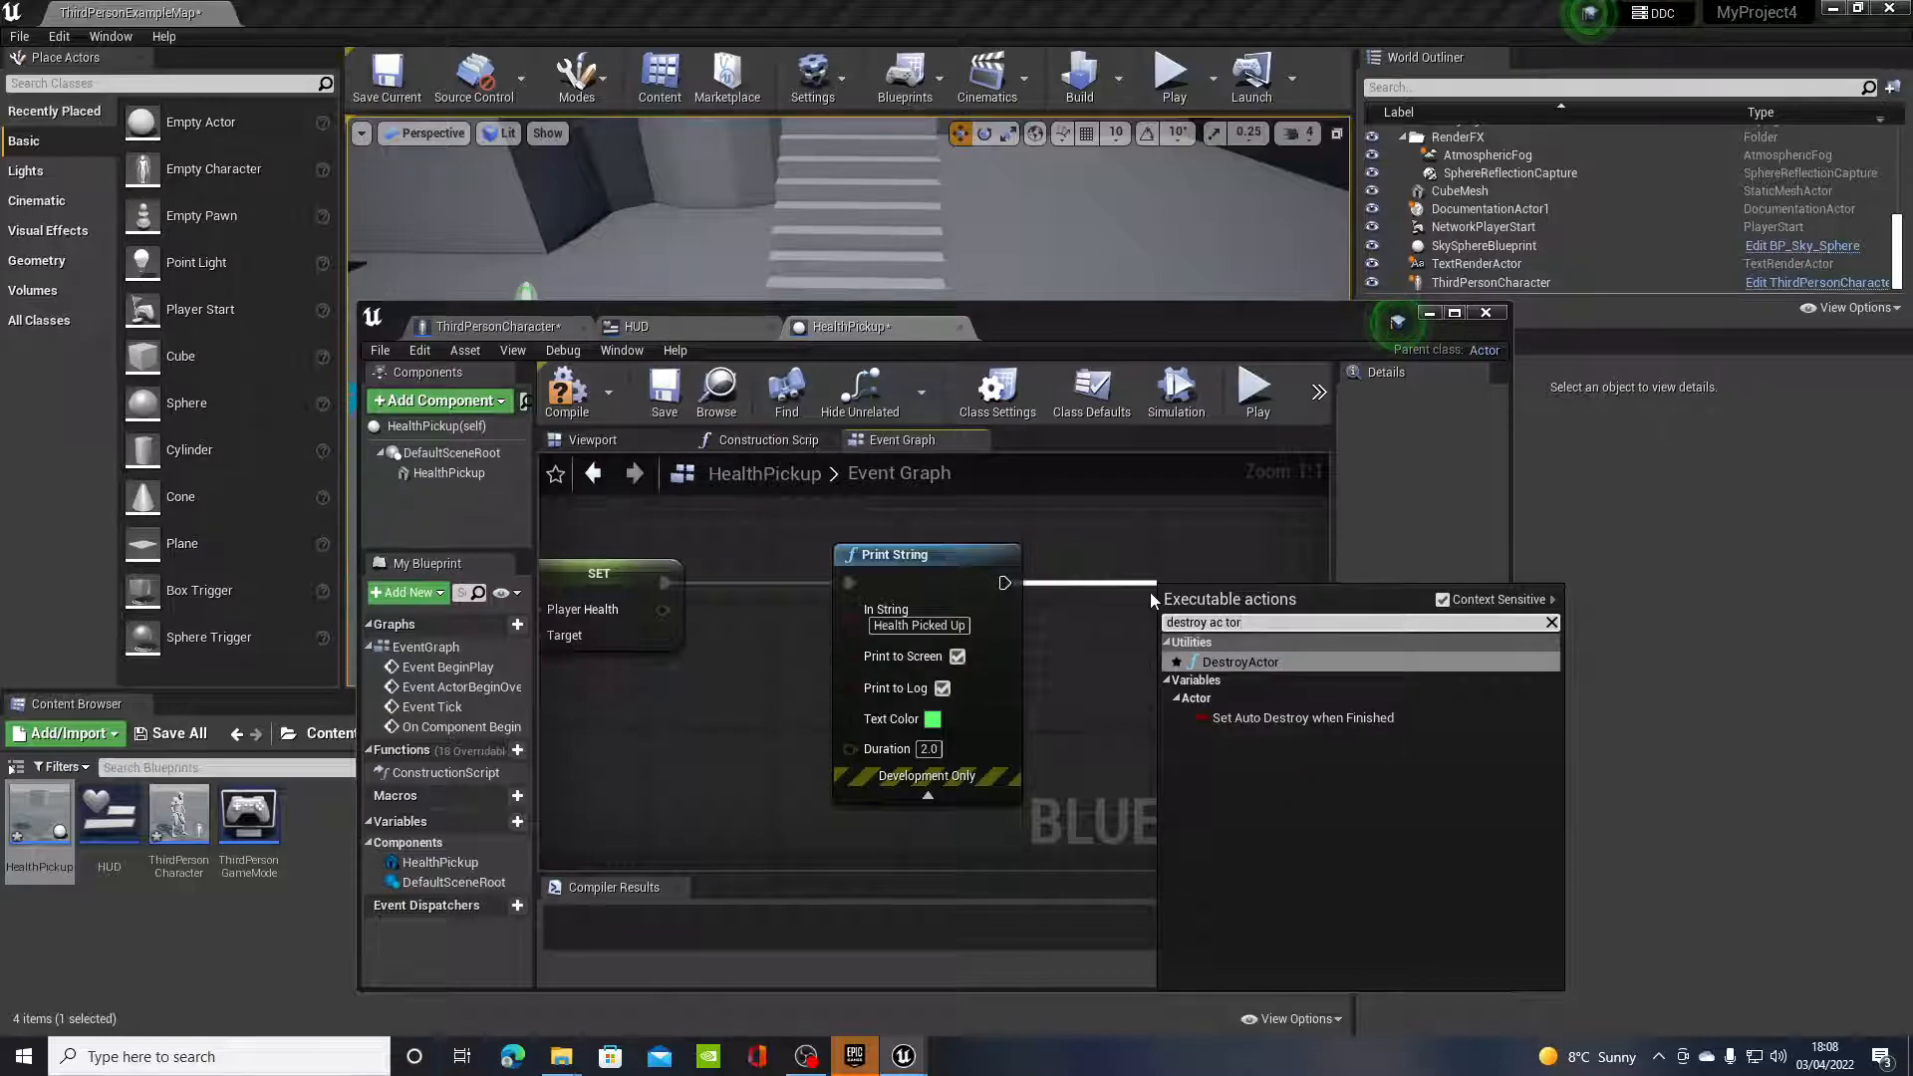
left_click(1238, 662)
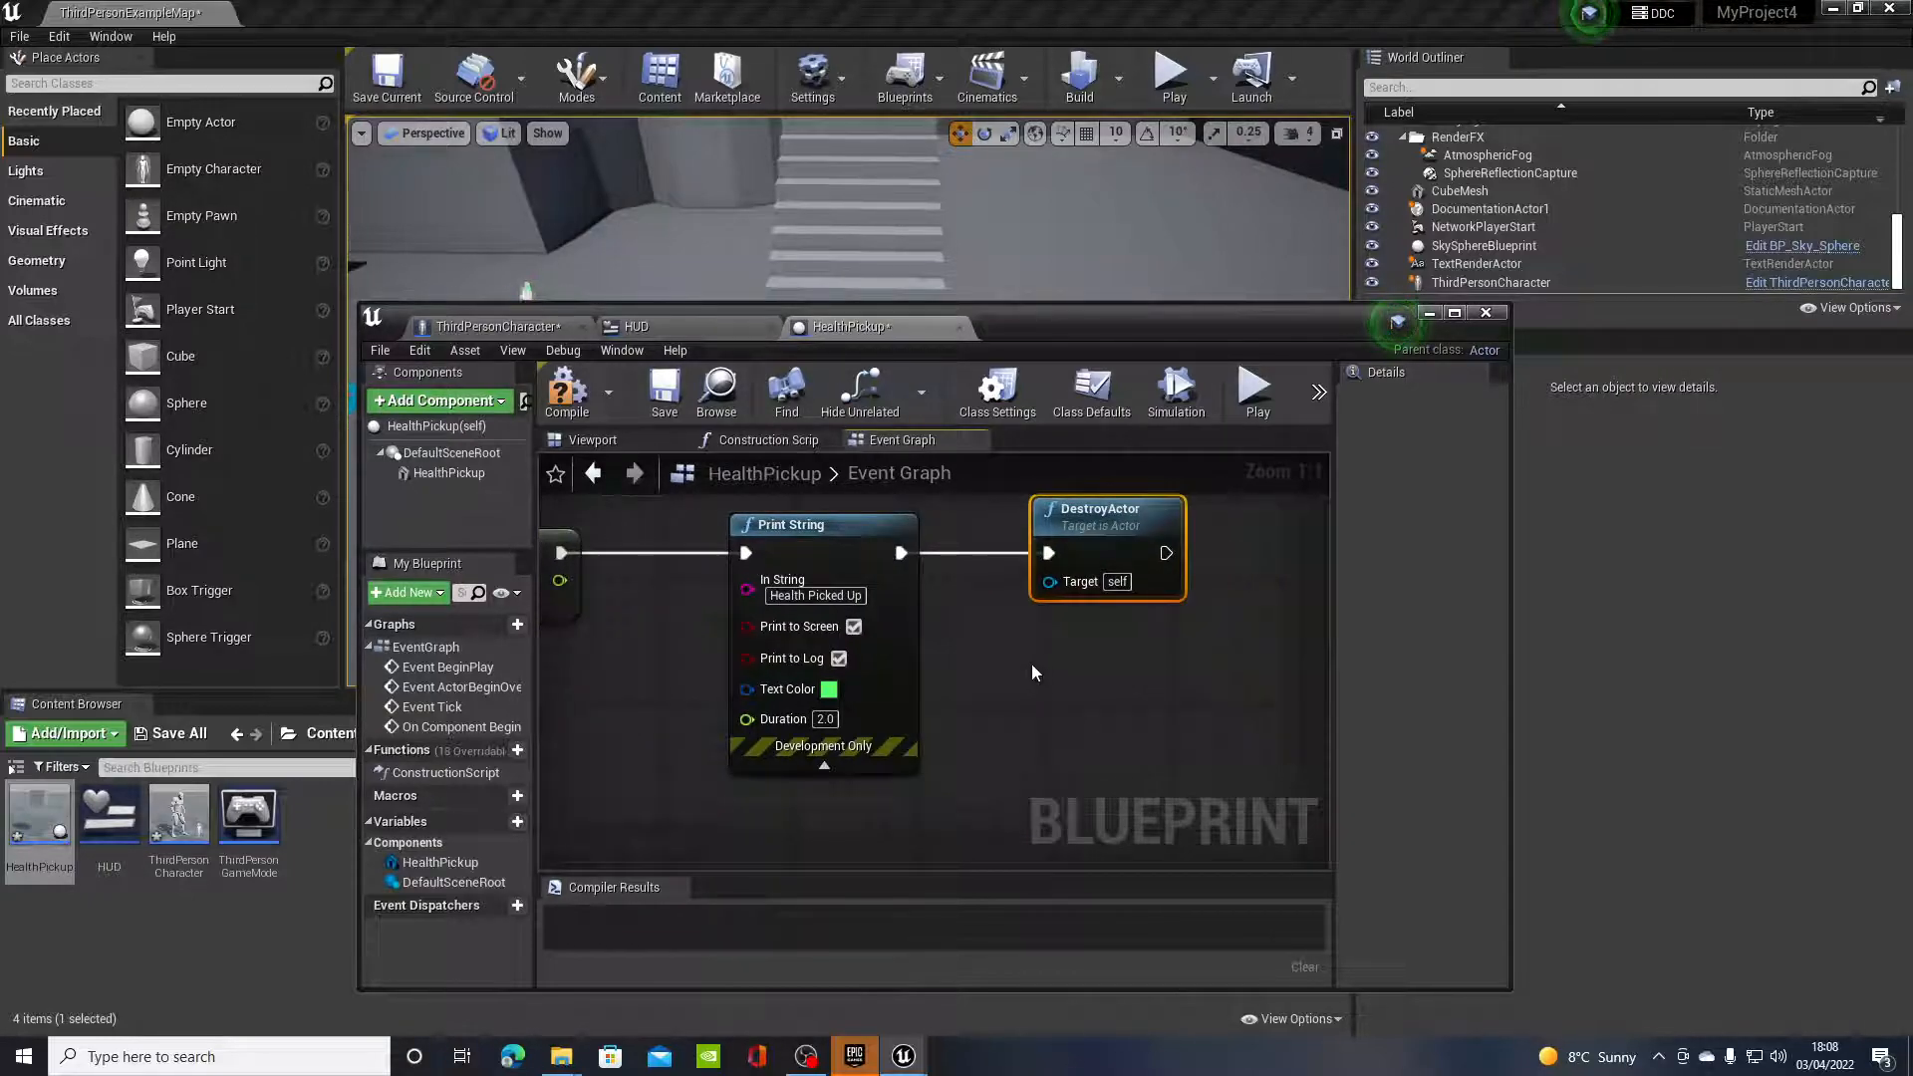
left_click(566, 390)
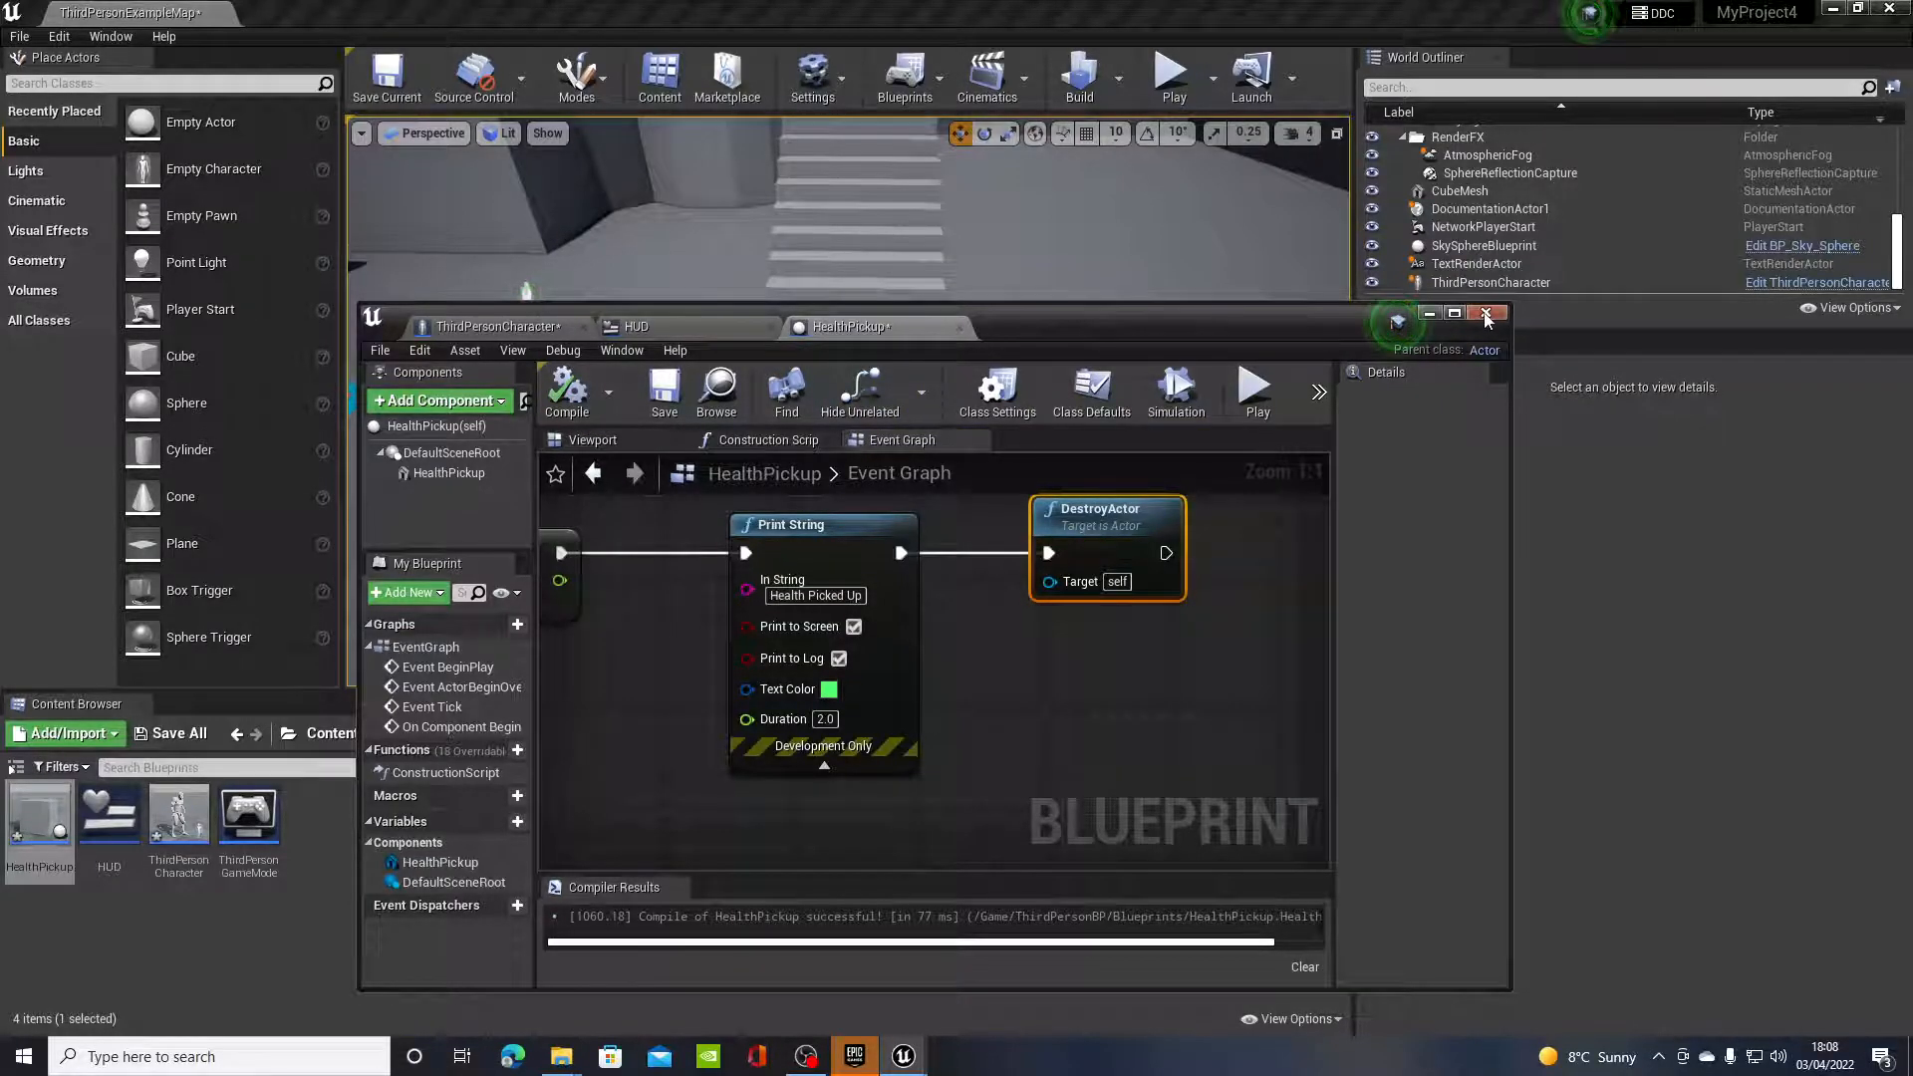
left_click(1486, 311)
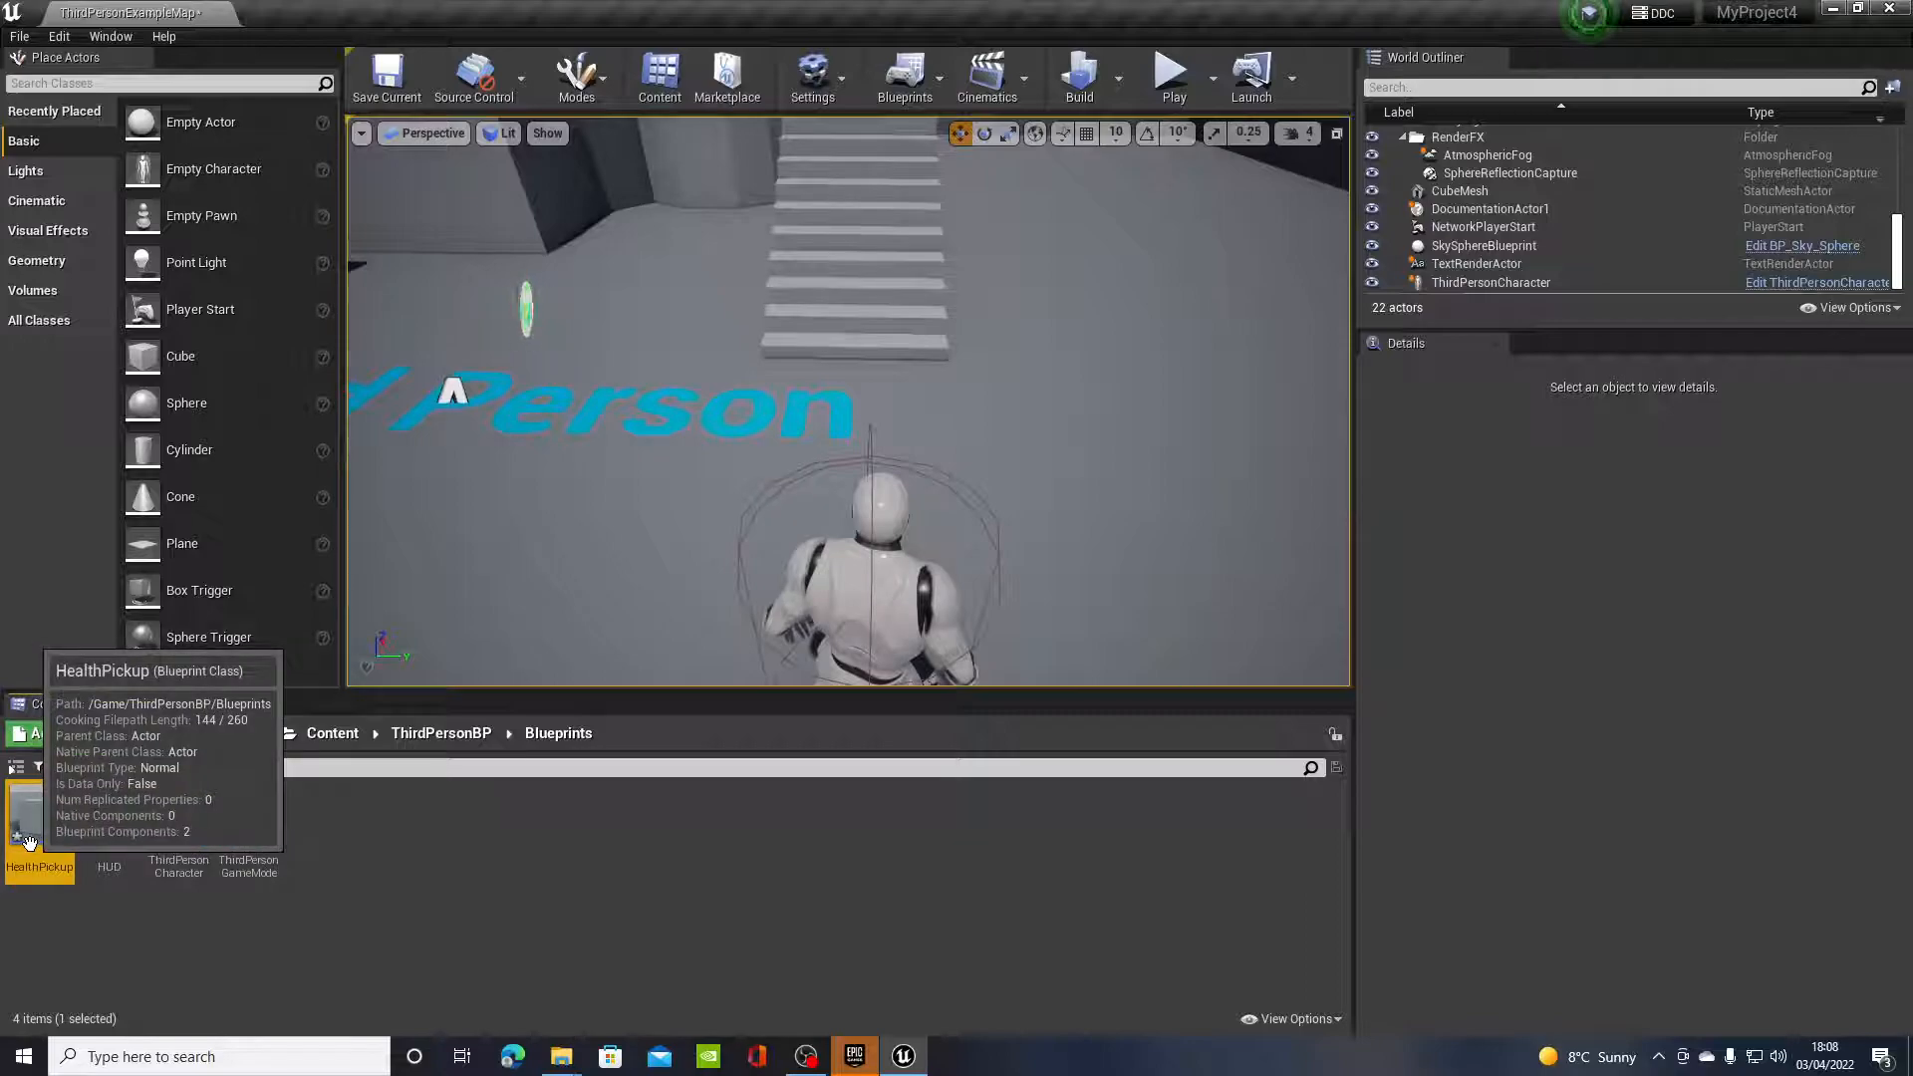
Step: Place a HealthPickup in the level beside the stairs and reopen its Blueprint
left_click_drag(39, 817, 860, 369)
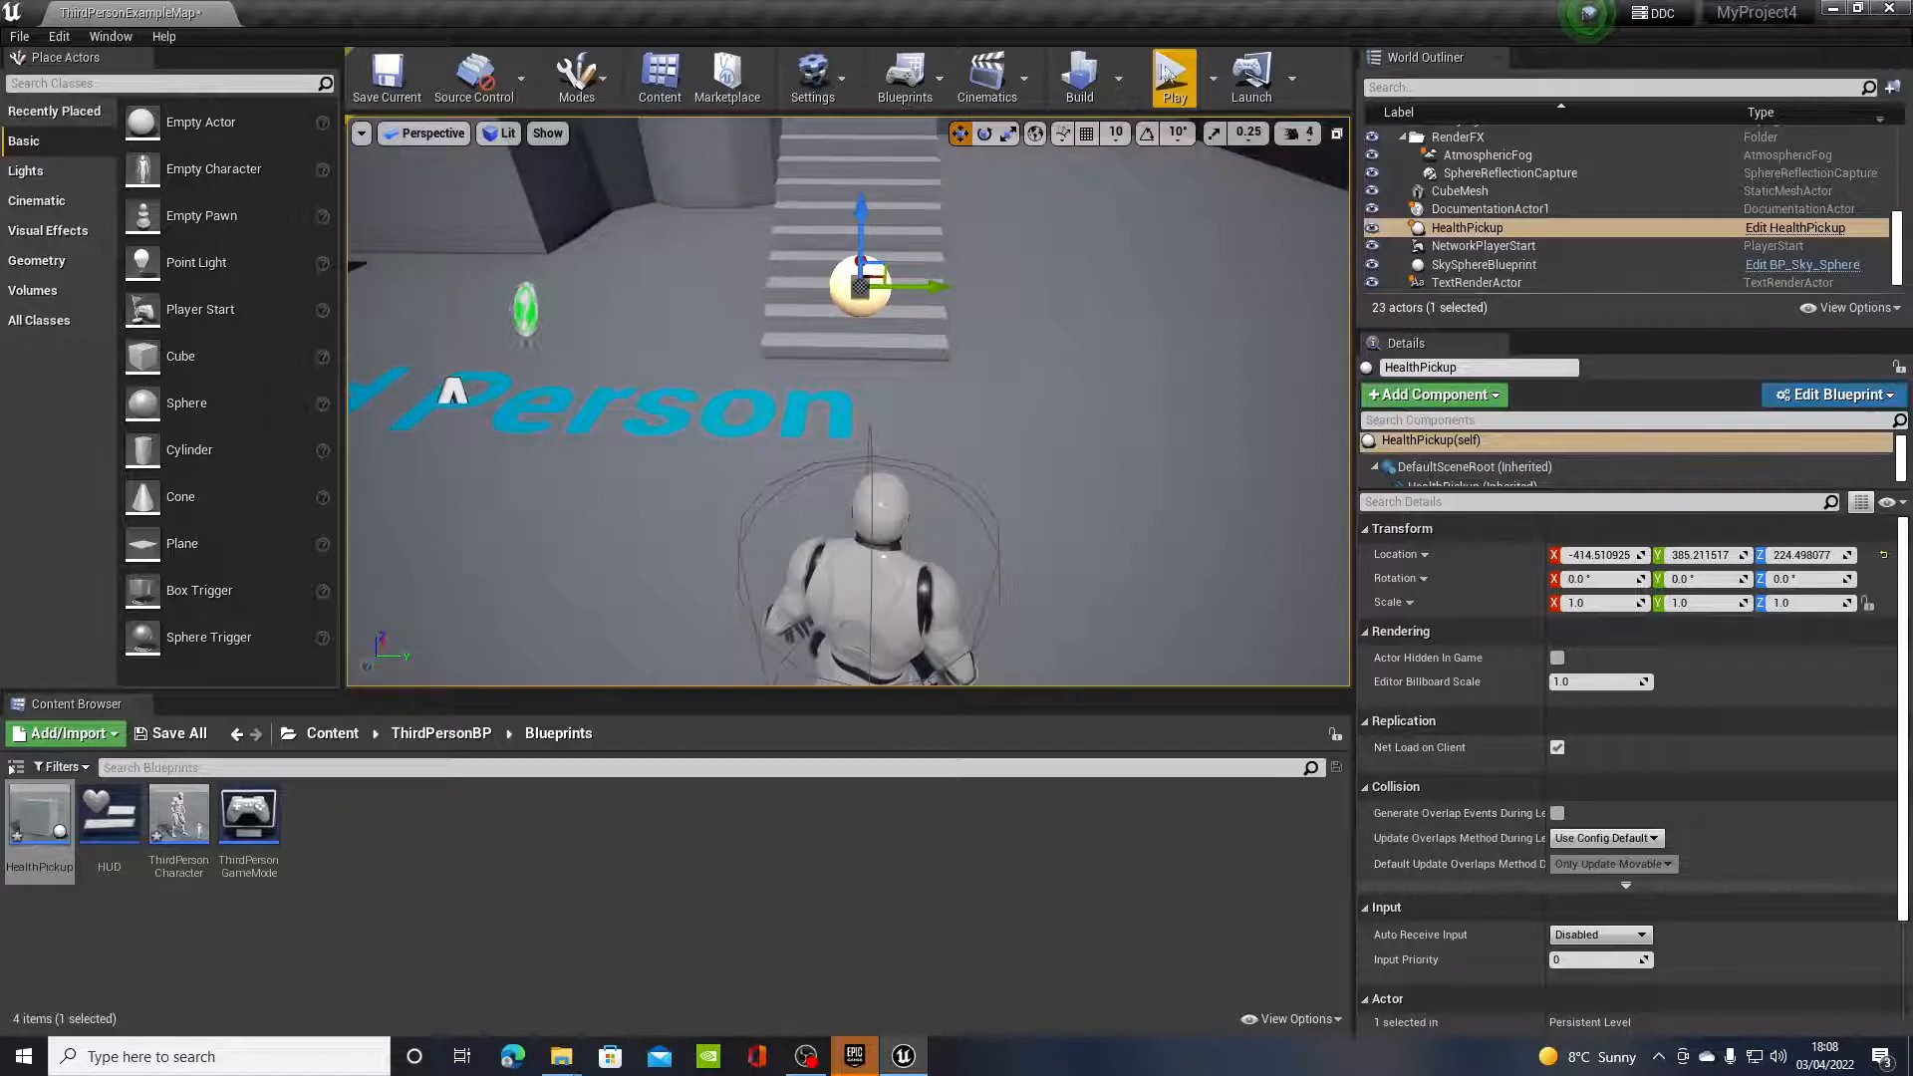
left_click(1171, 73)
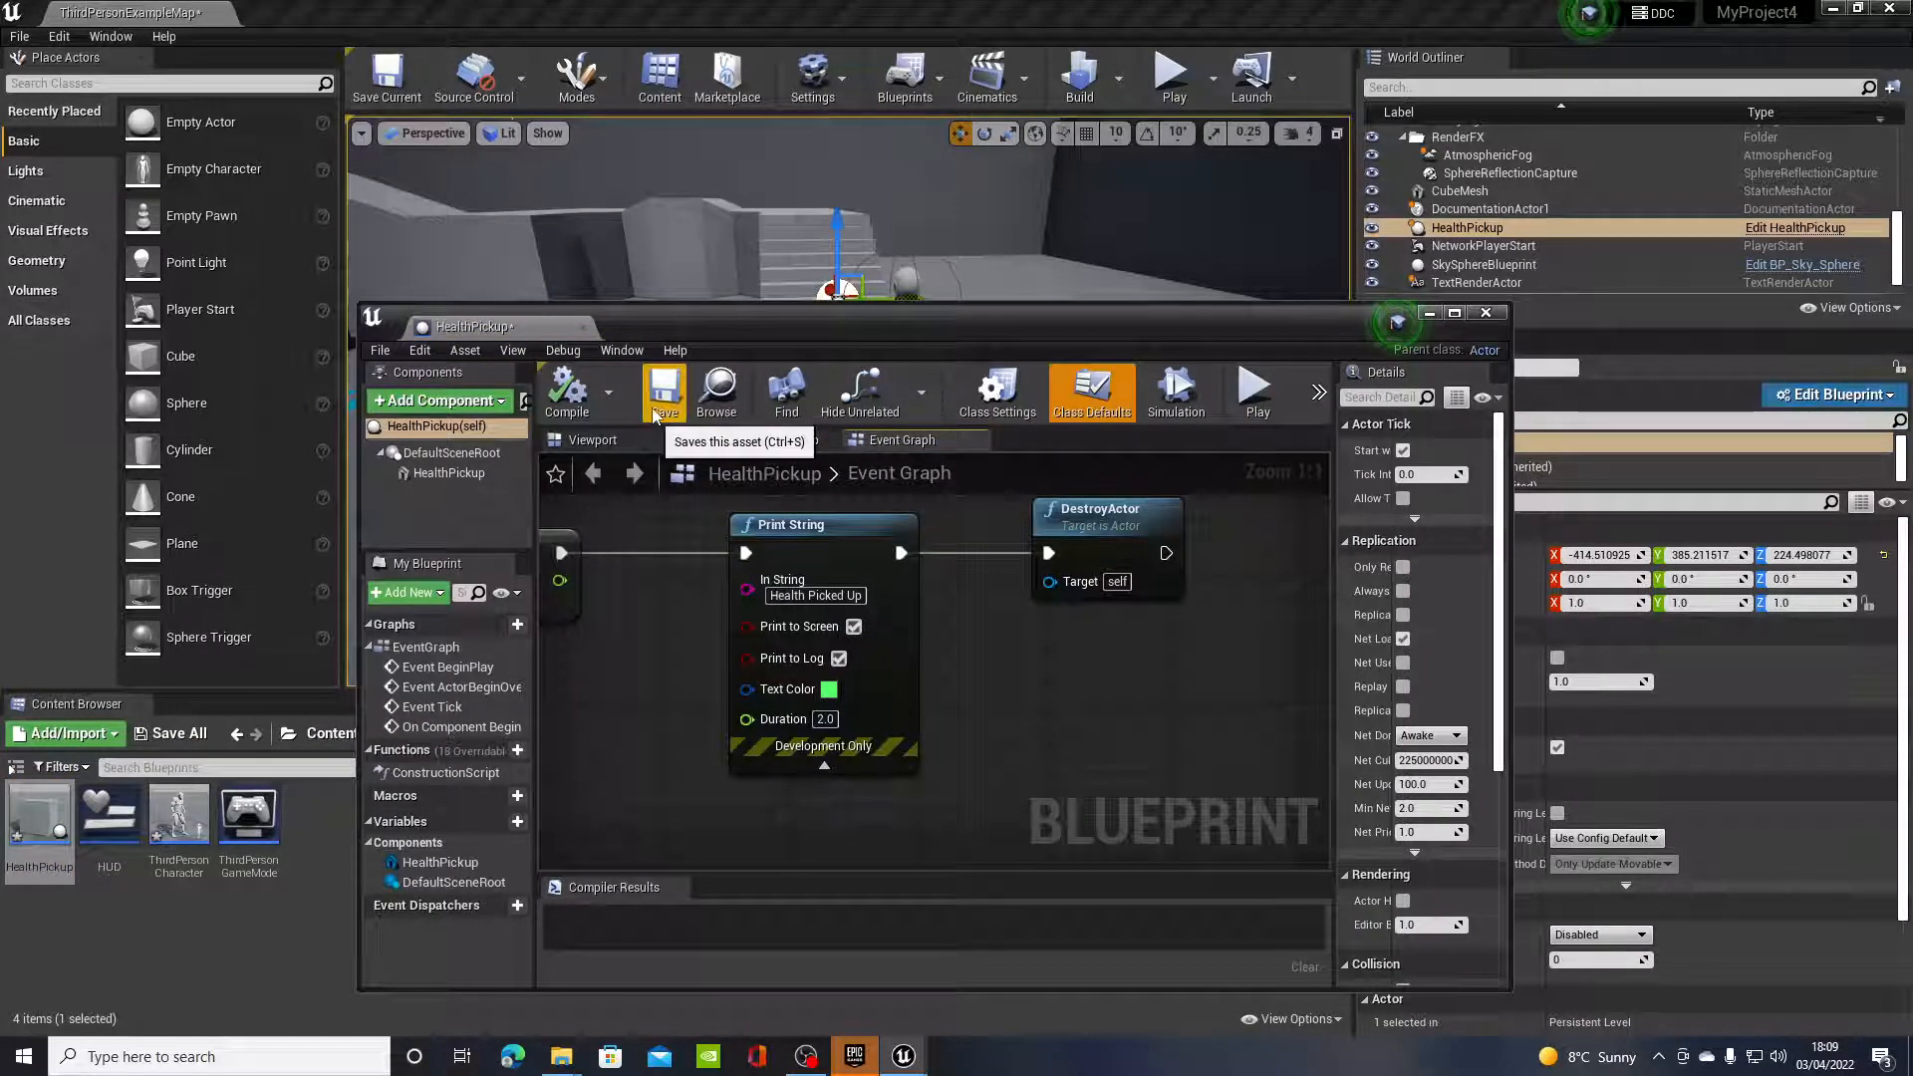
Step: Set the HealthPickup cube's collision preset to OverlapAll, close the editor, and play the level
left_click(592, 439)
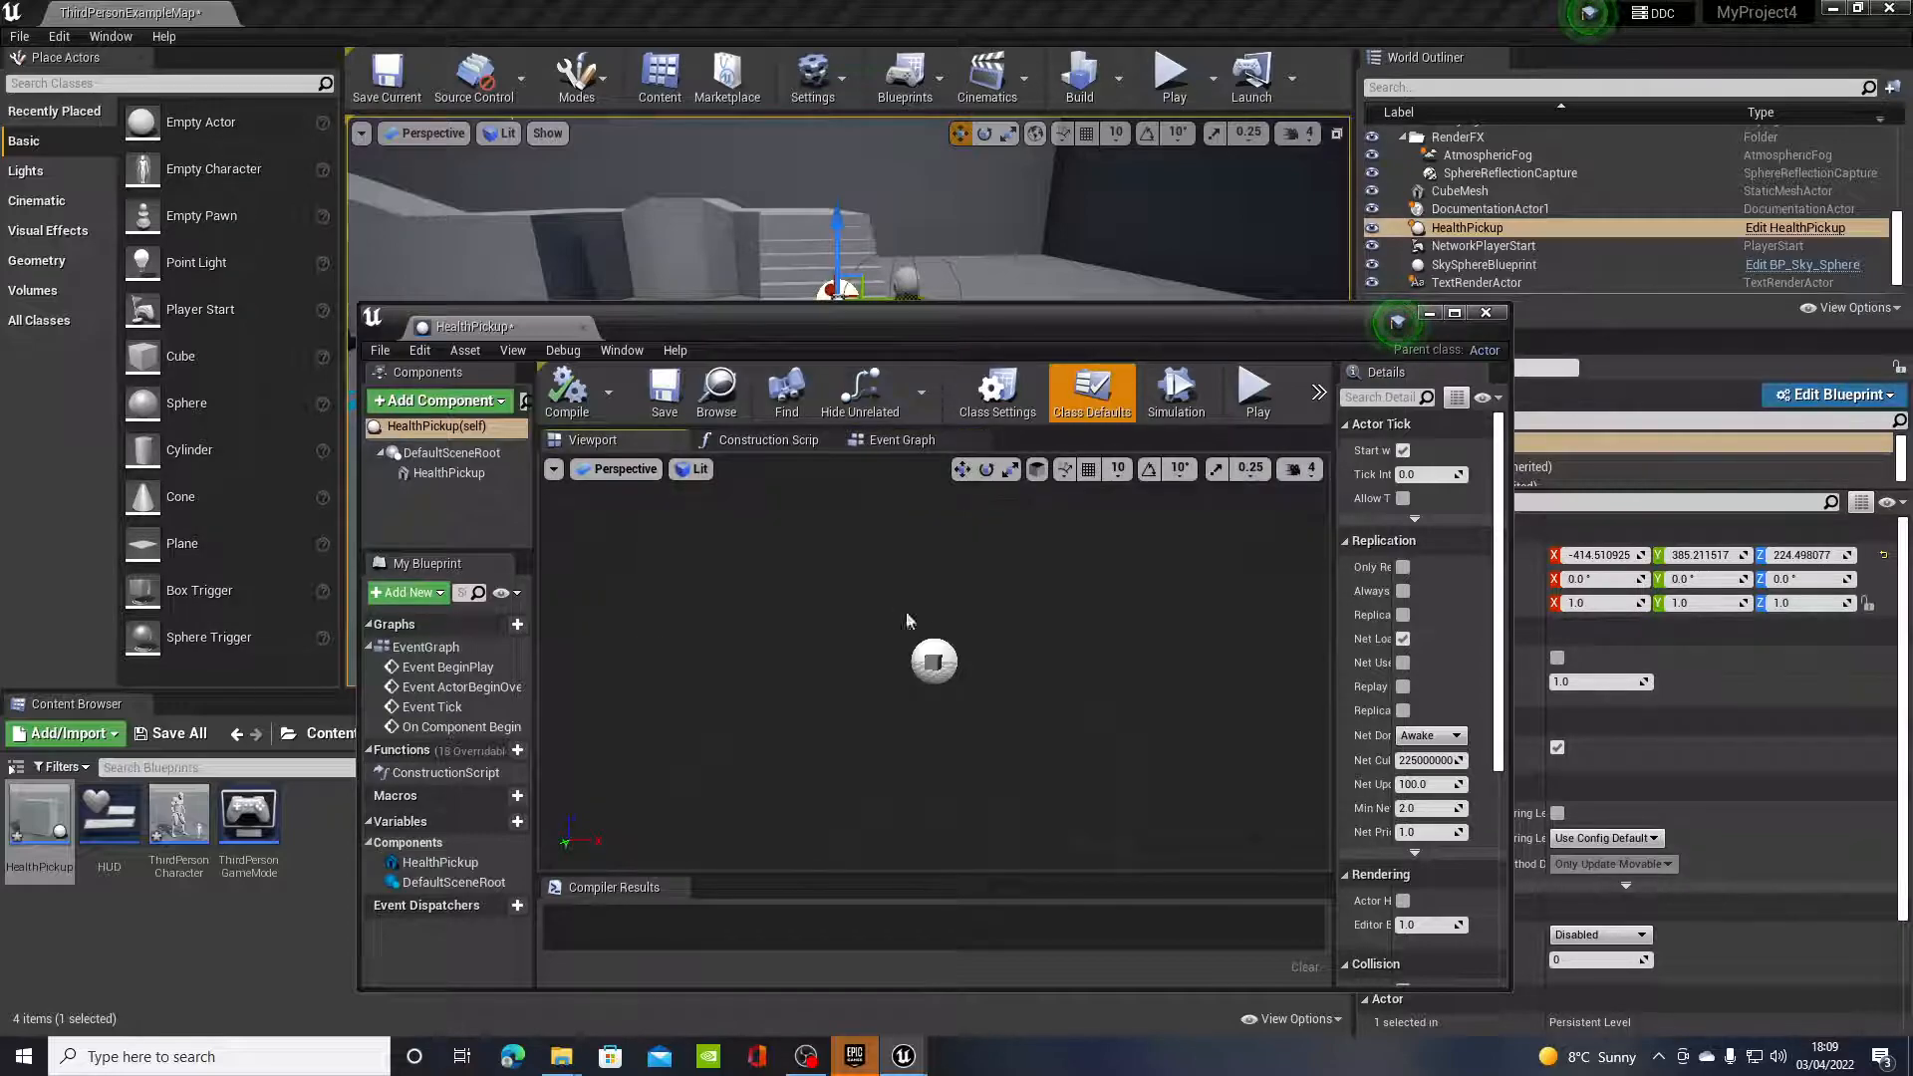
left_click(450, 472)
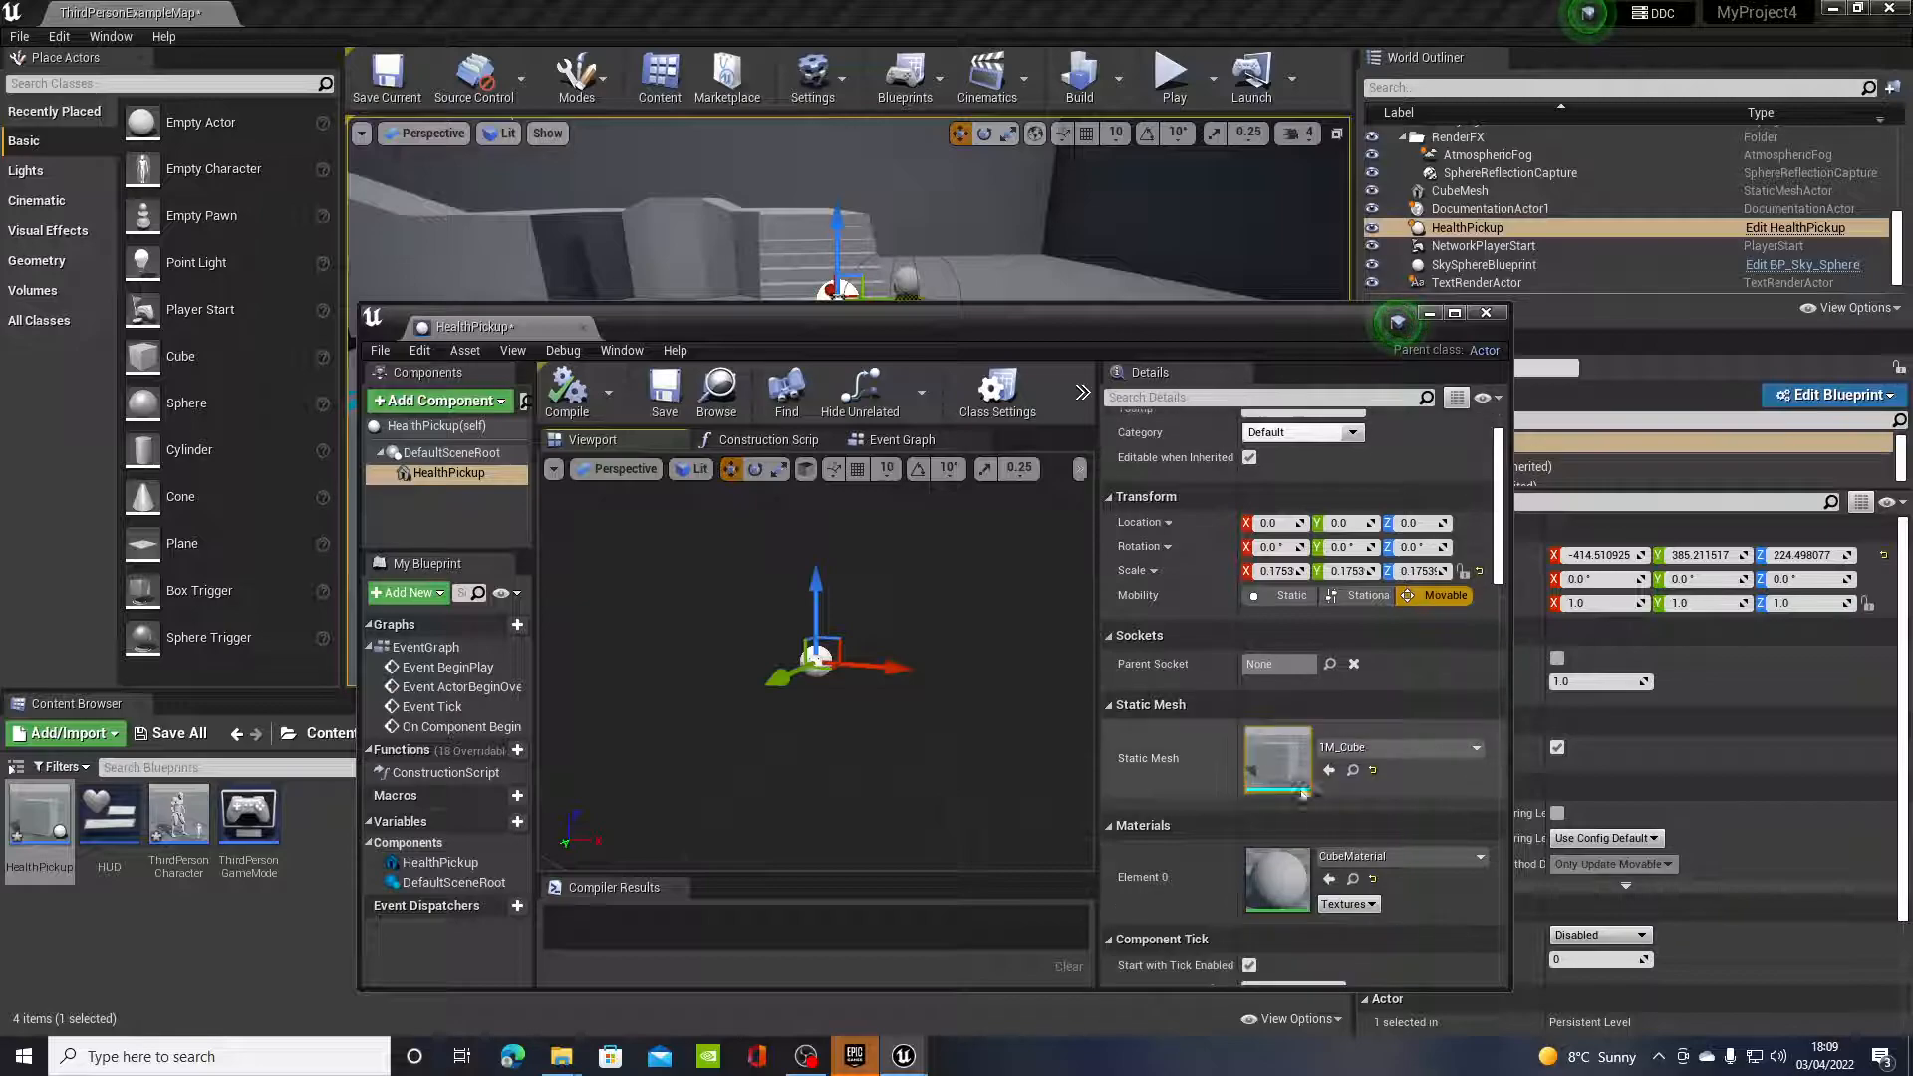
scroll("down", 3)
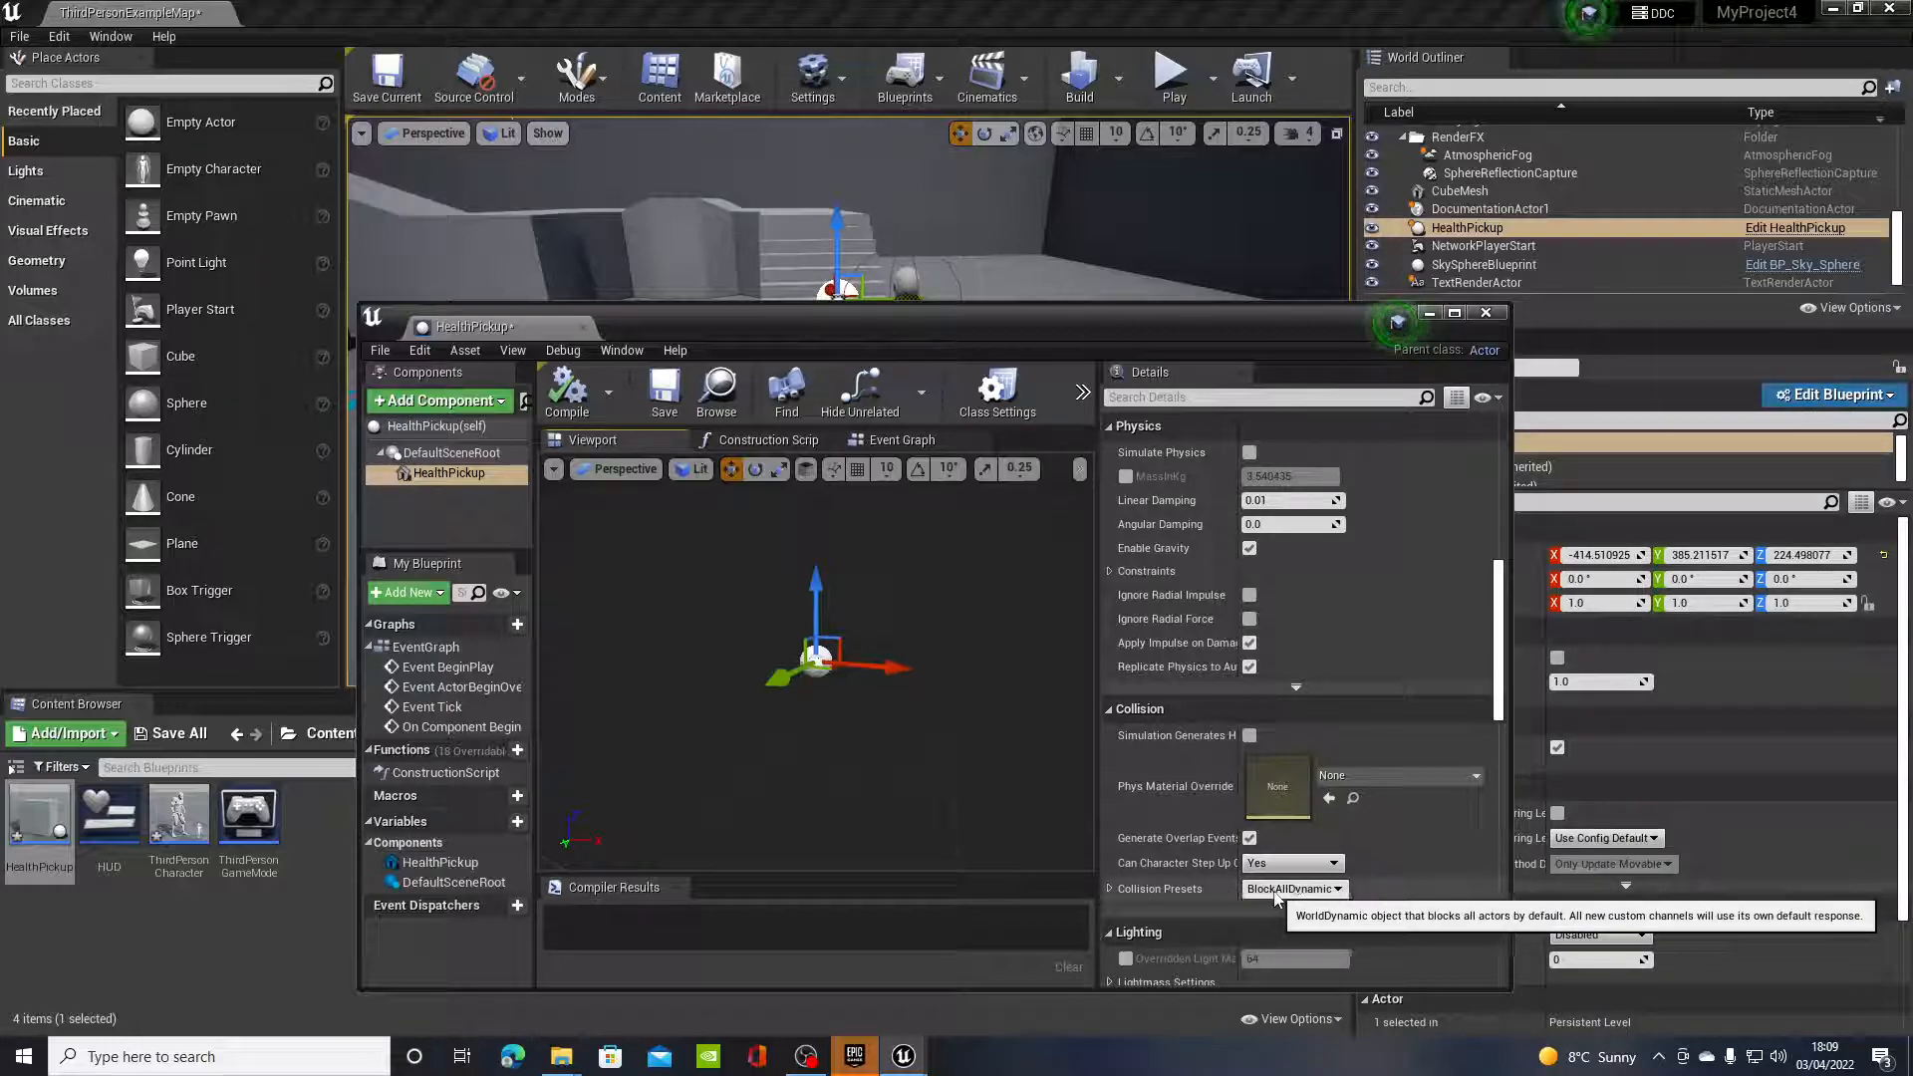
left_click(1289, 888)
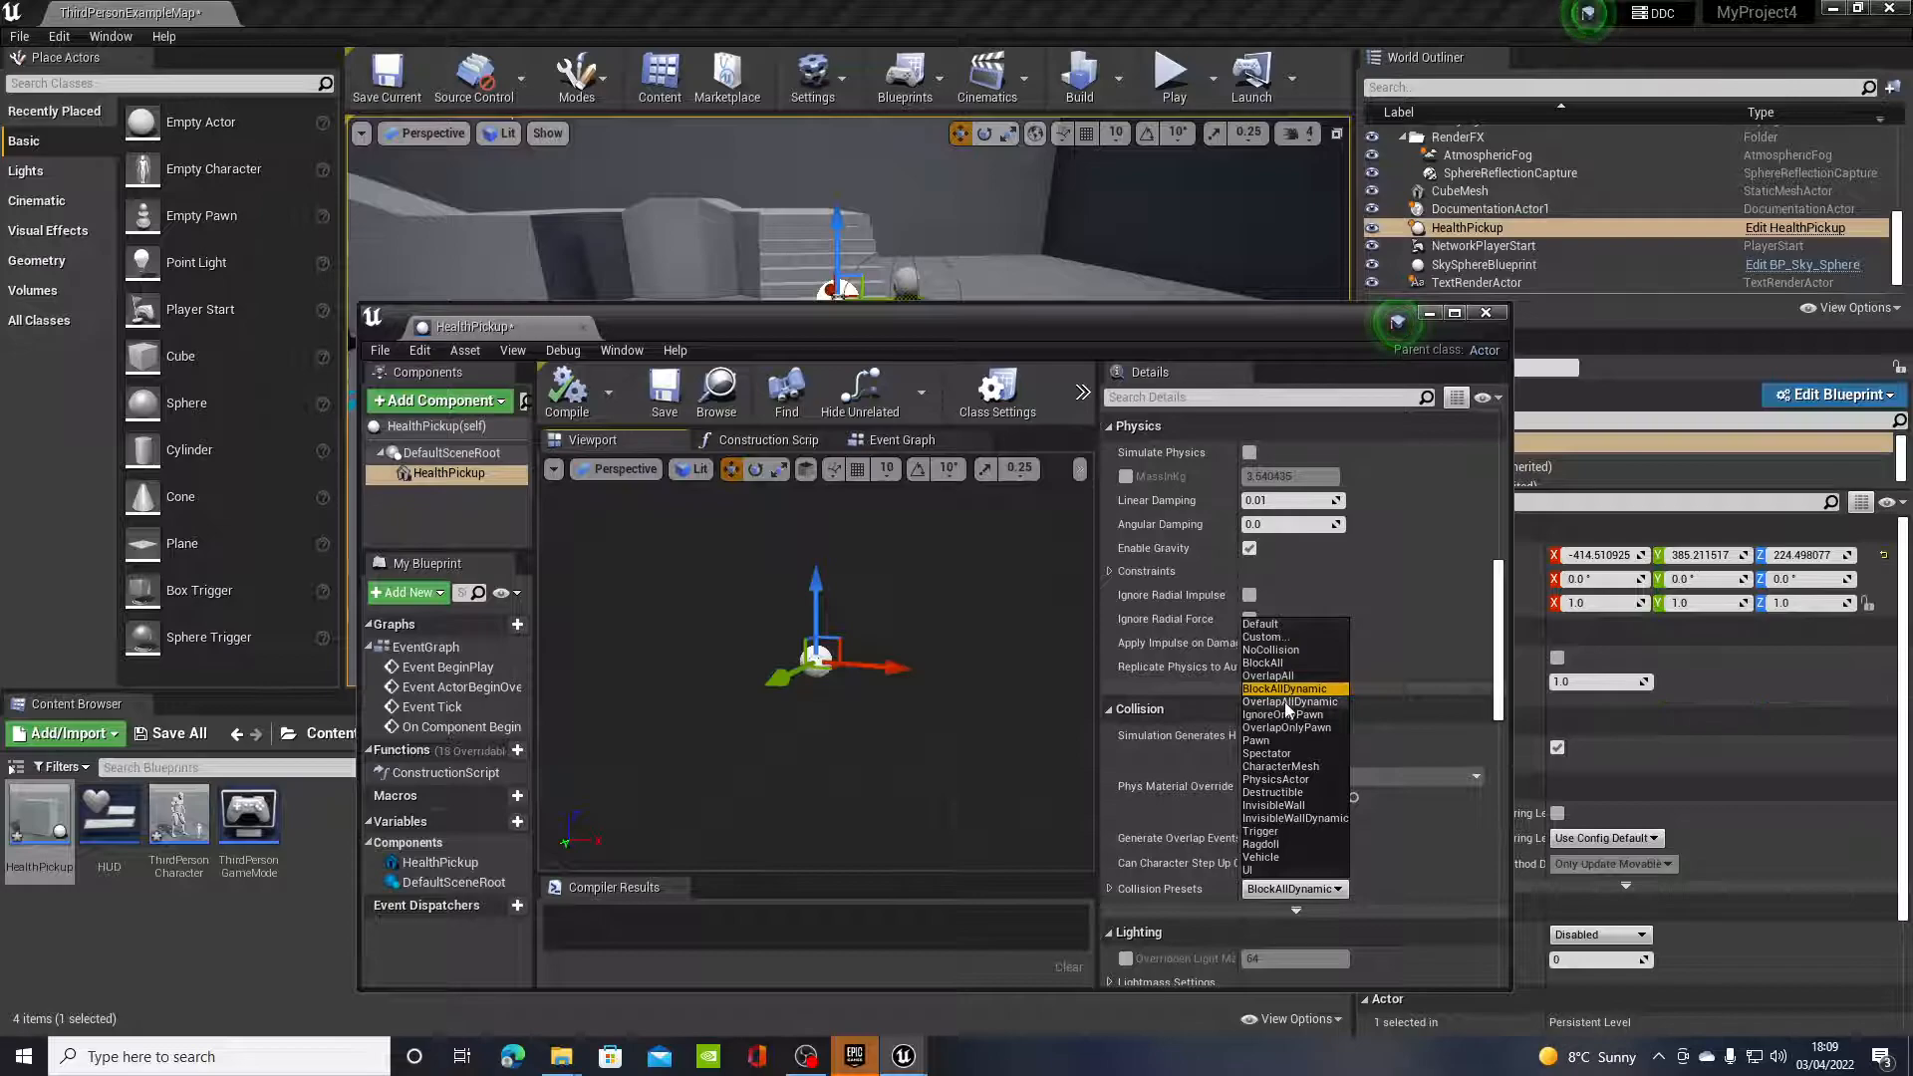
mouse_move(1287, 701)
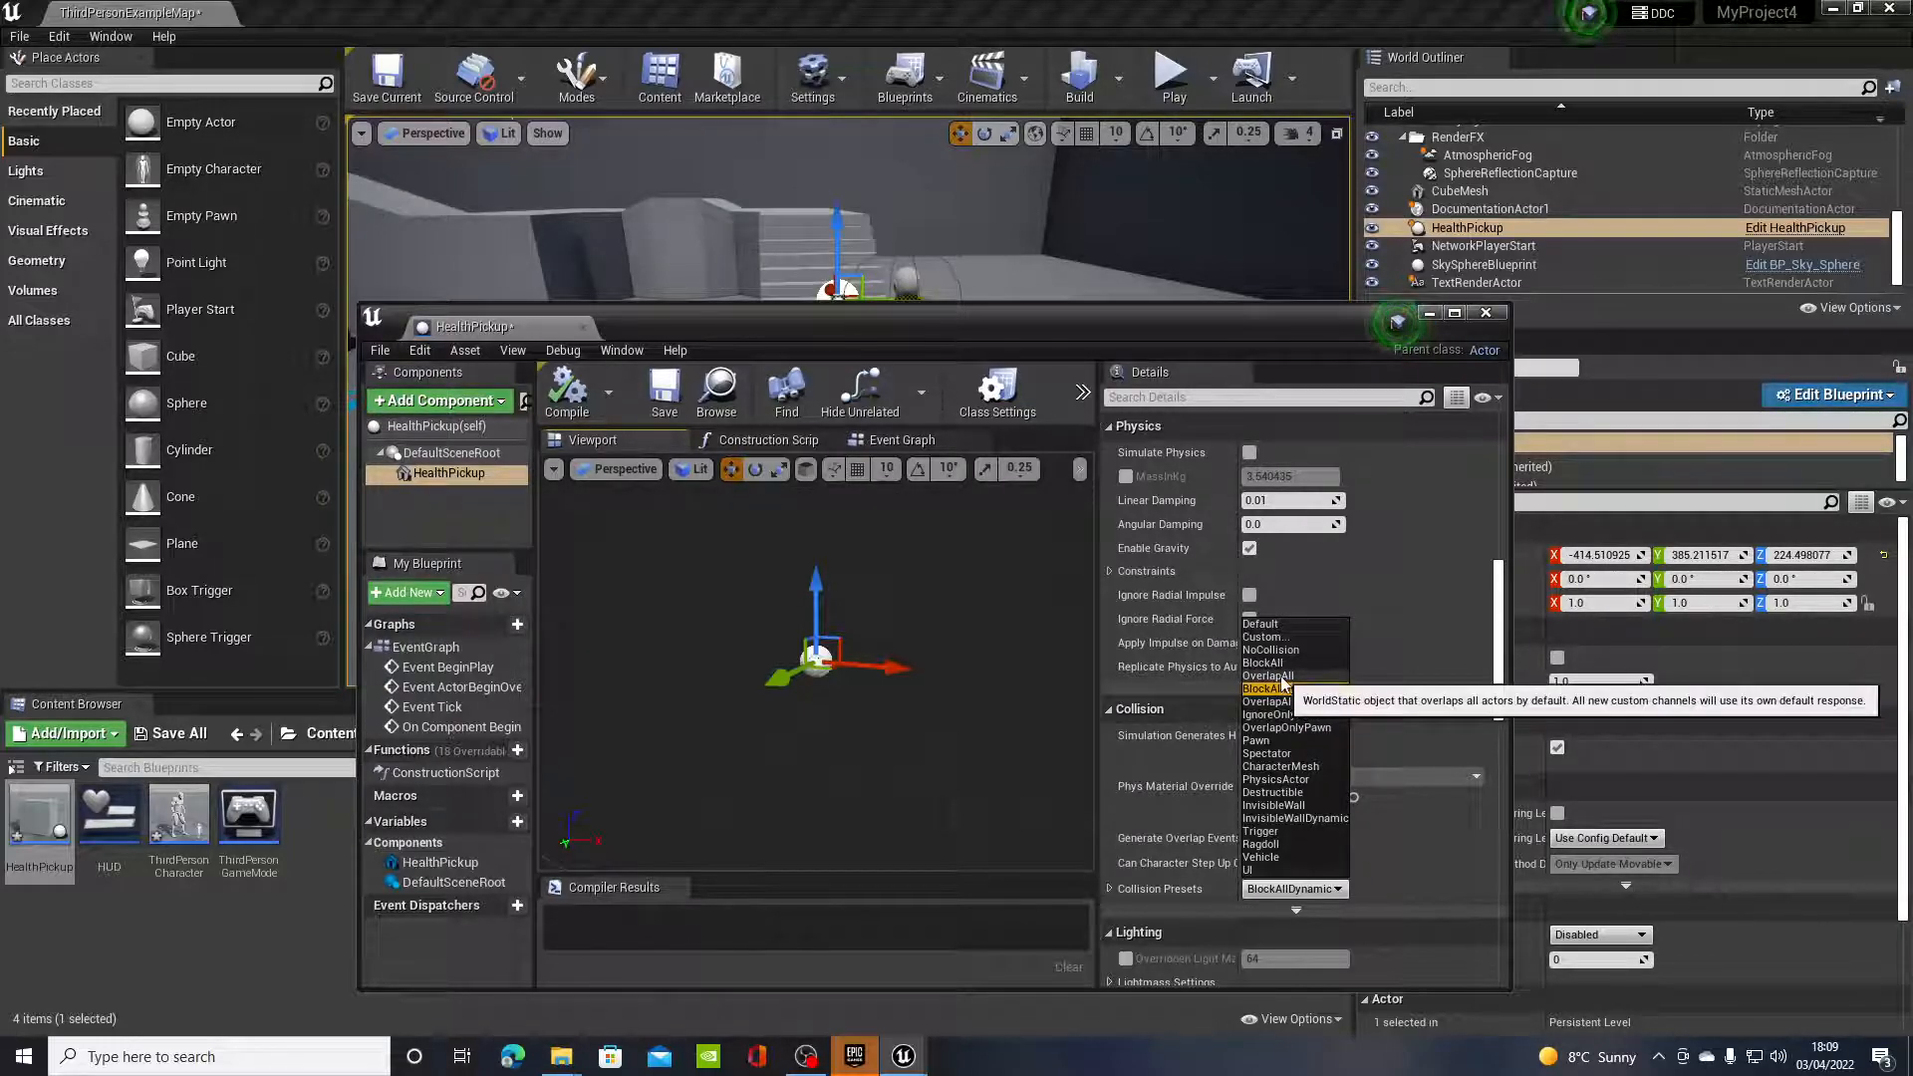
left_click(1268, 675)
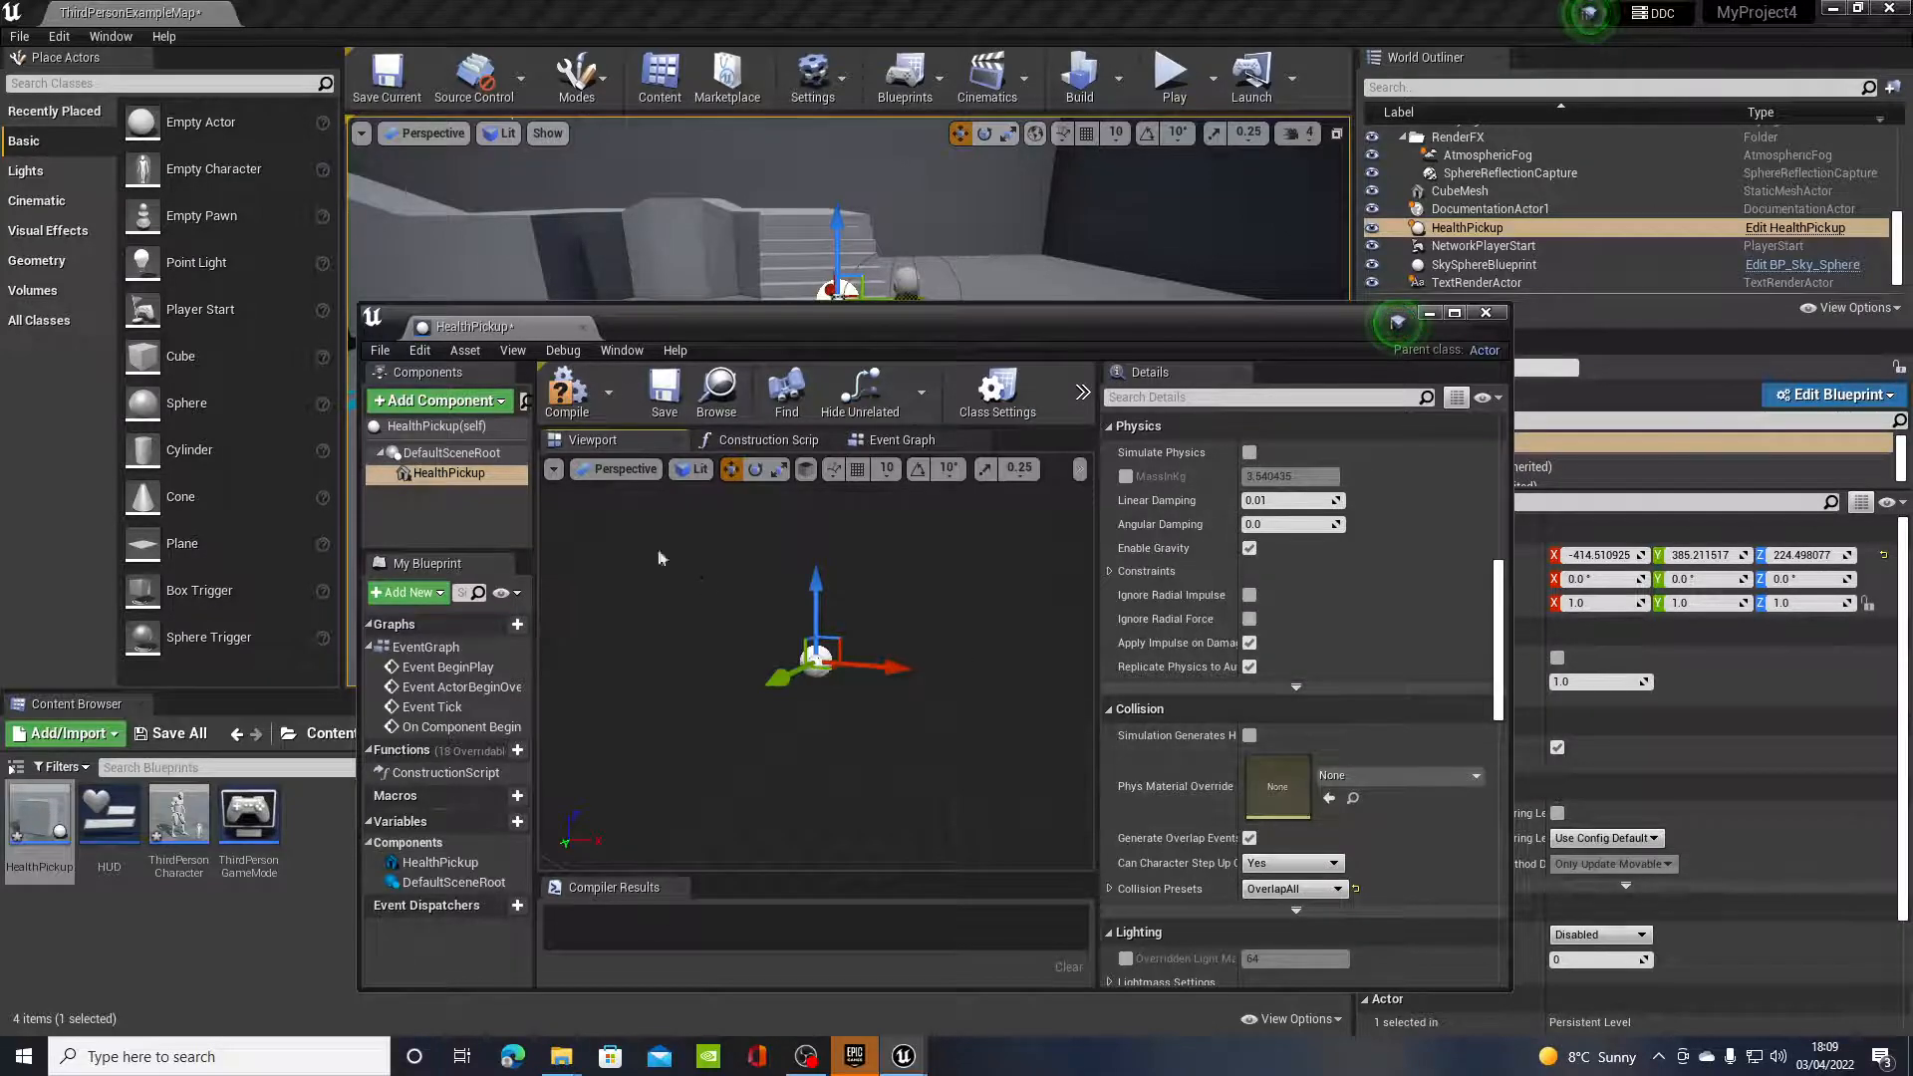
left_click(565, 391)
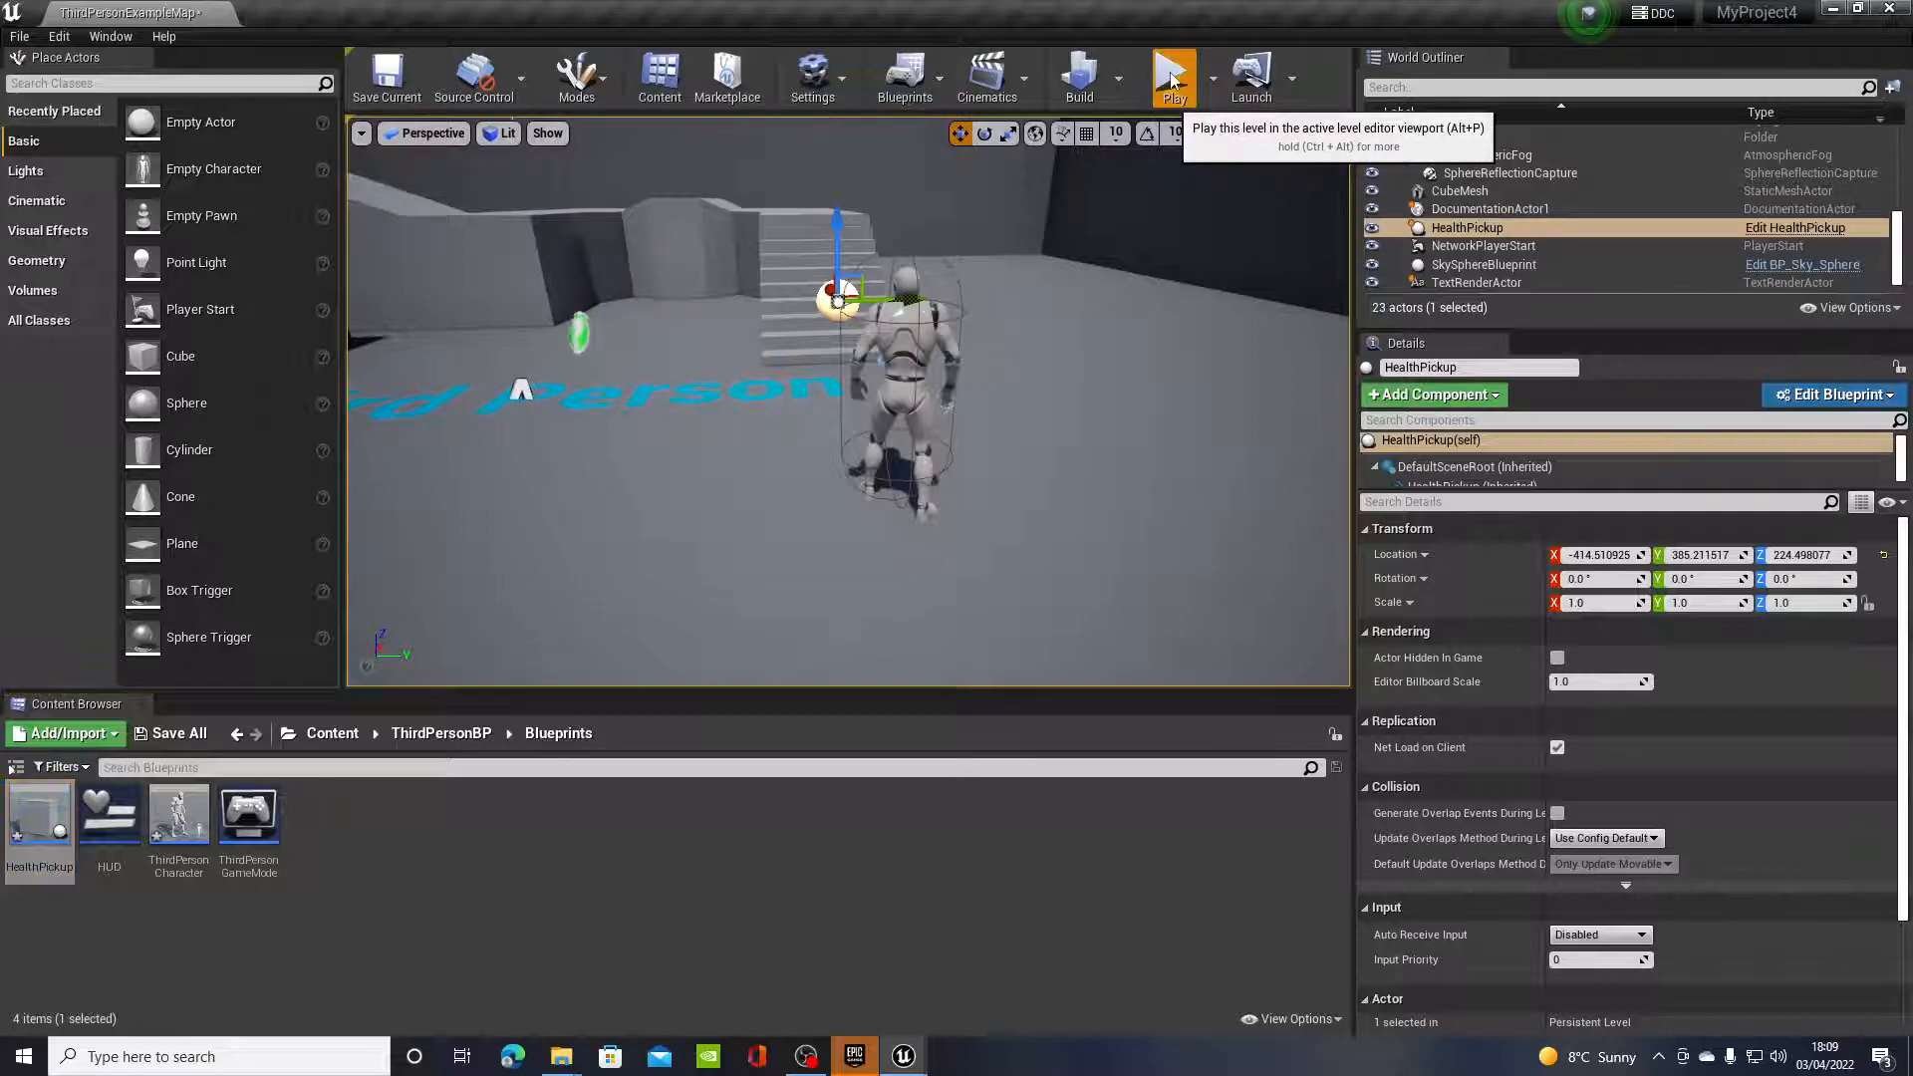
left_click(1171, 77)
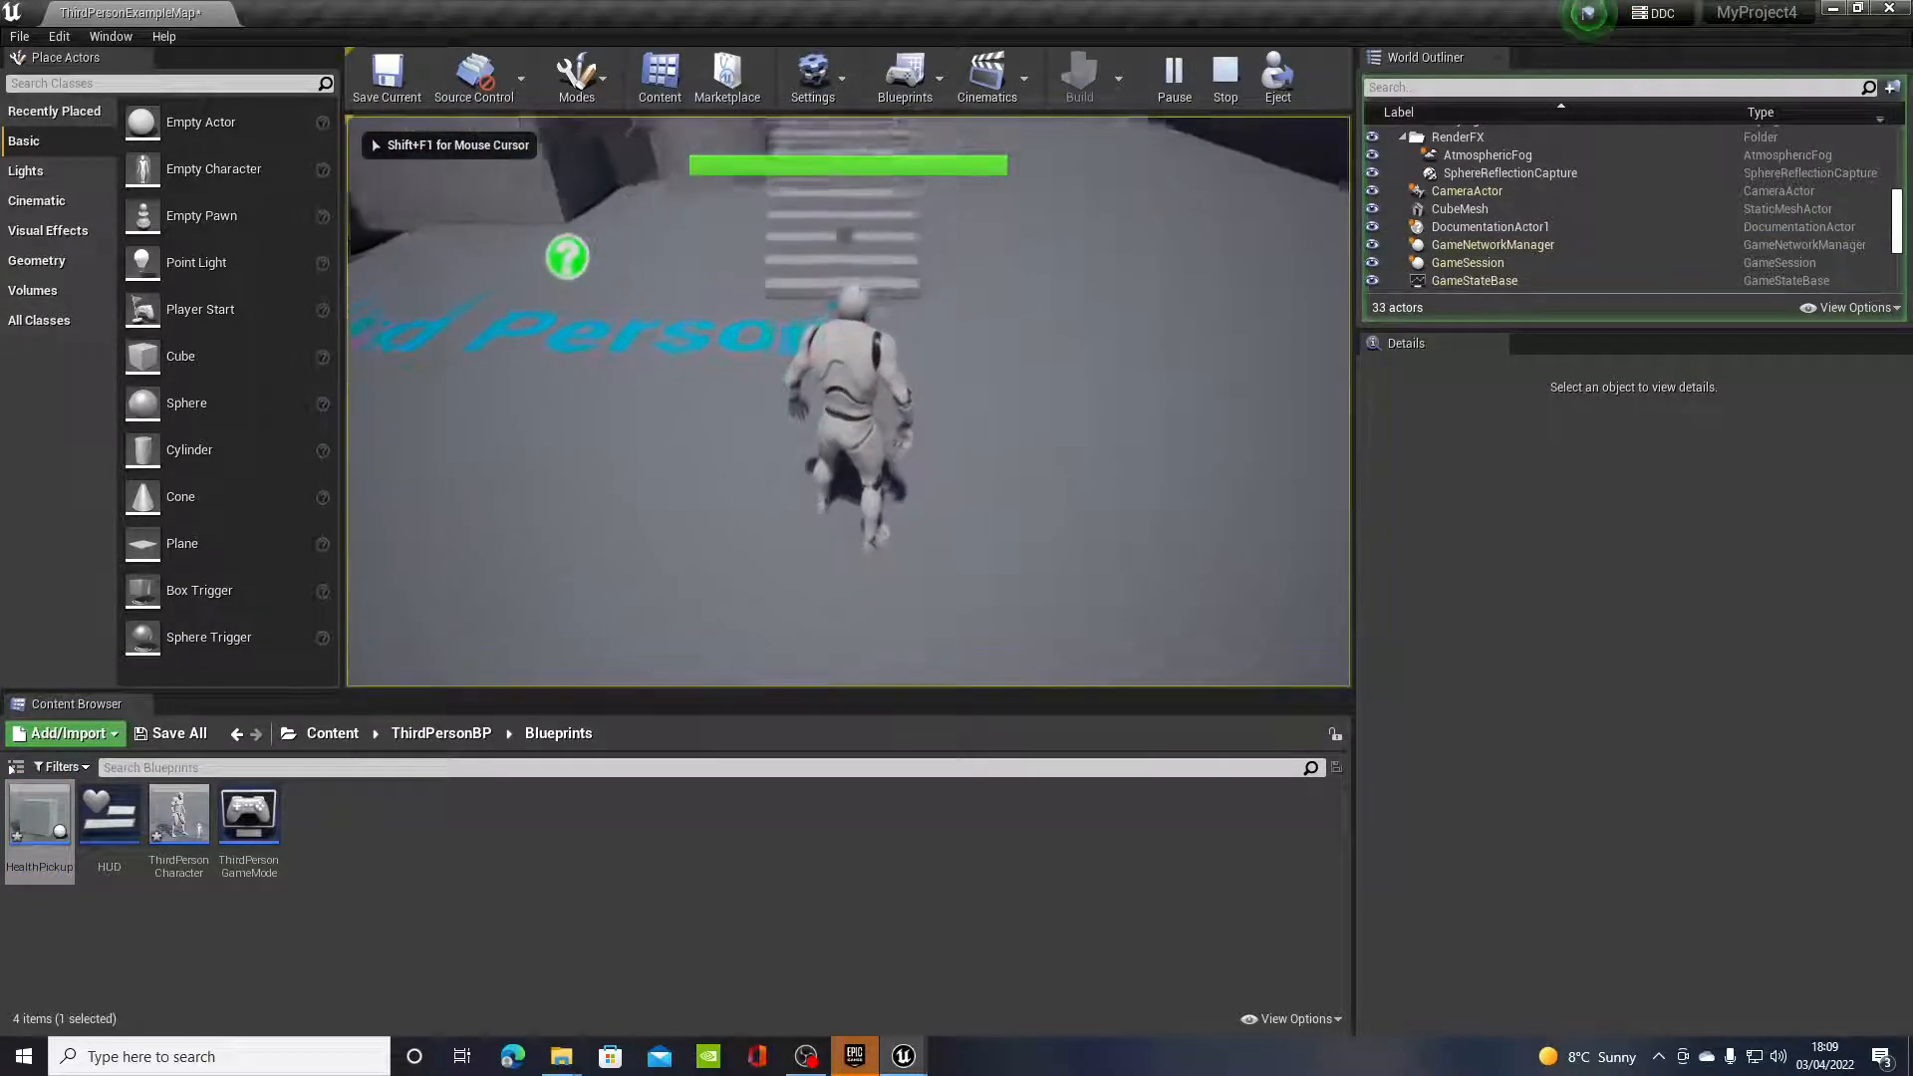